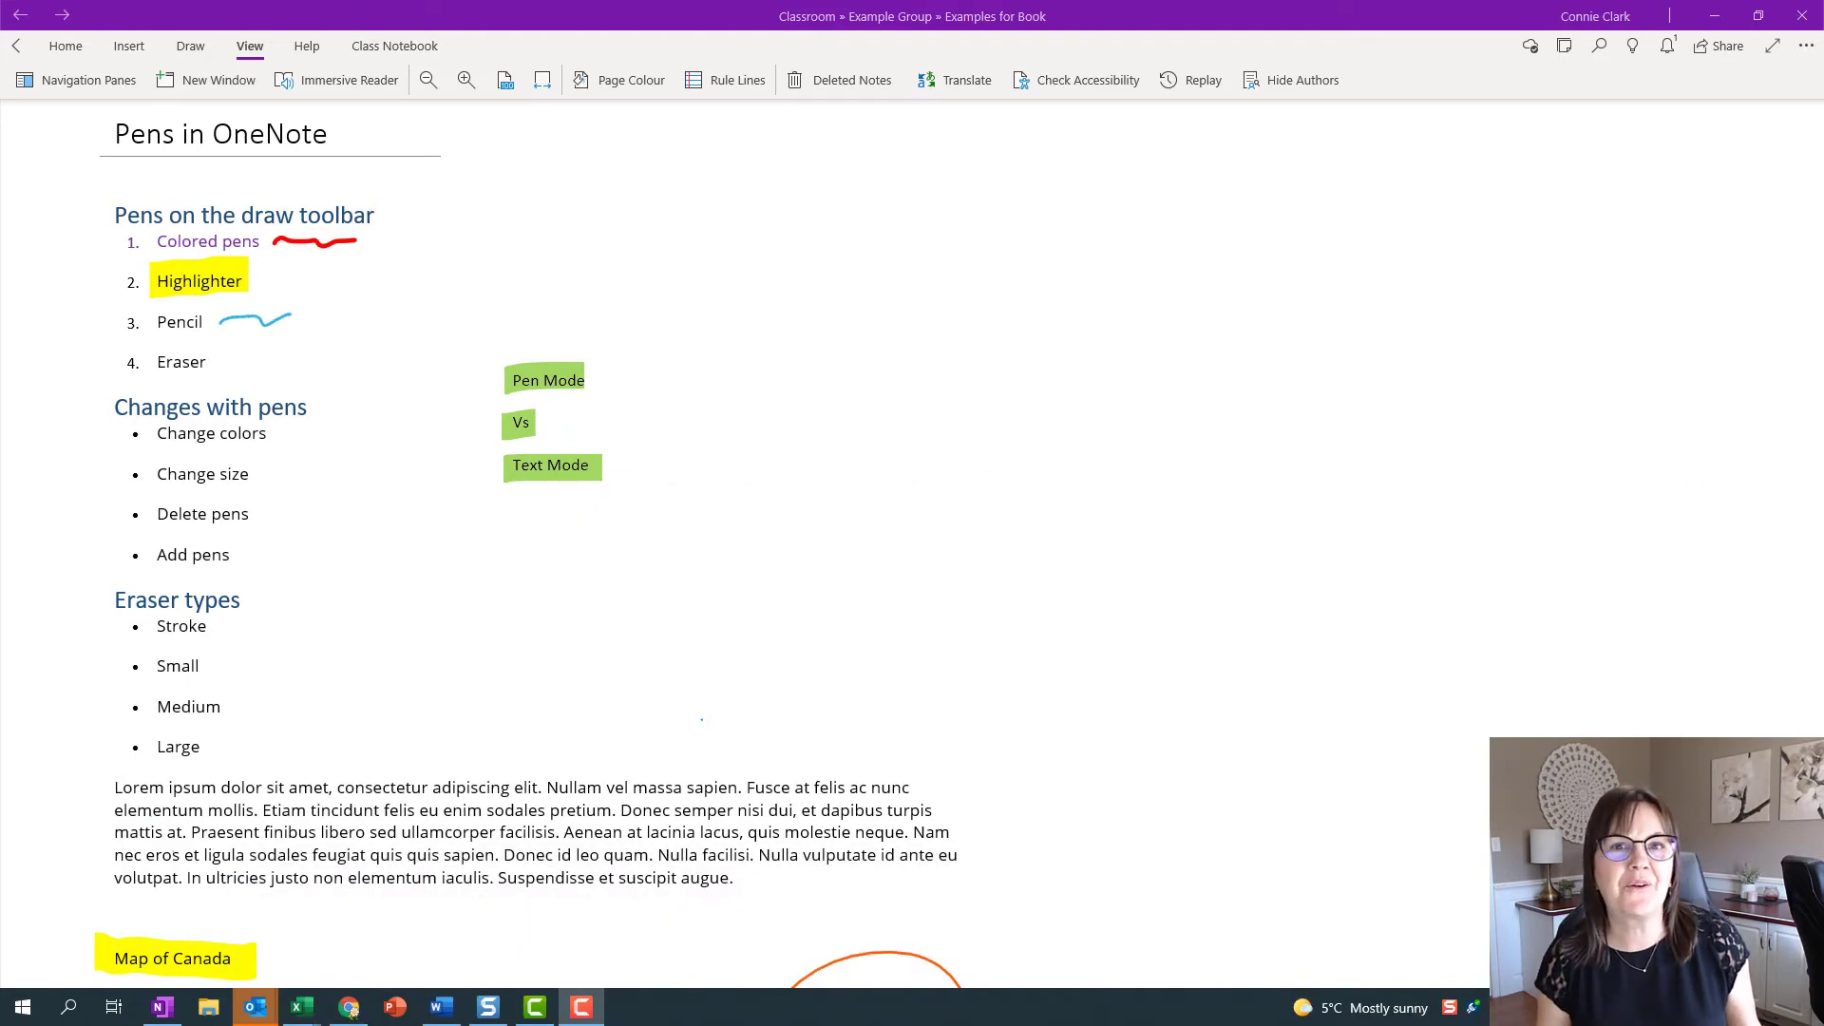
Show the Draw toolbar with its pens, pencils and highlighters for the page
click(190, 45)
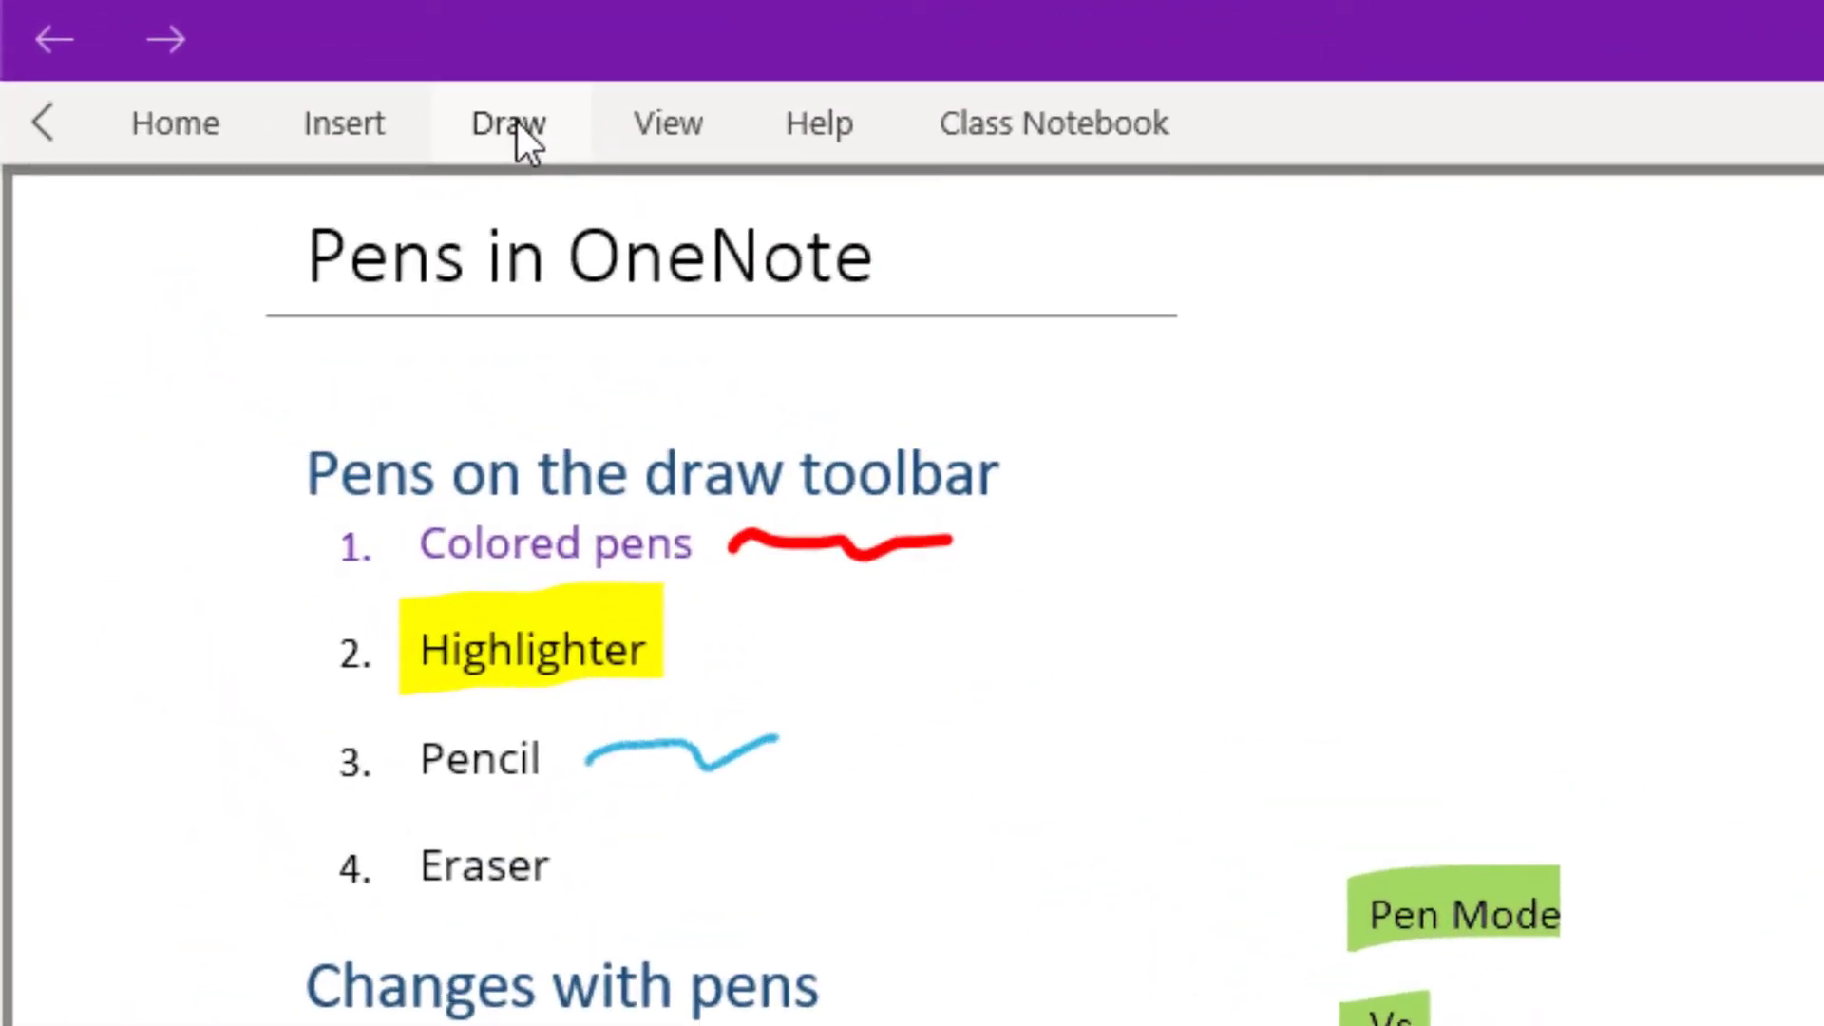
click(507, 124)
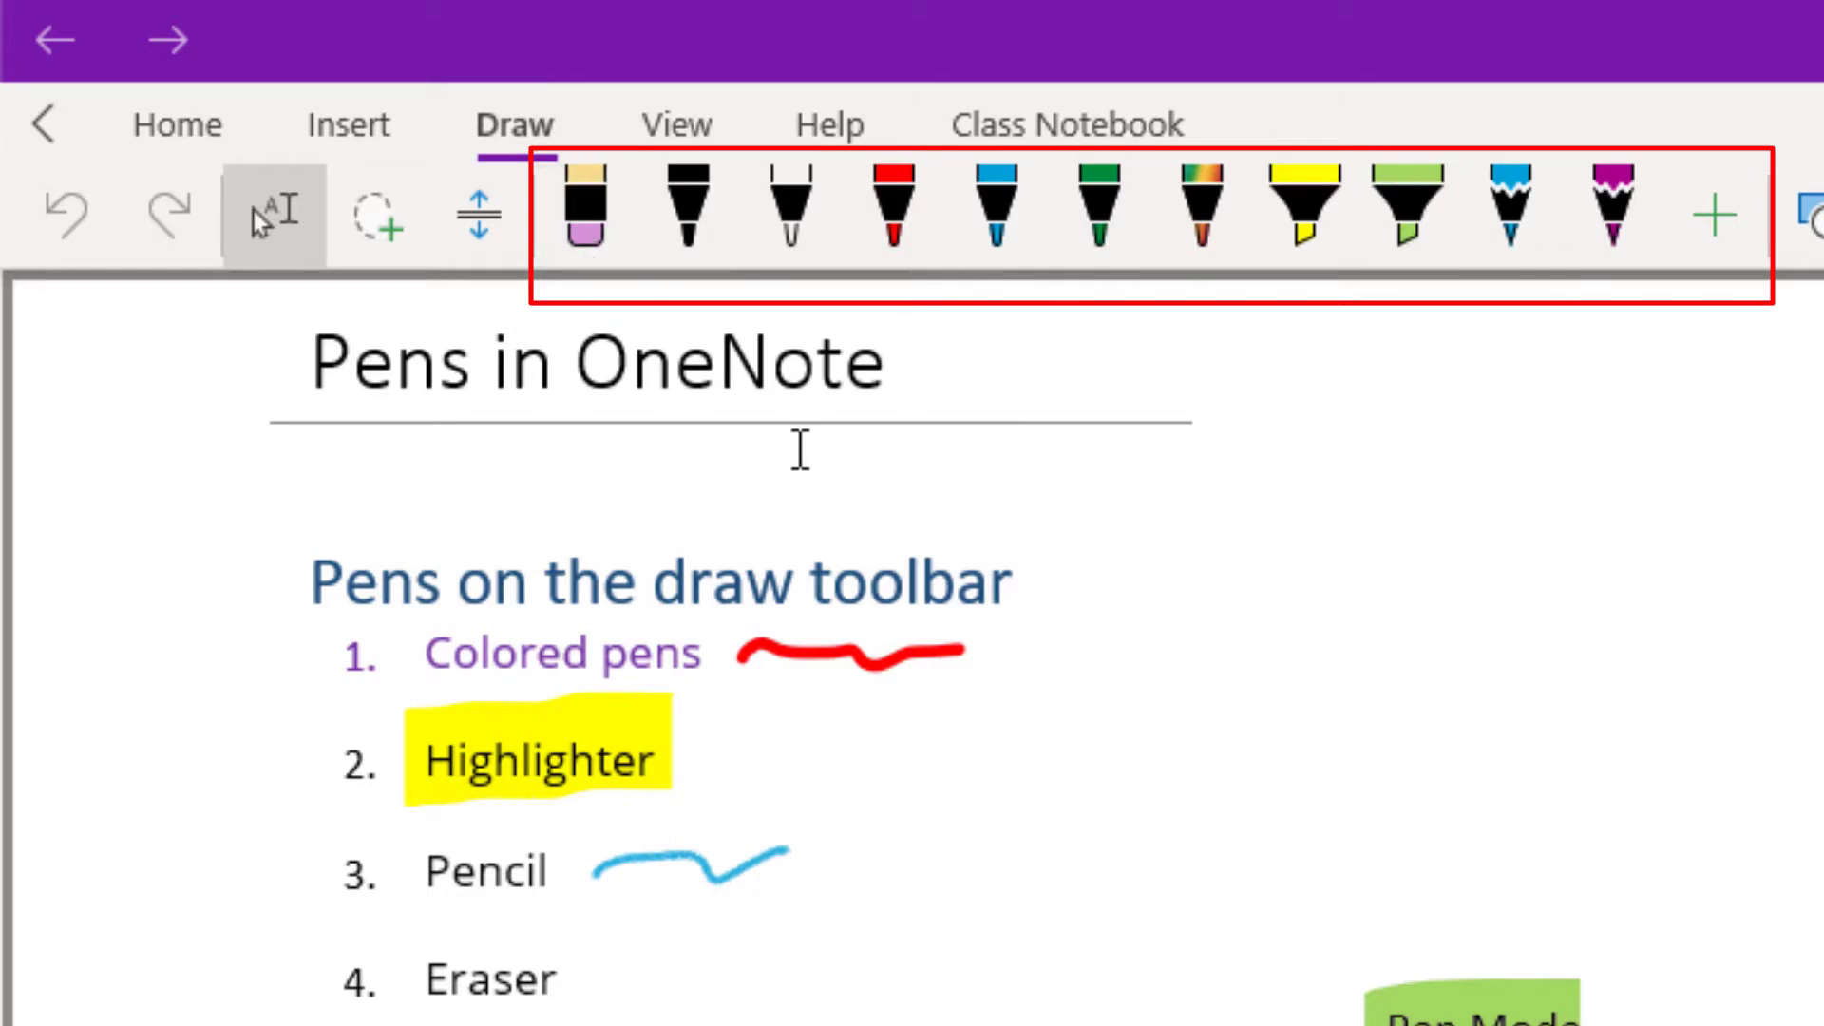
mouse_move(762, 300)
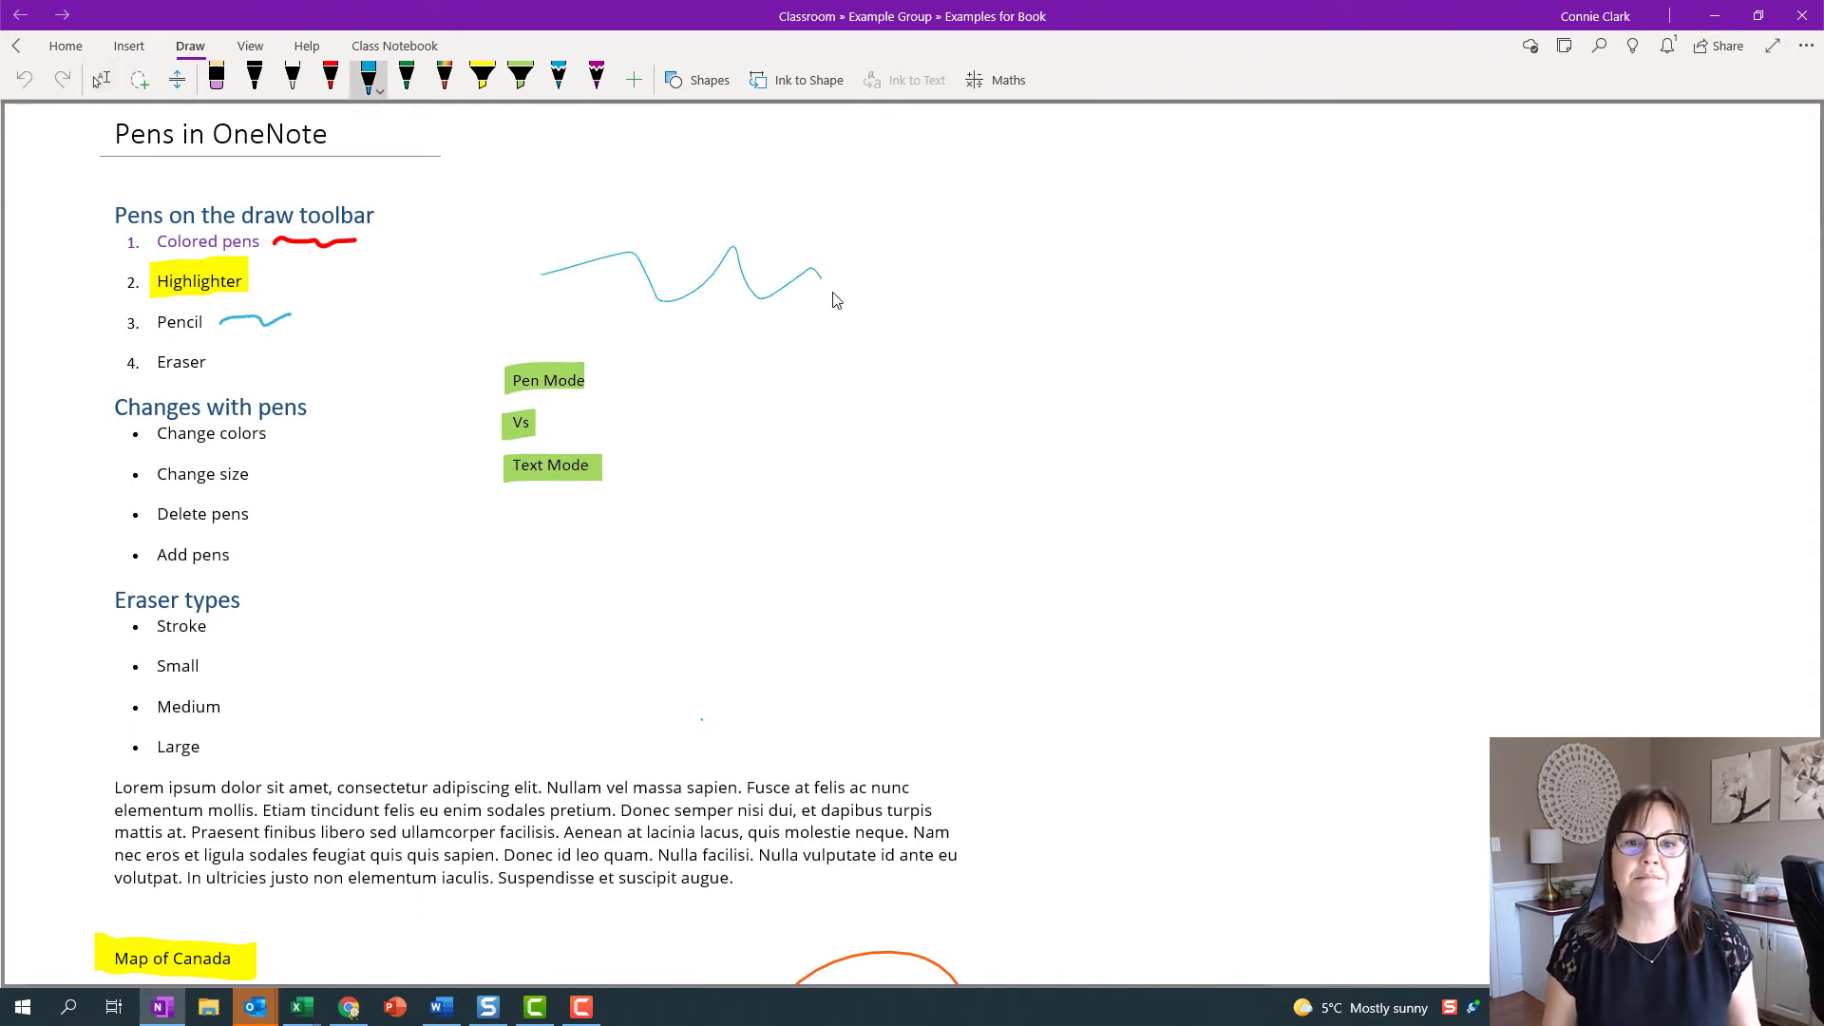
Sketch blue wavy lines, a green loop by Highlighter and a rainbow squiggle below Text Mode
drag(657, 349, 943, 406)
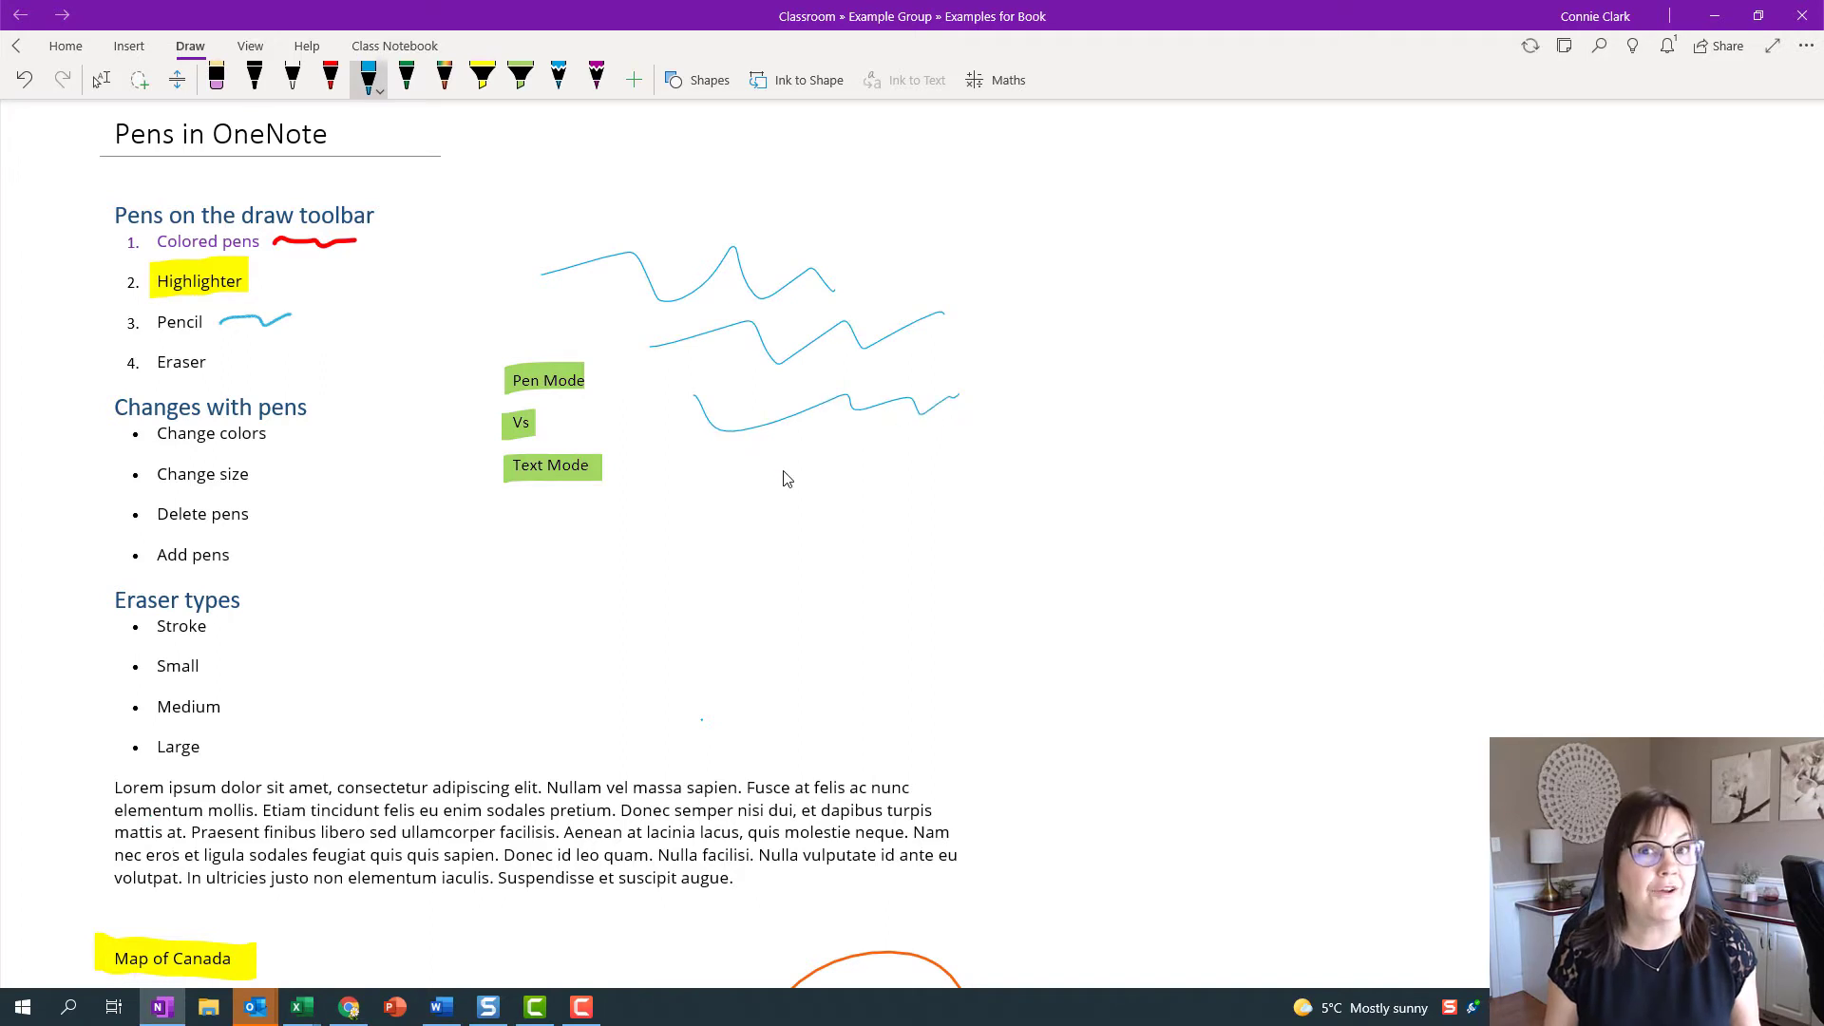
mouse_move(798, 500)
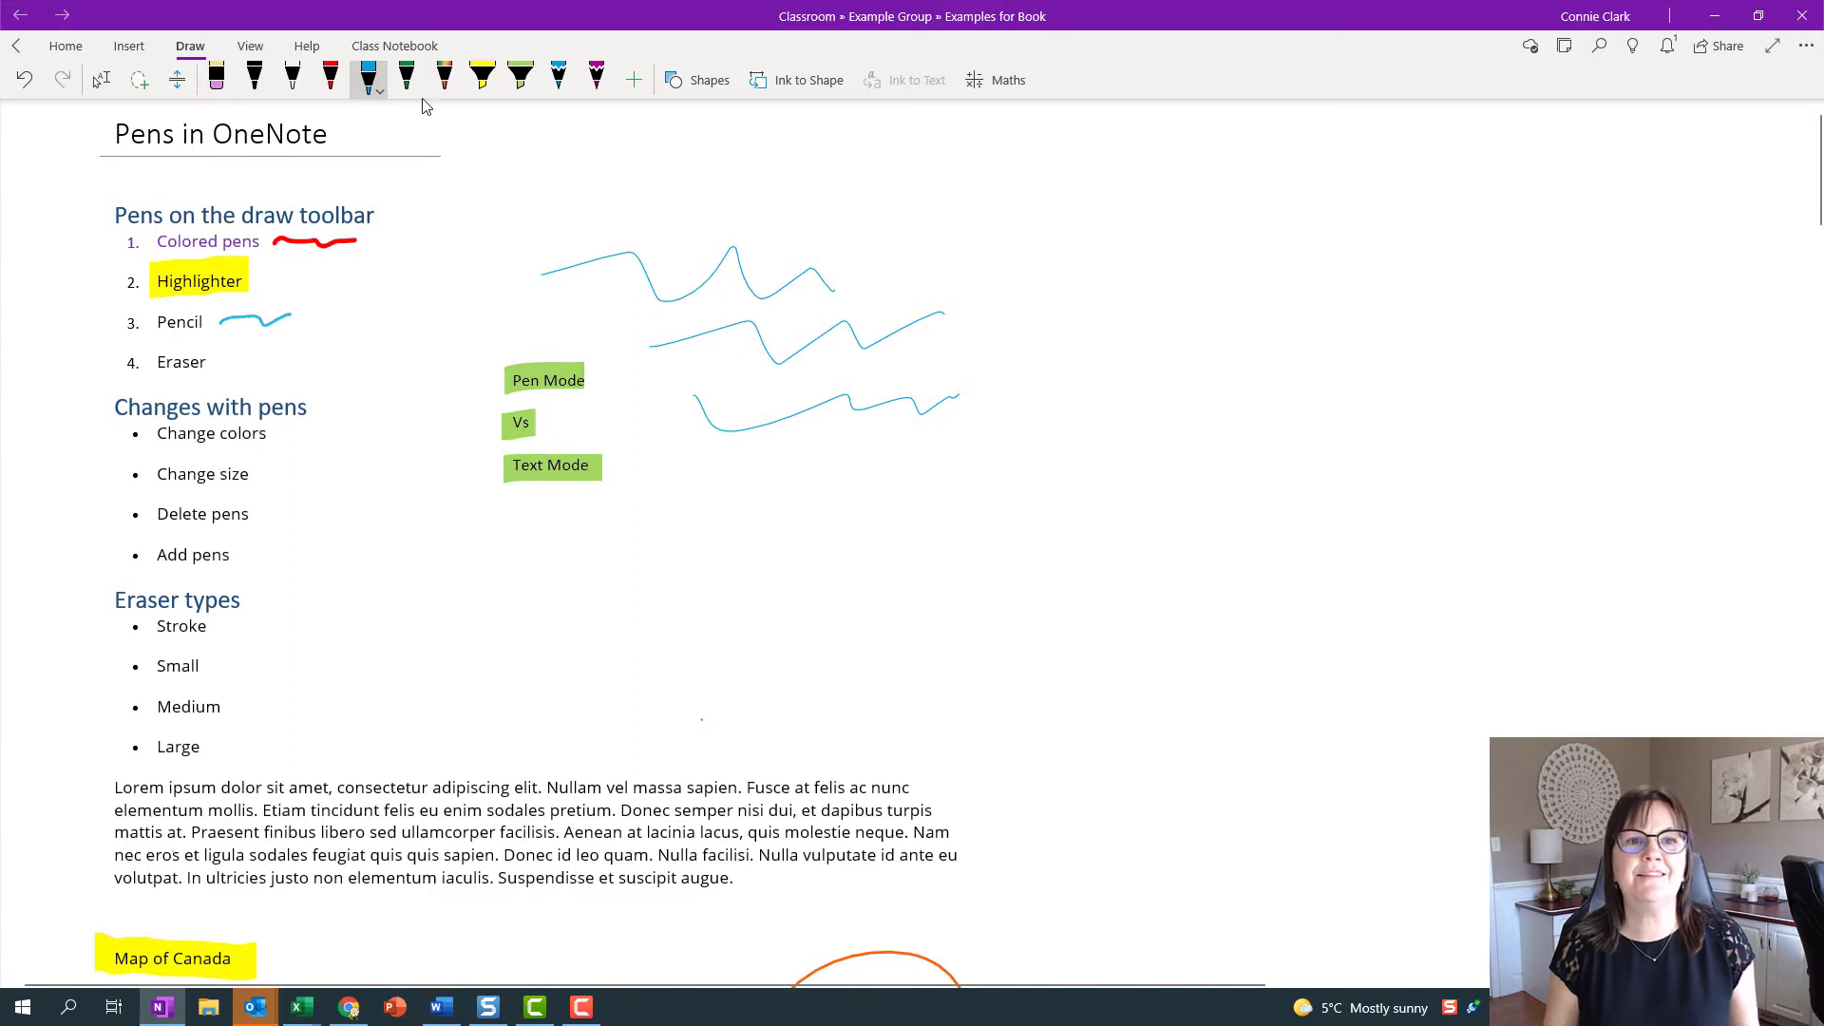
drag(371, 273, 437, 302)
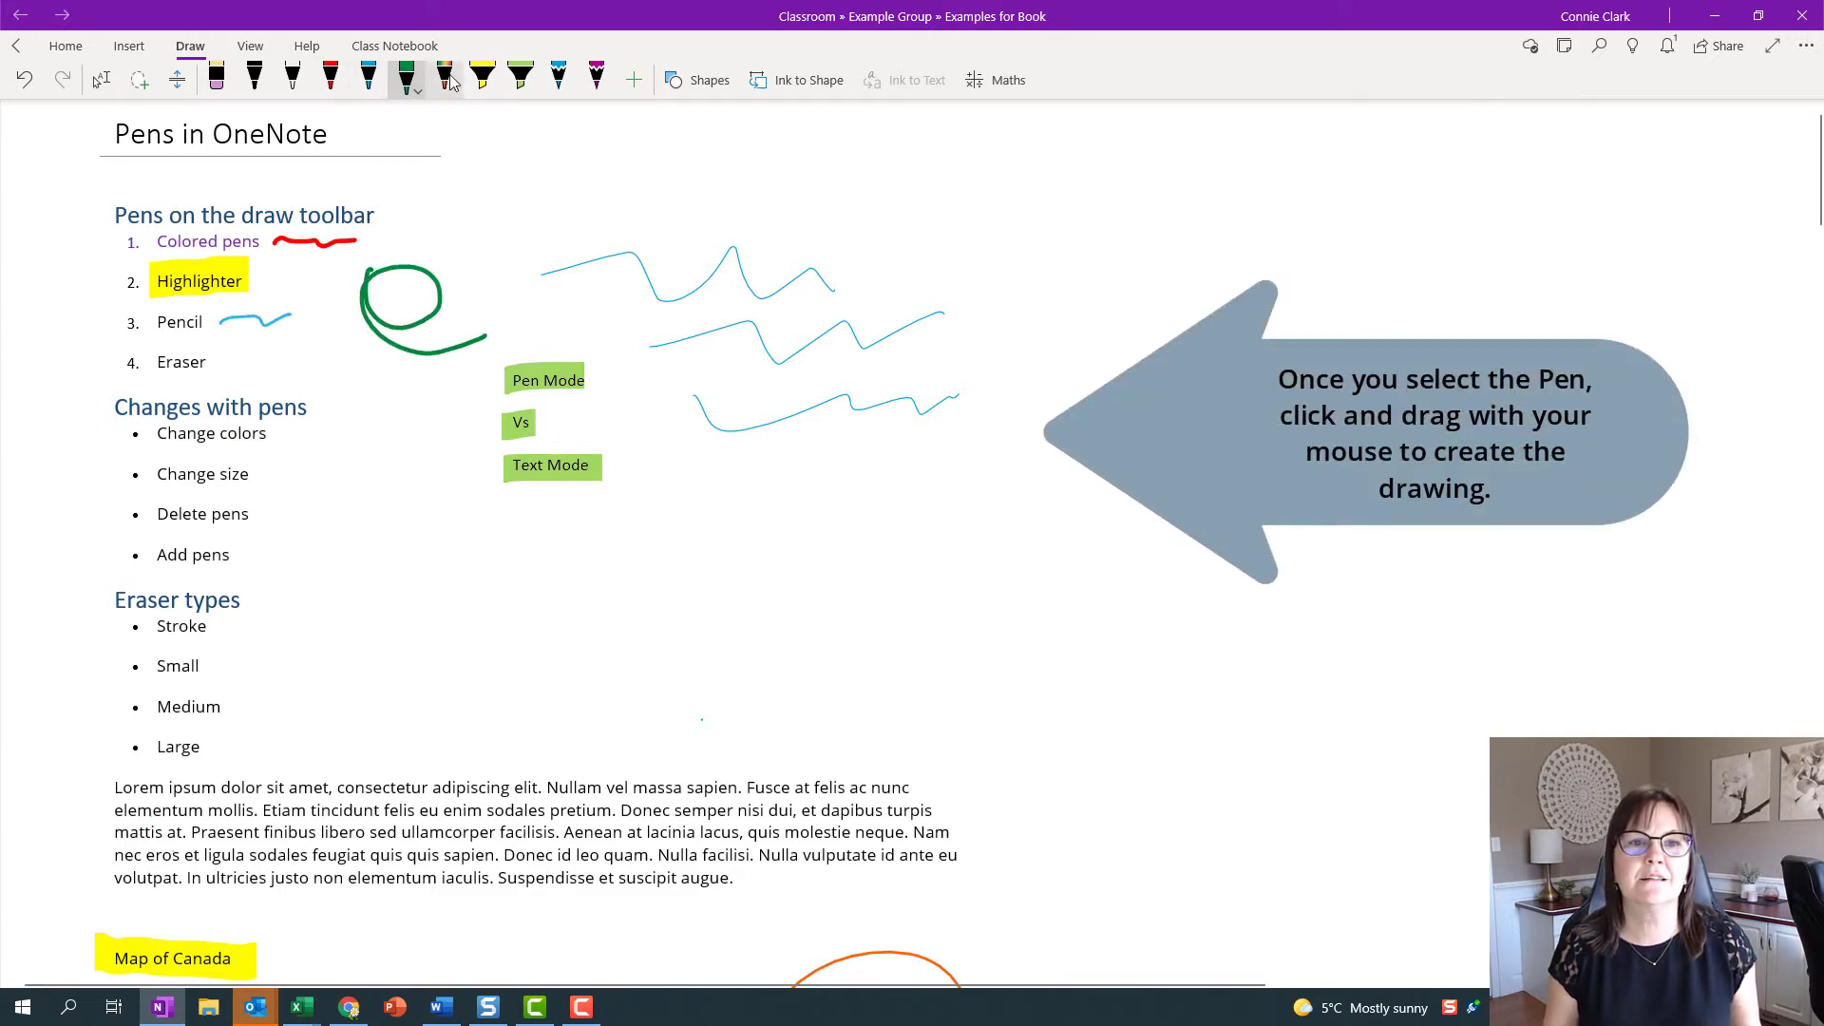
drag(697, 465, 754, 494)
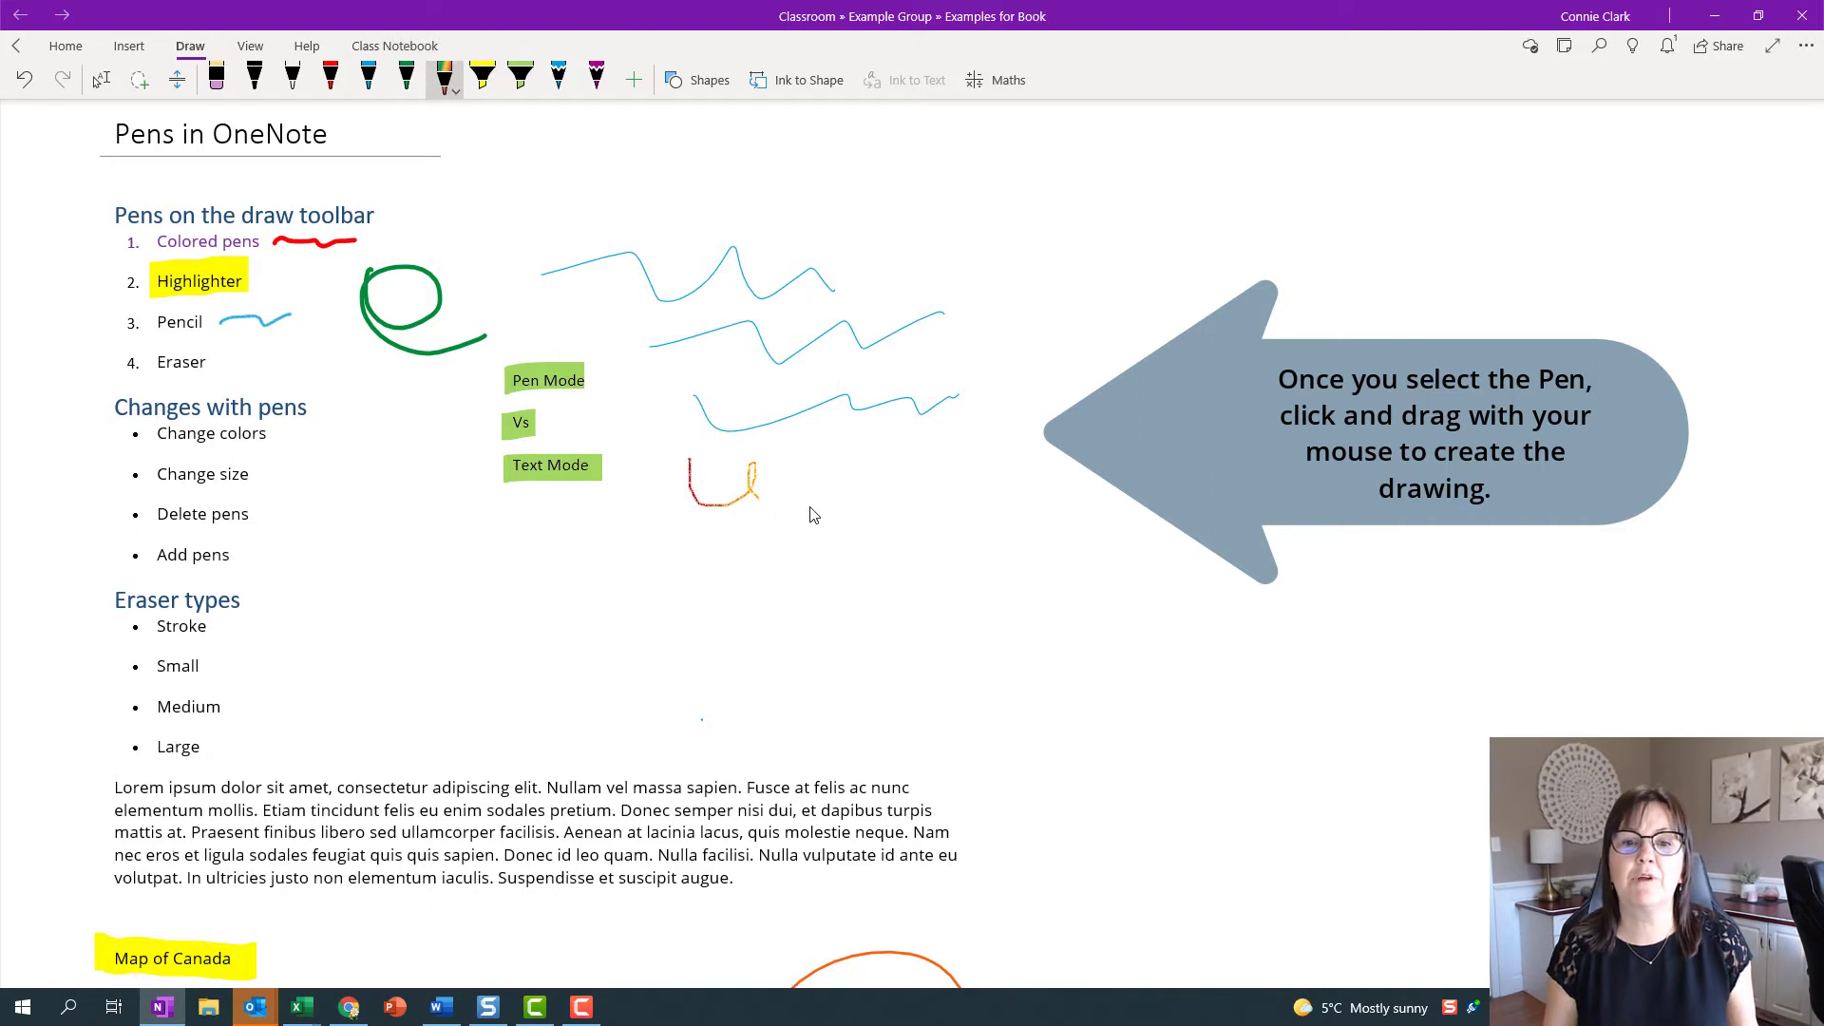
drag(686, 471, 914, 536)
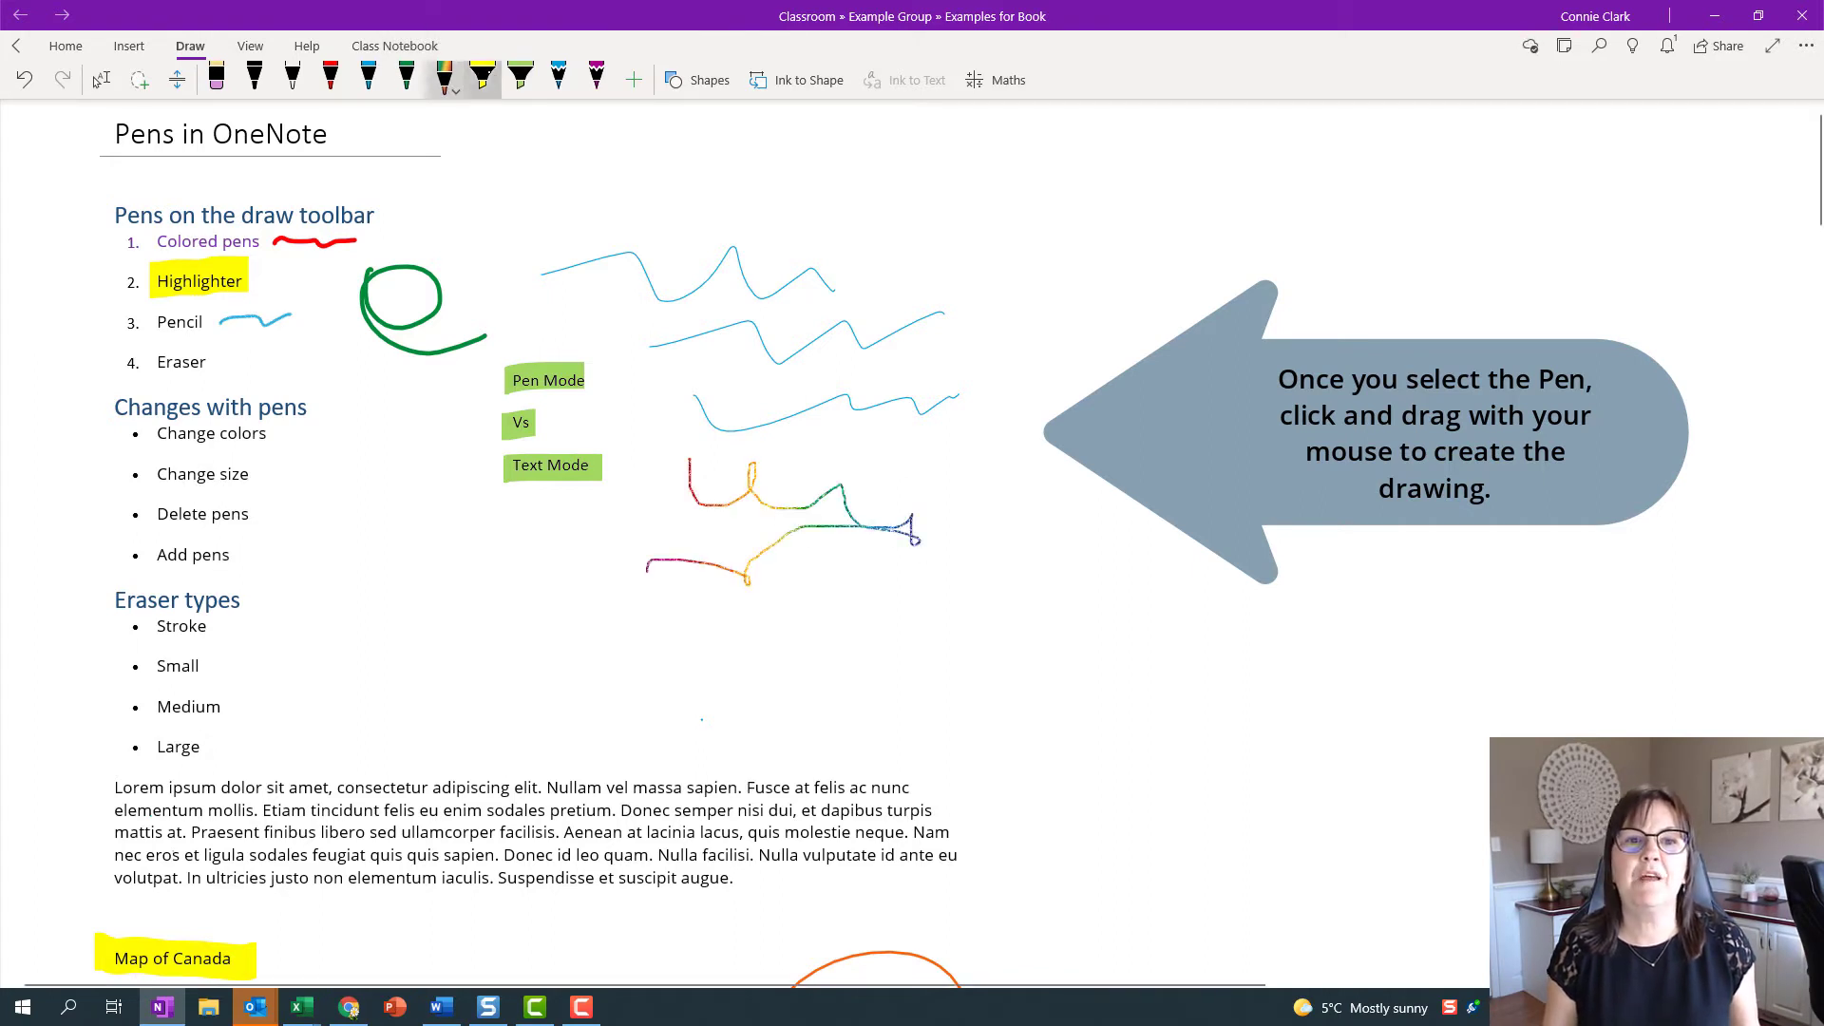
Highlight near Delete pens and Change size in yellow, then add a thicker light-blue wavy line on top
drag(304, 542, 439, 517)
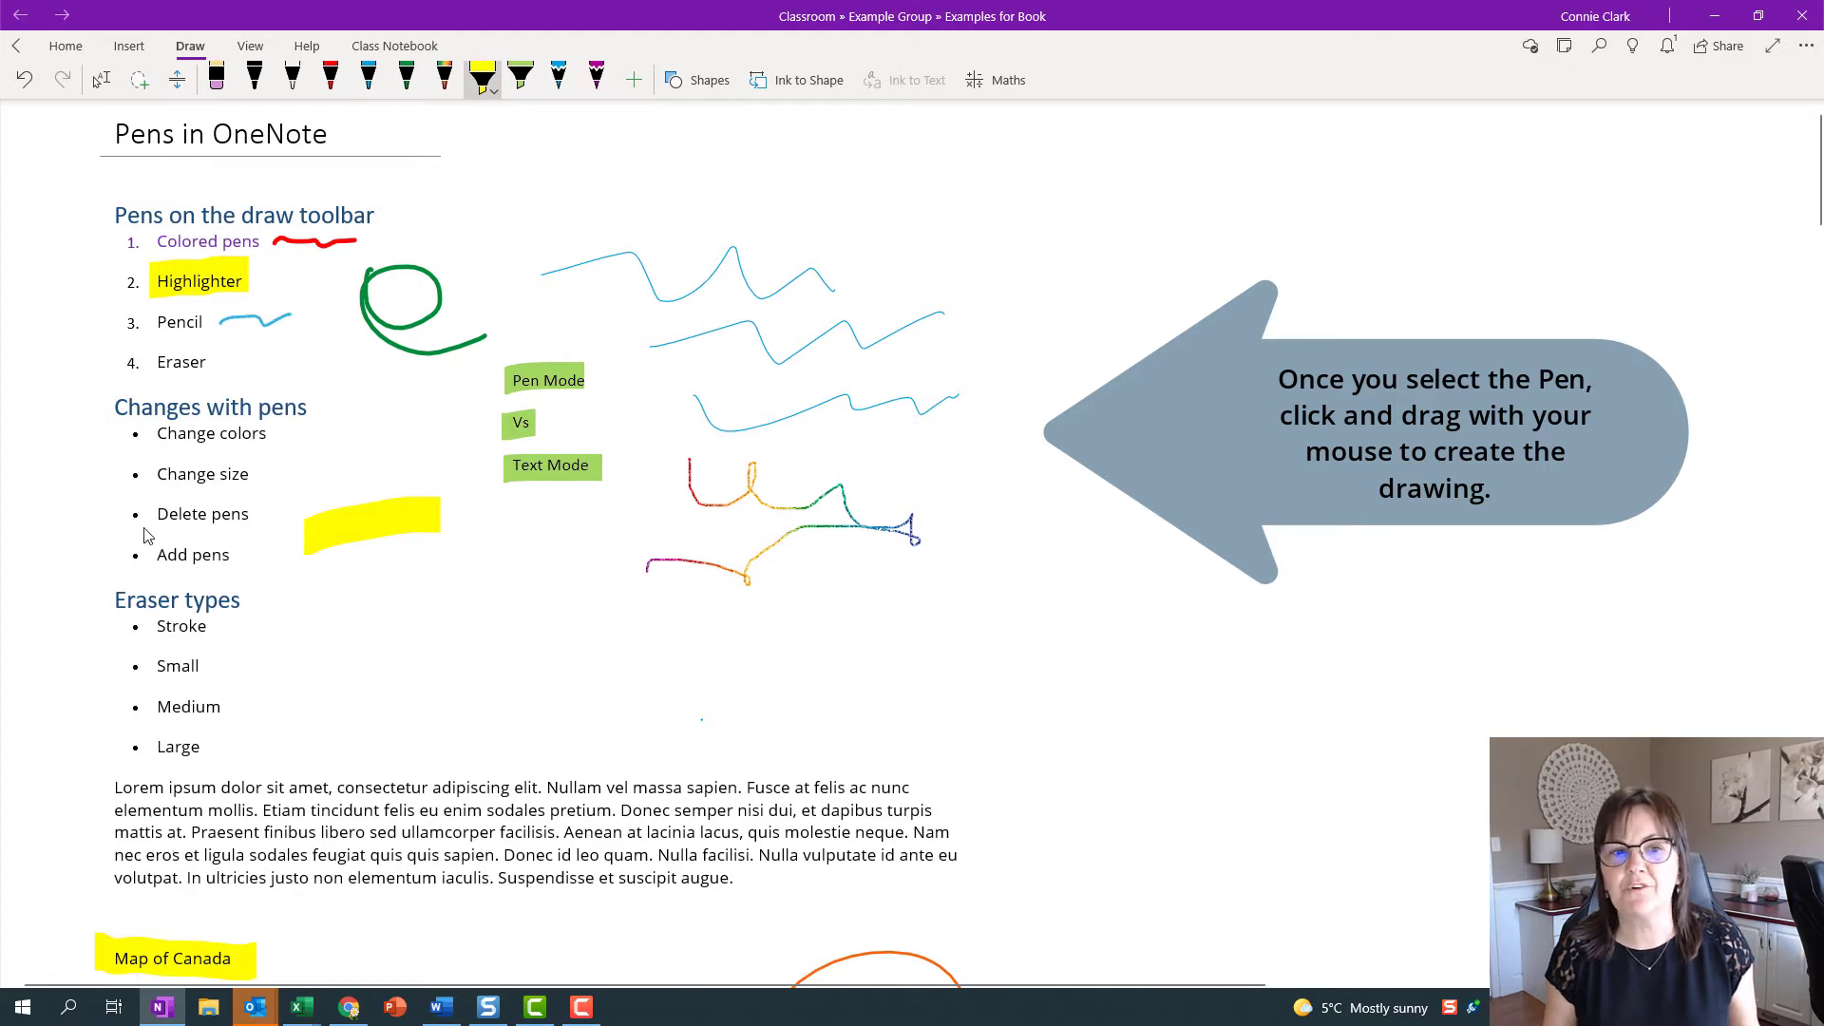
double_click(202, 473)
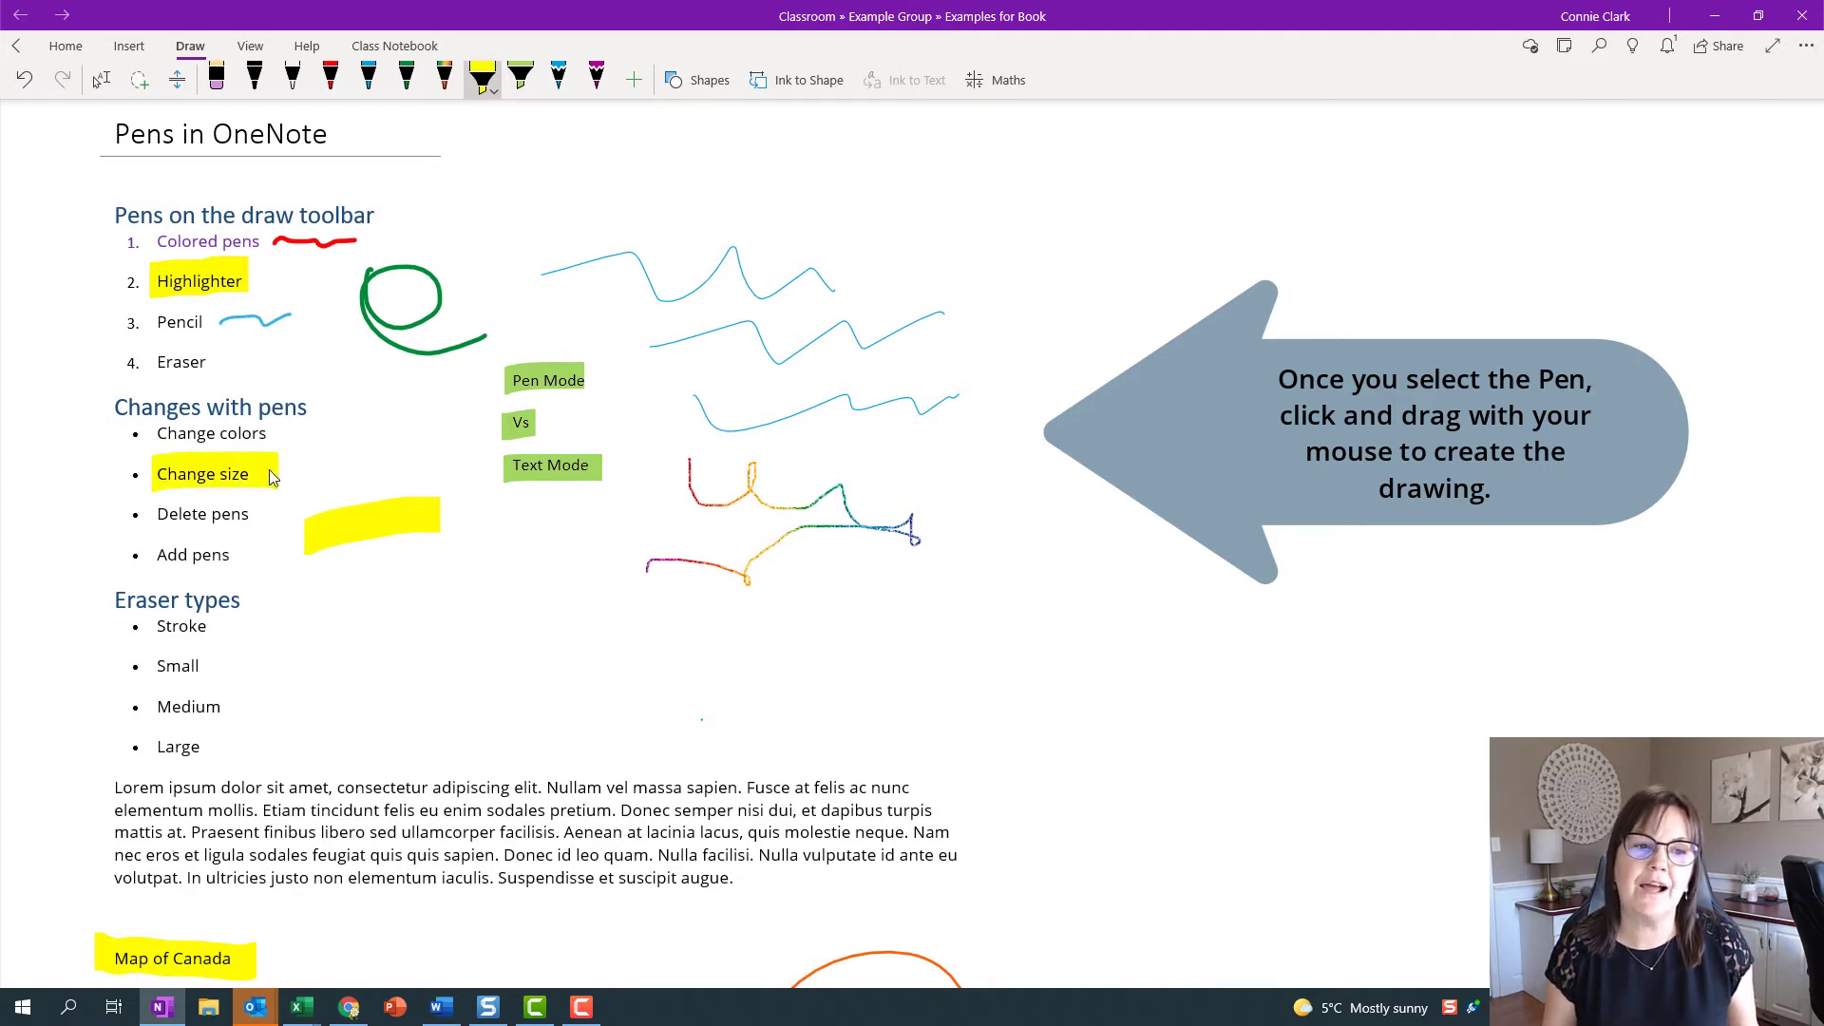
click(521, 80)
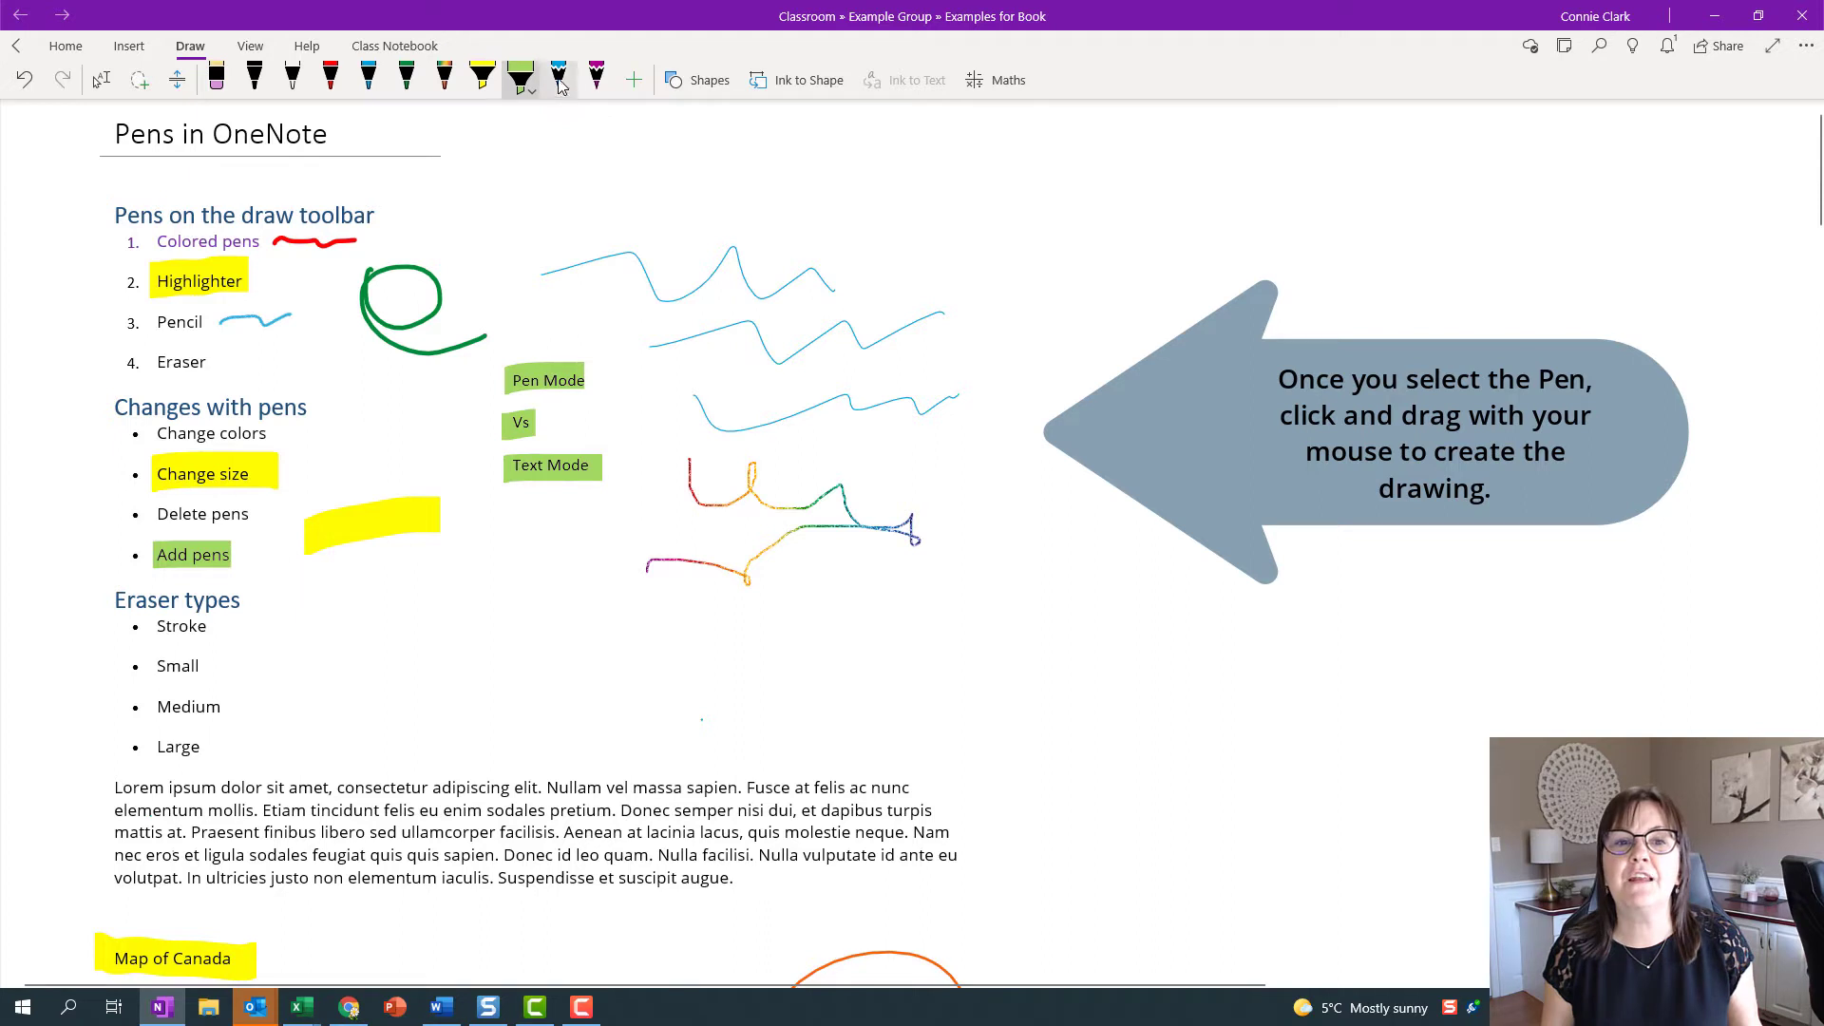
click(559, 80)
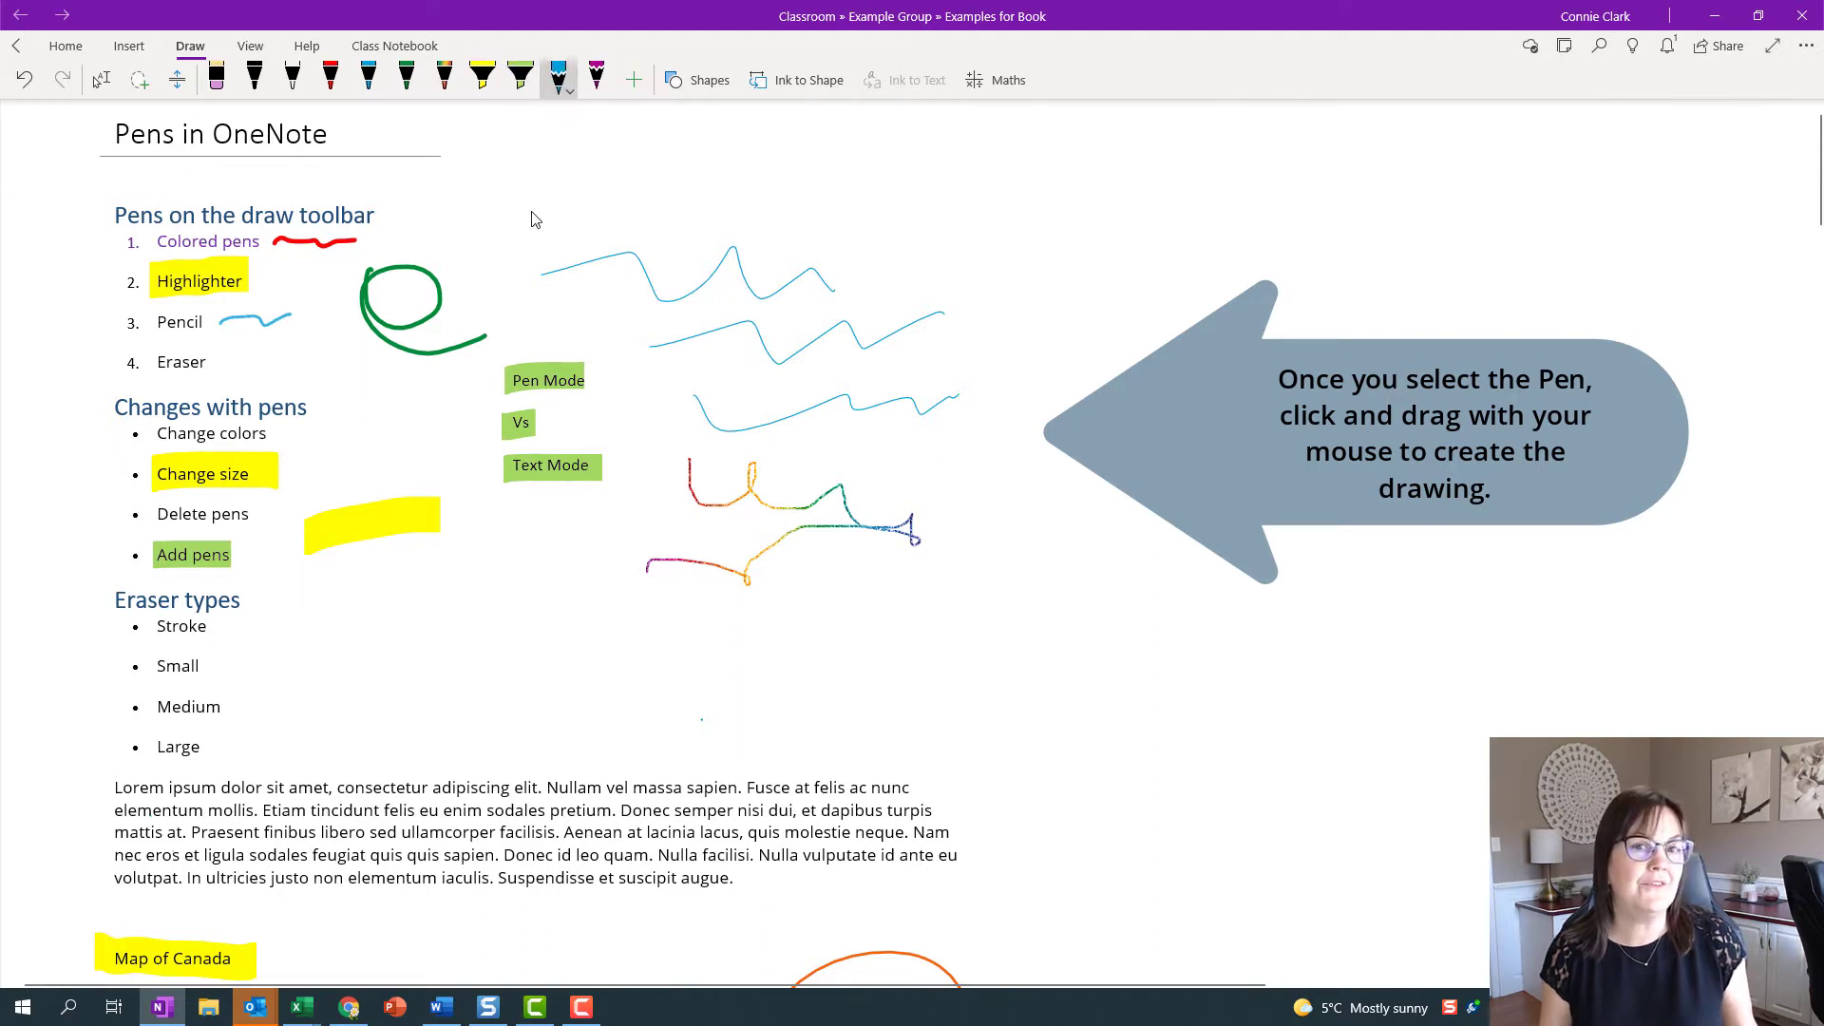
mouse_move(489, 253)
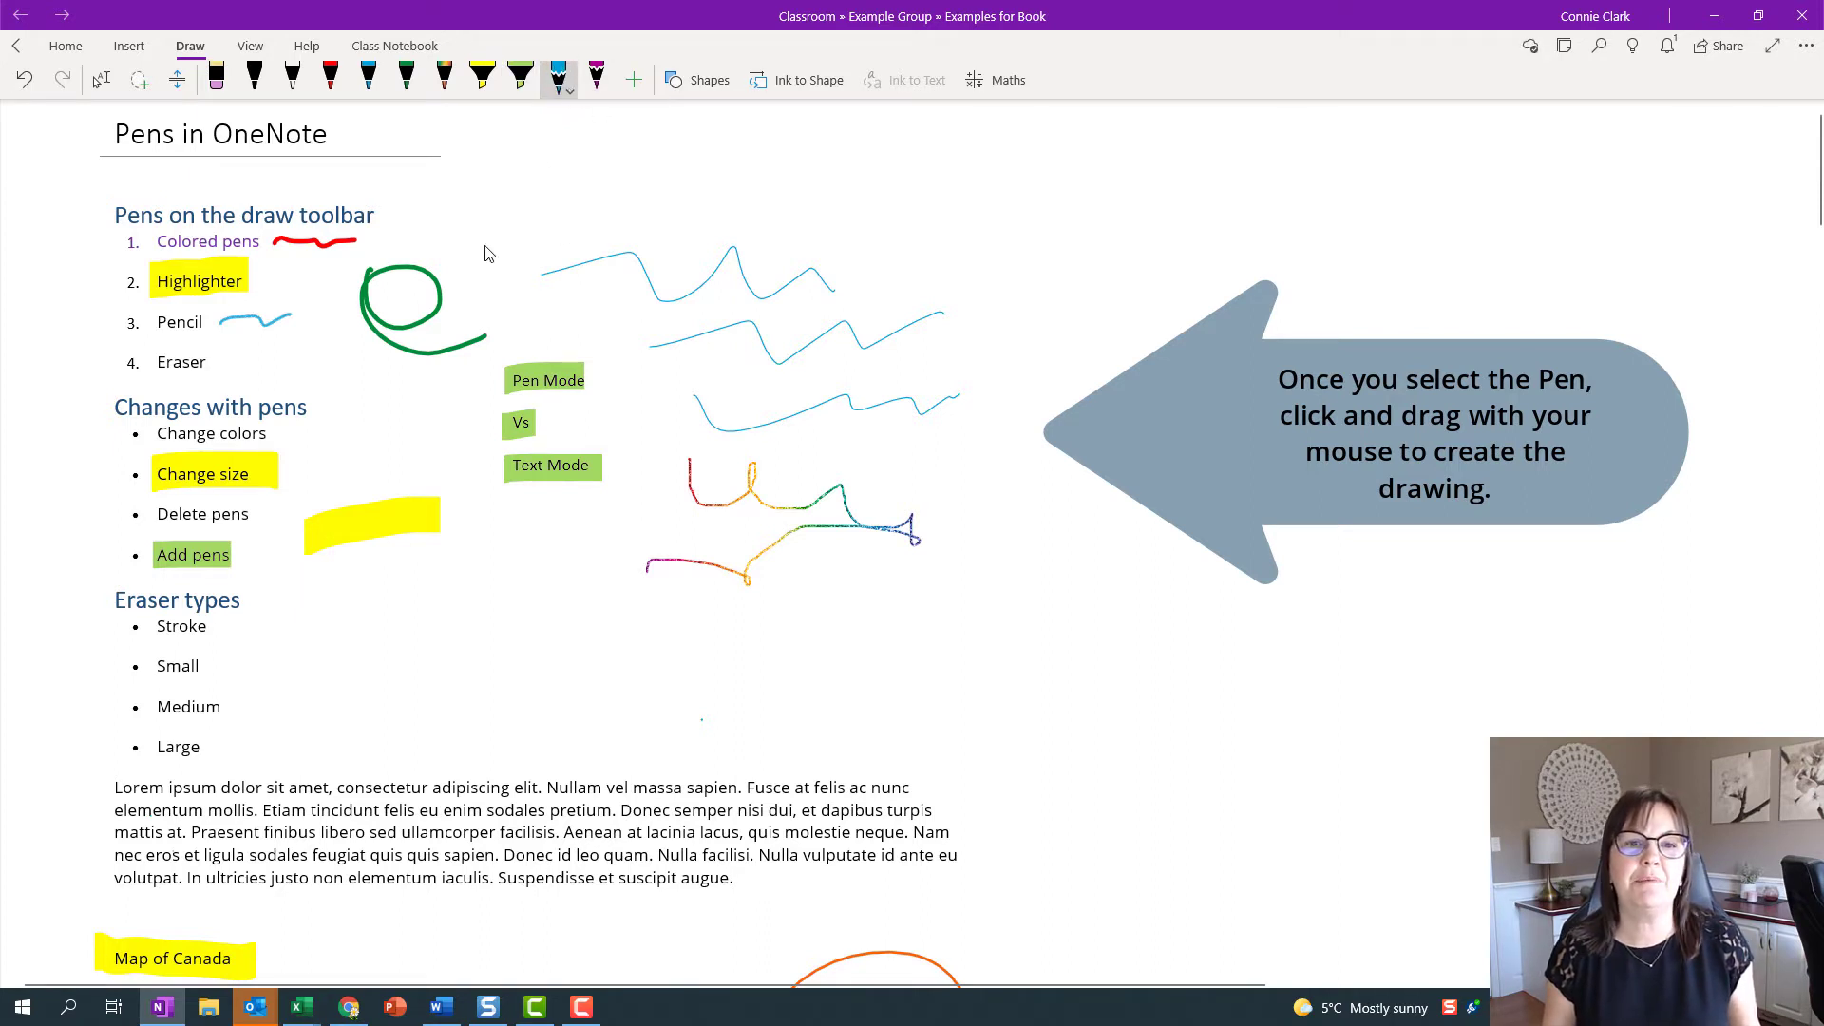
drag(483, 242, 802, 226)
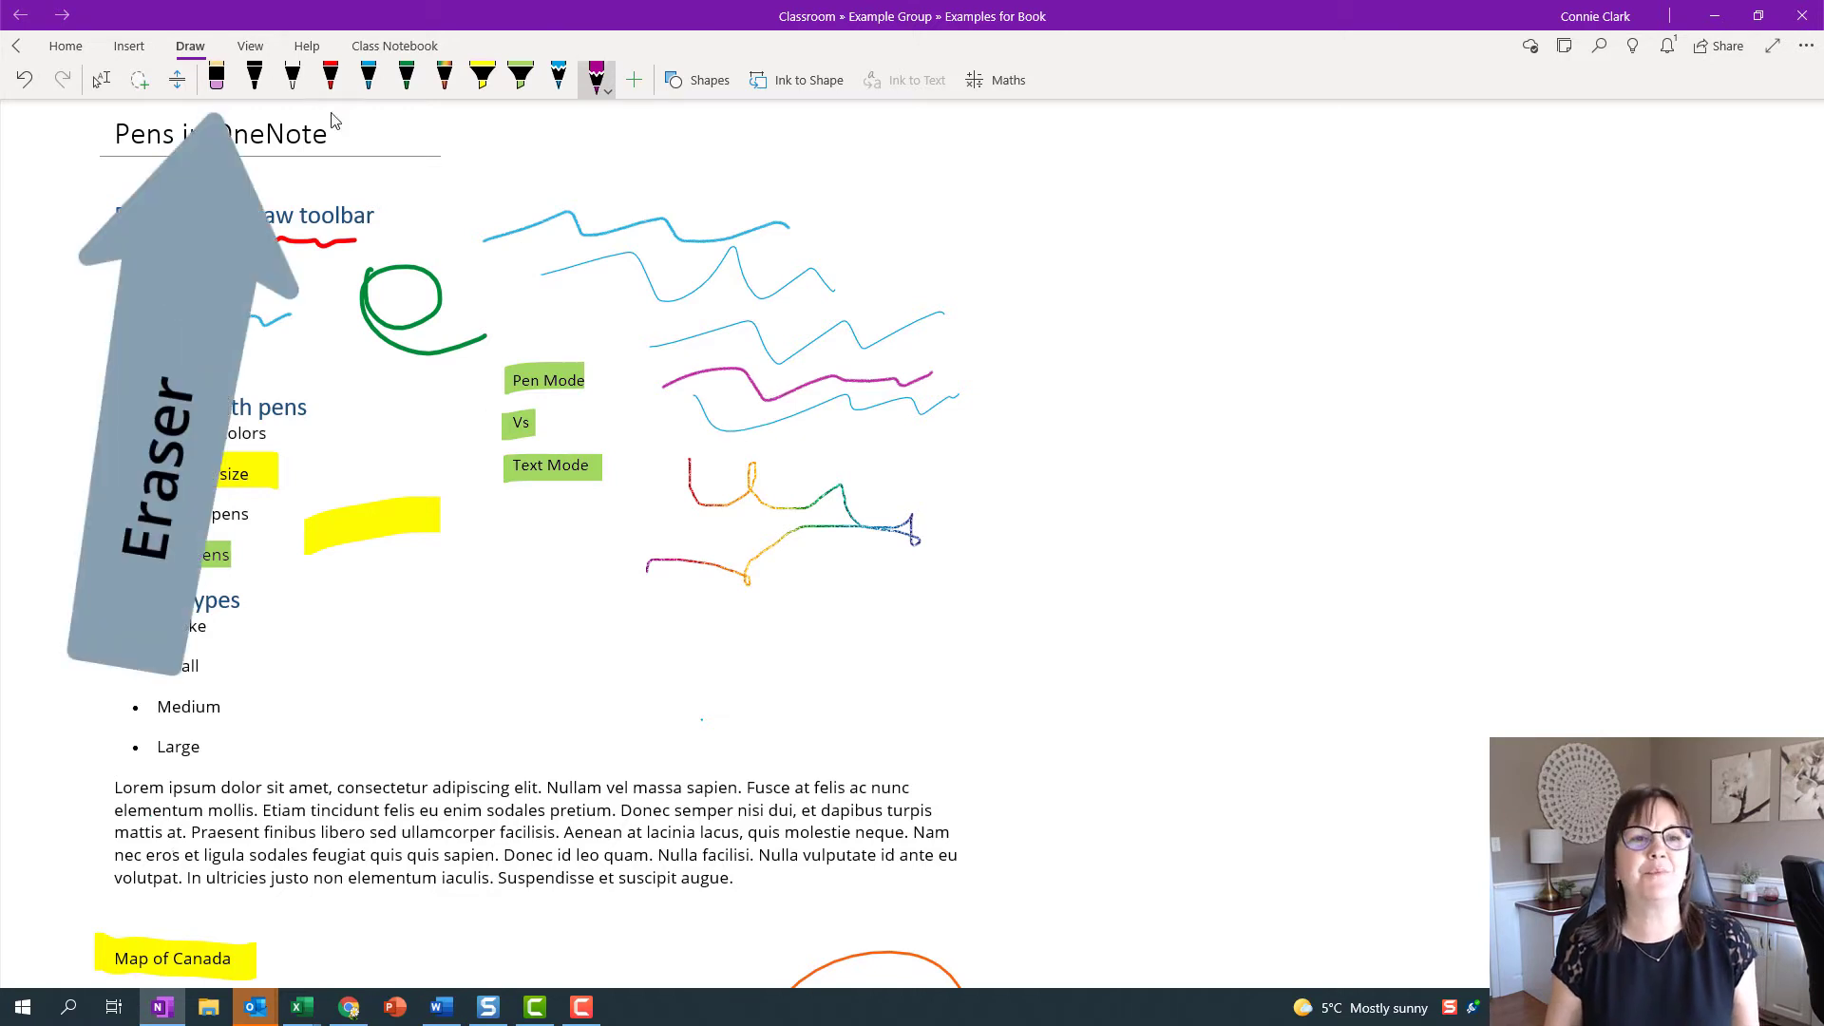
Erase the thick top blue wavy line and the two blue wavy lines below it
click(214, 78)
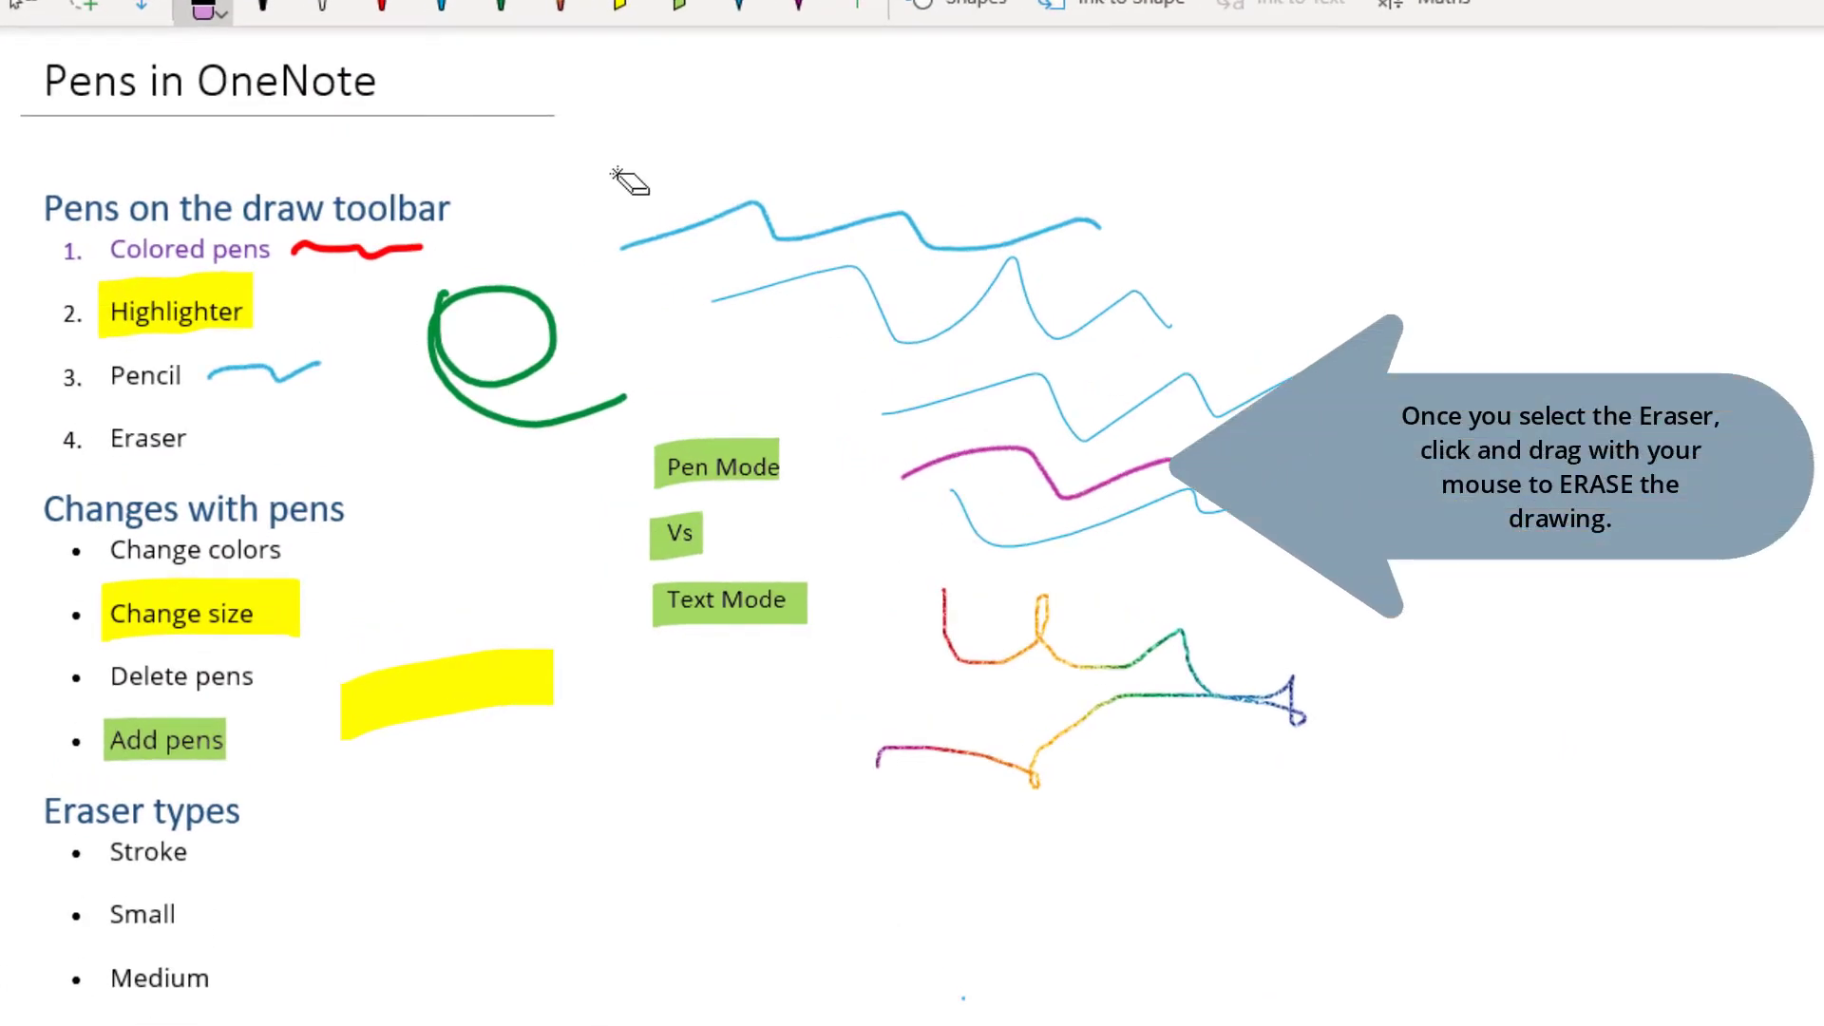
drag(629, 186, 664, 256)
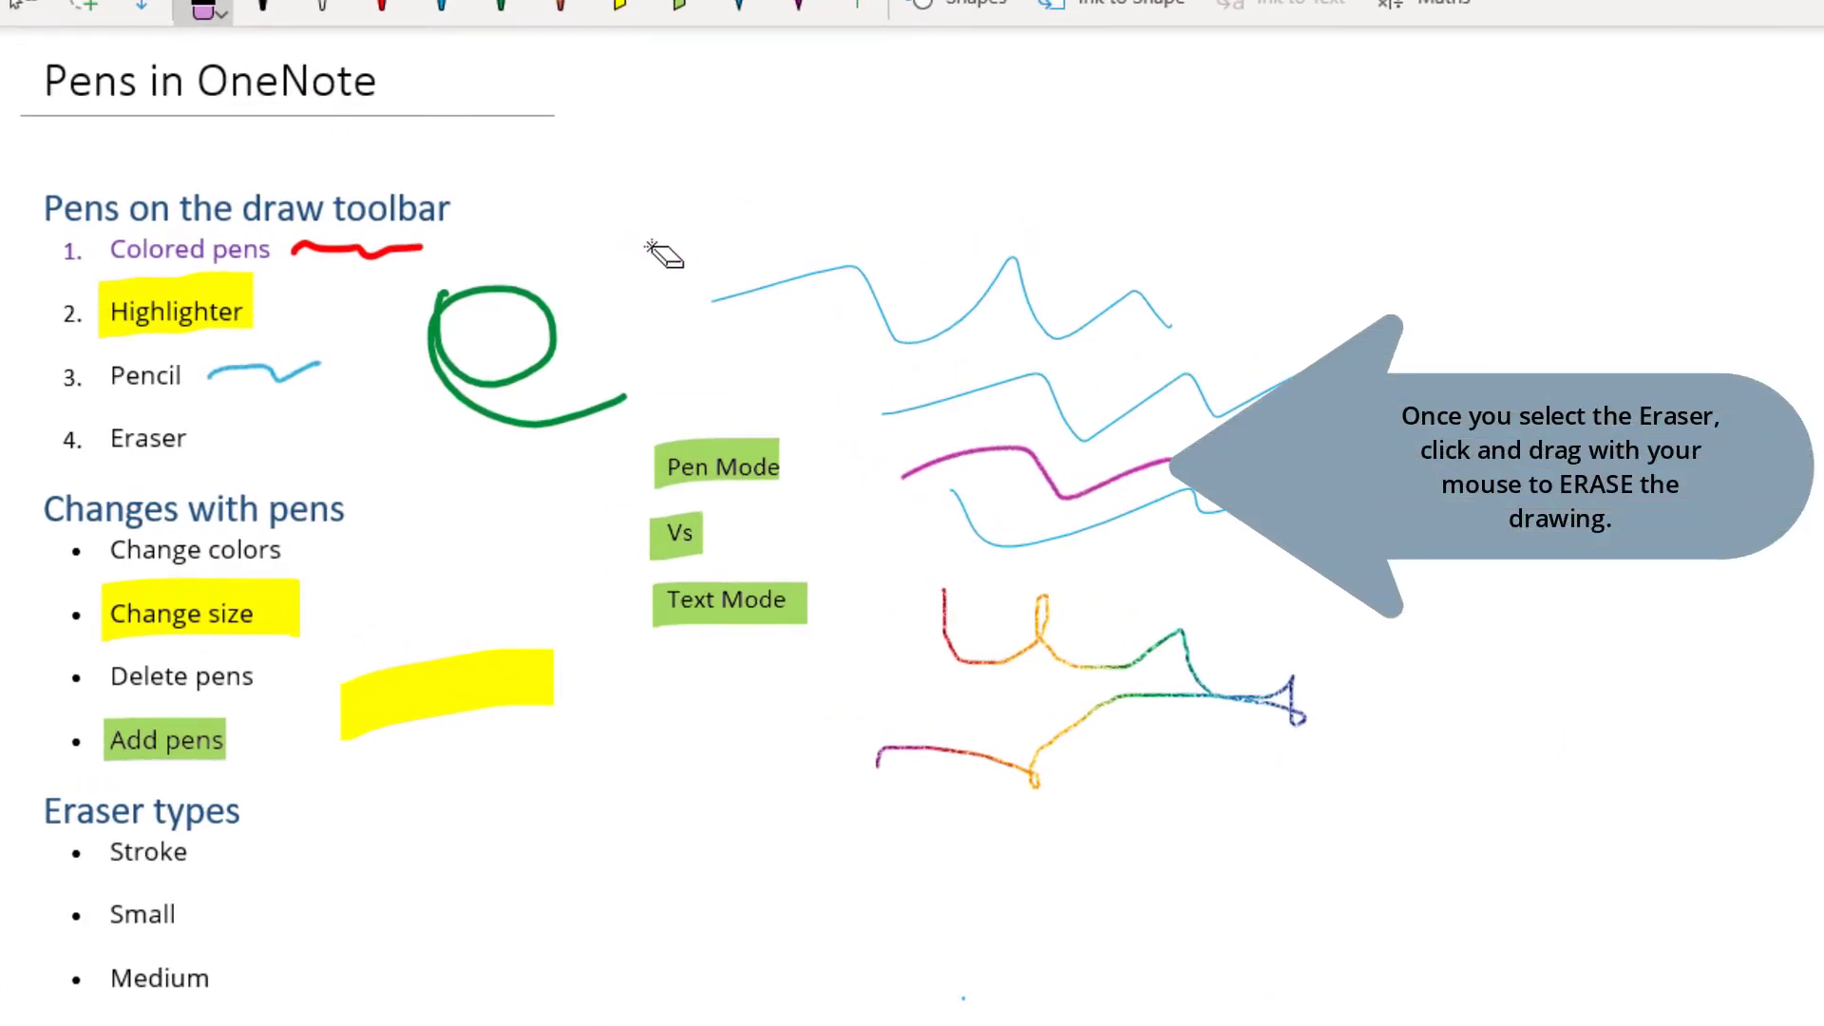
drag(664, 252, 570, 355)
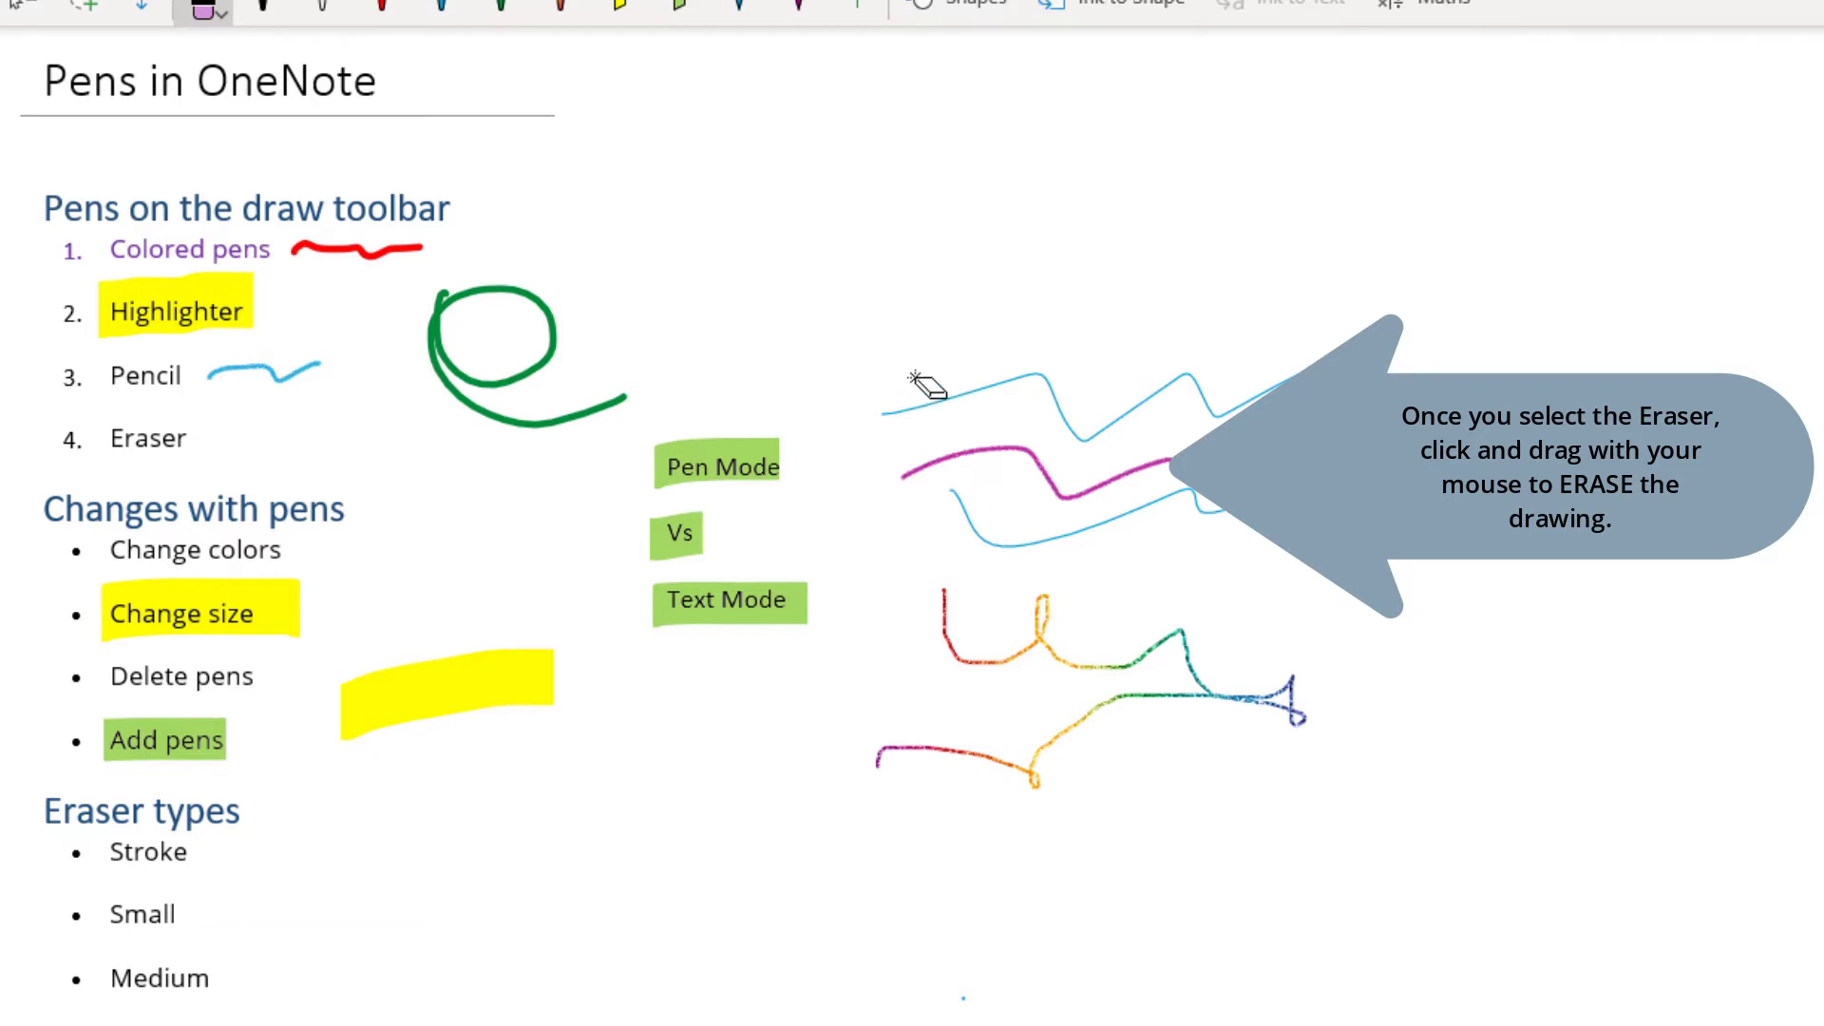
drag(930, 388, 1091, 360)
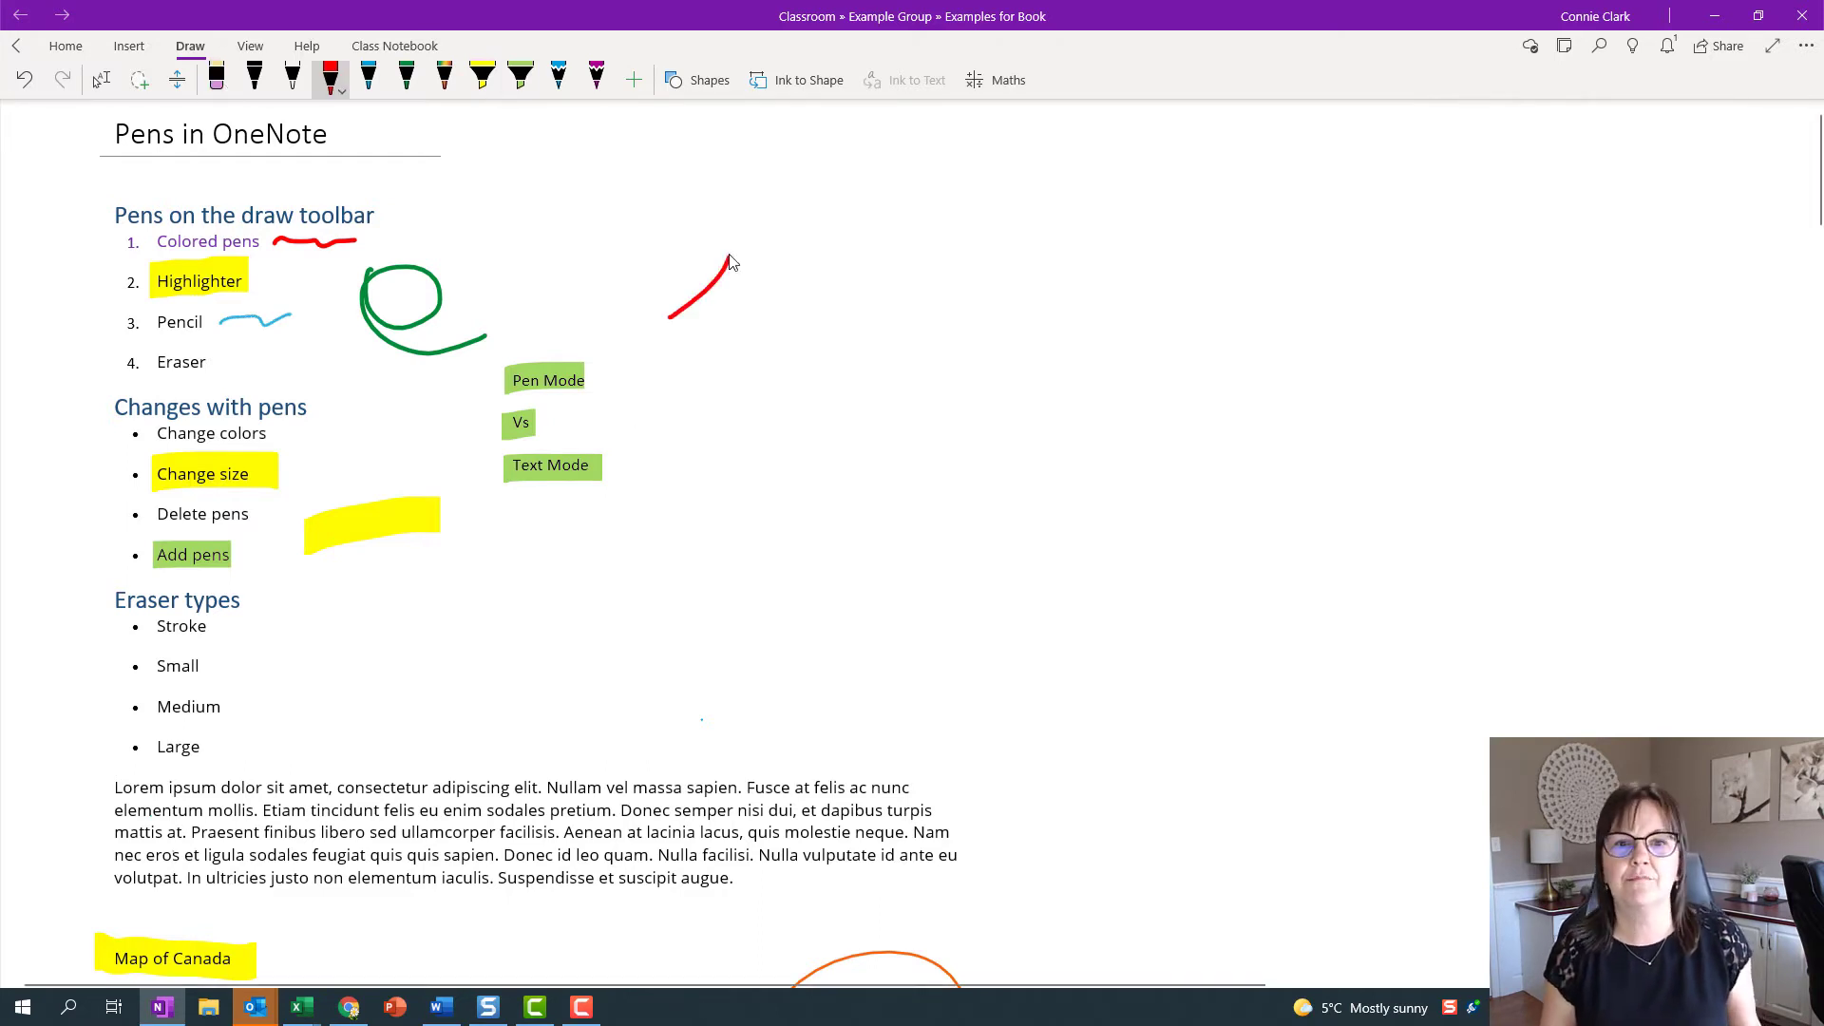
Draw a red house: triangle roof, square below it and a rectangle beside it
drag(734, 246, 755, 323)
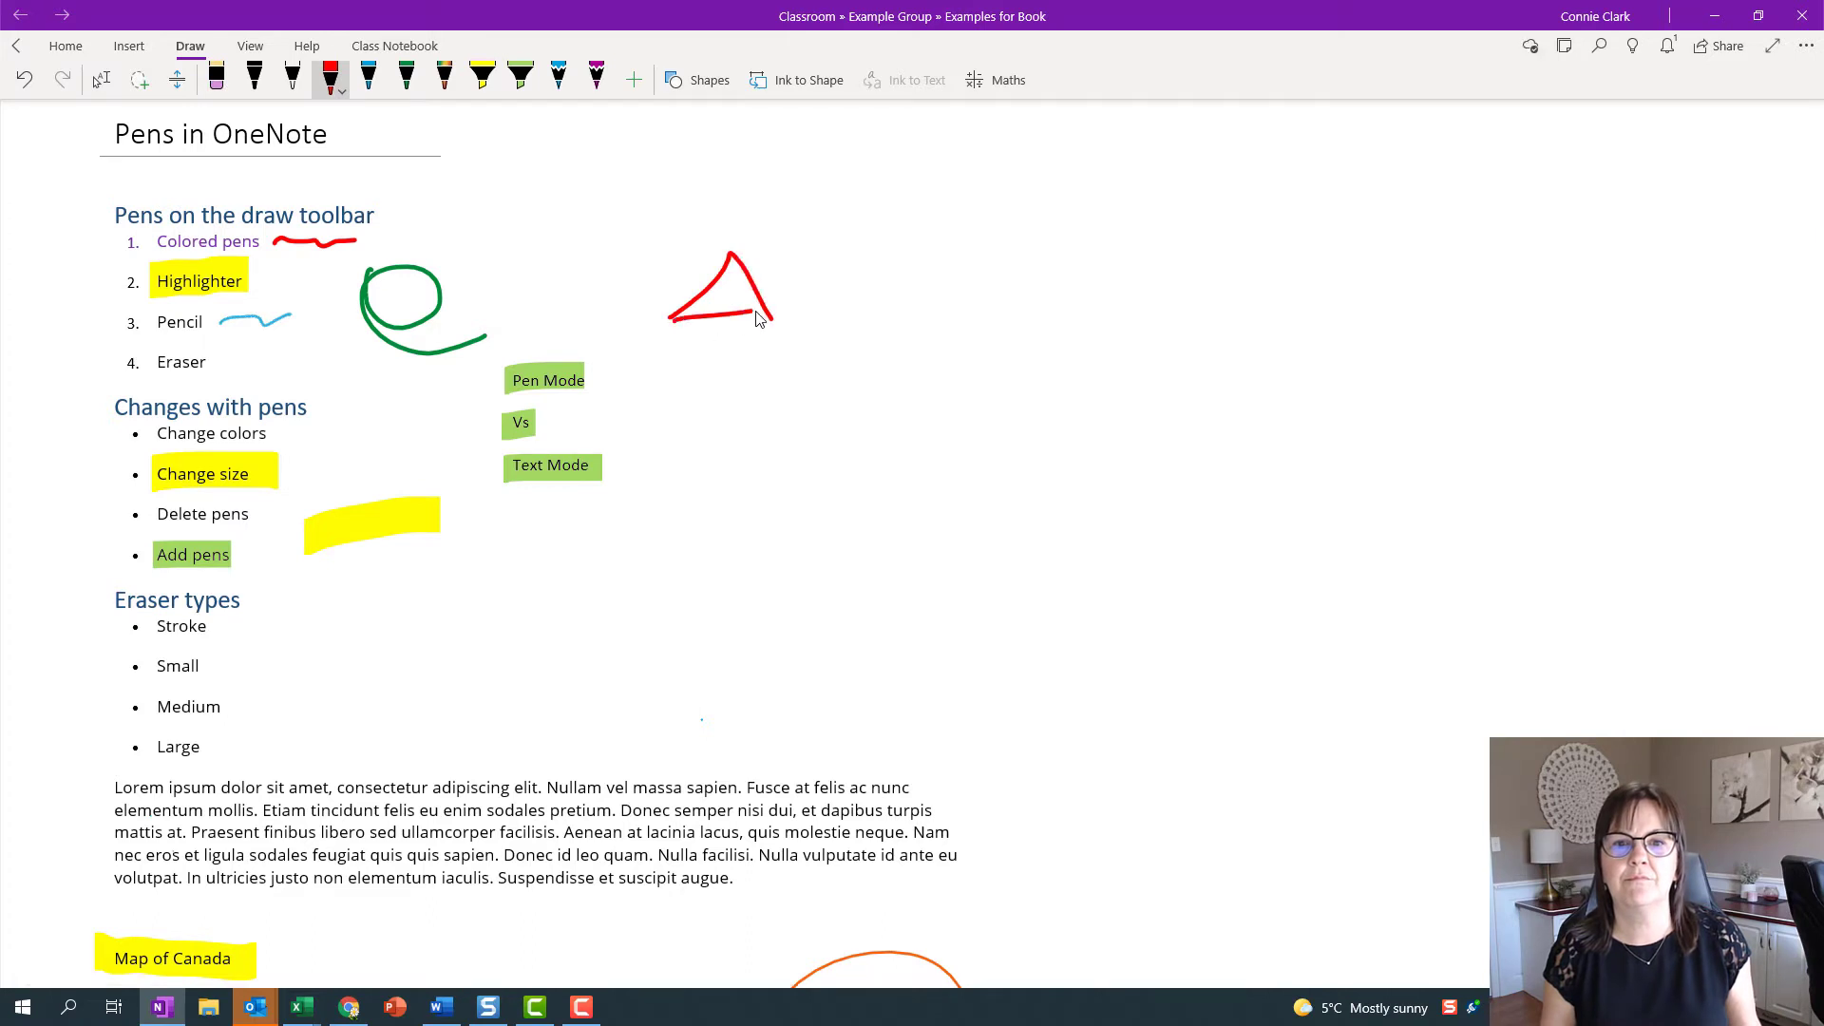
drag(767, 324, 722, 396)
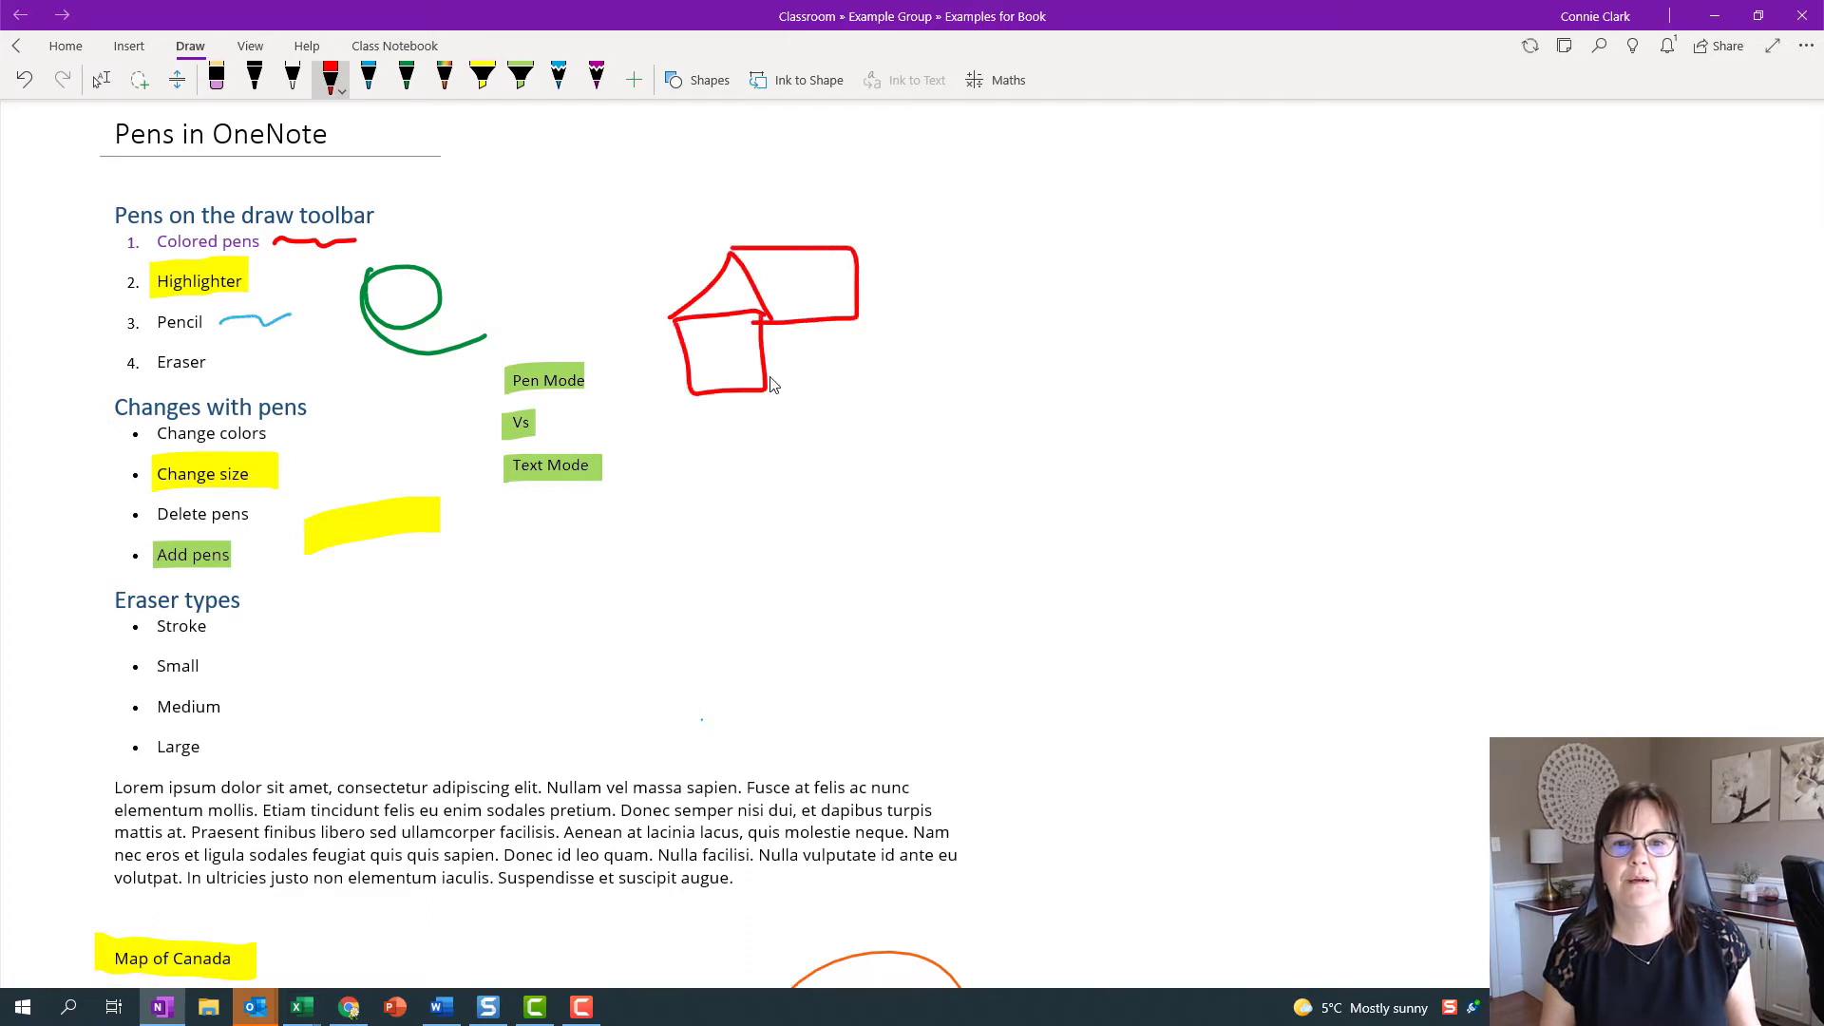
drag(762, 325, 860, 378)
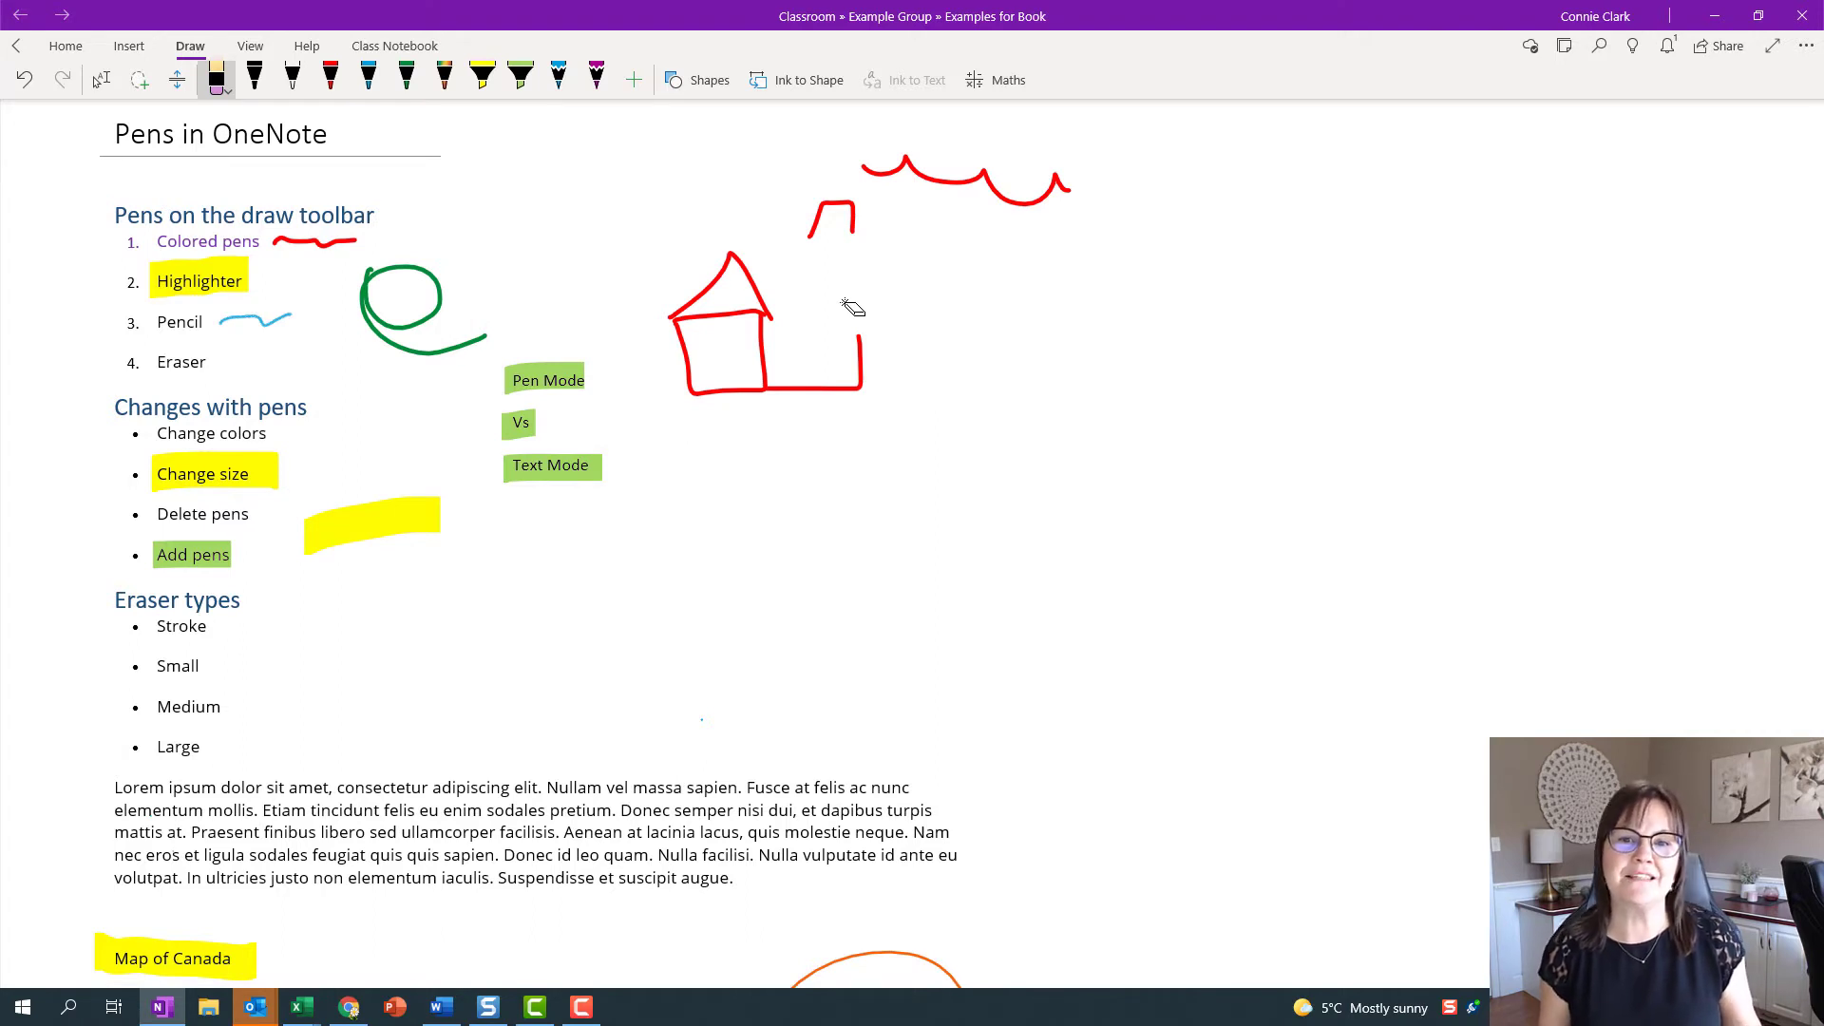
mouse_move(817, 232)
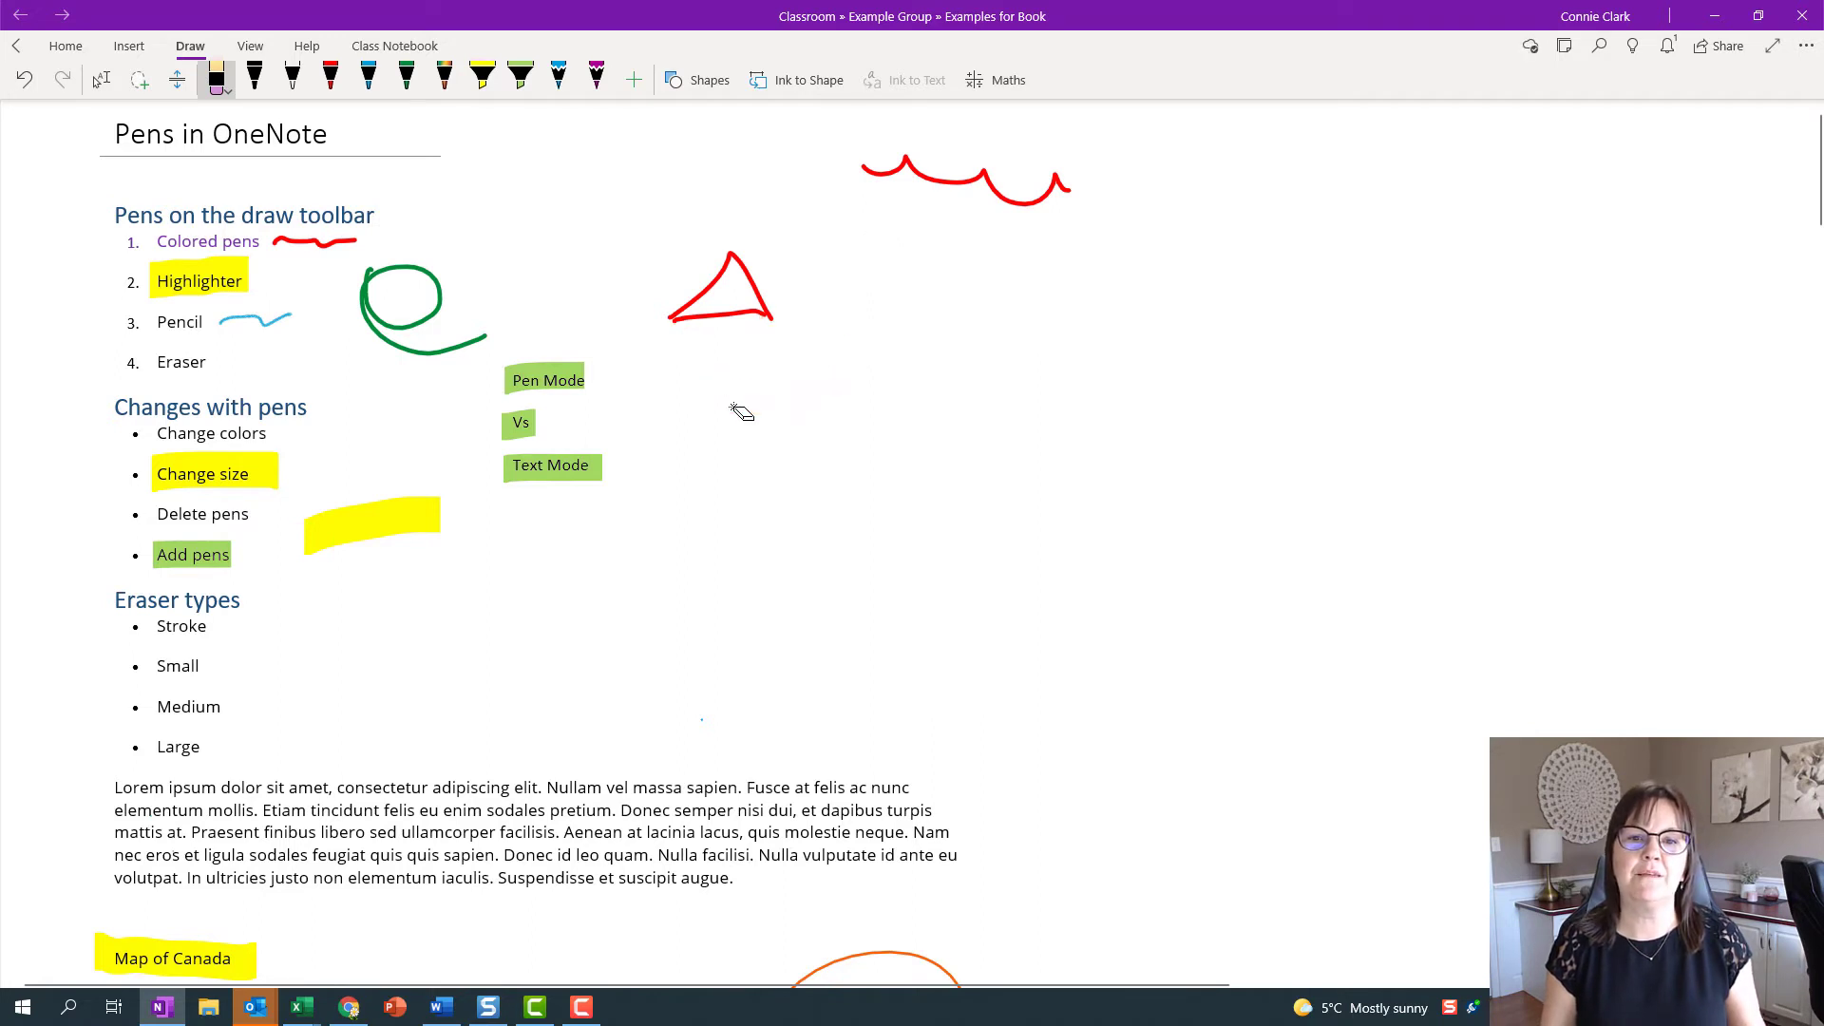
mouse_move(722, 279)
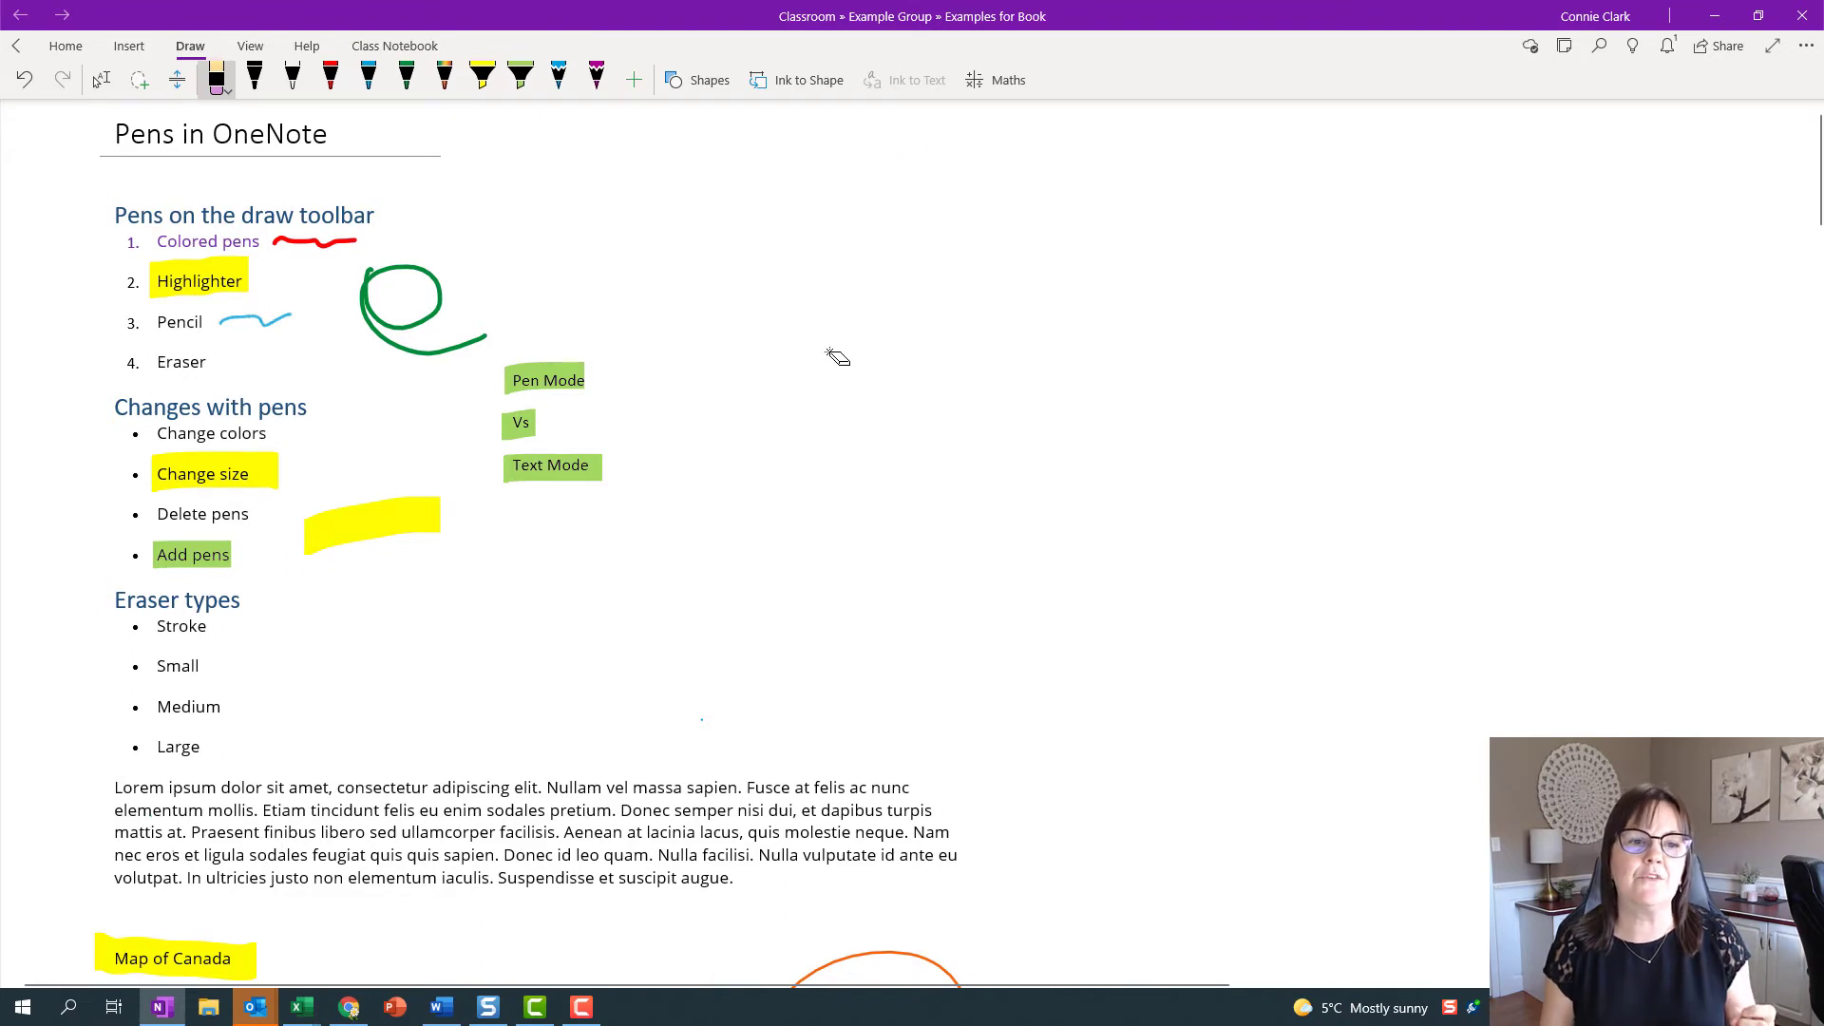
mouse_move(217, 80)
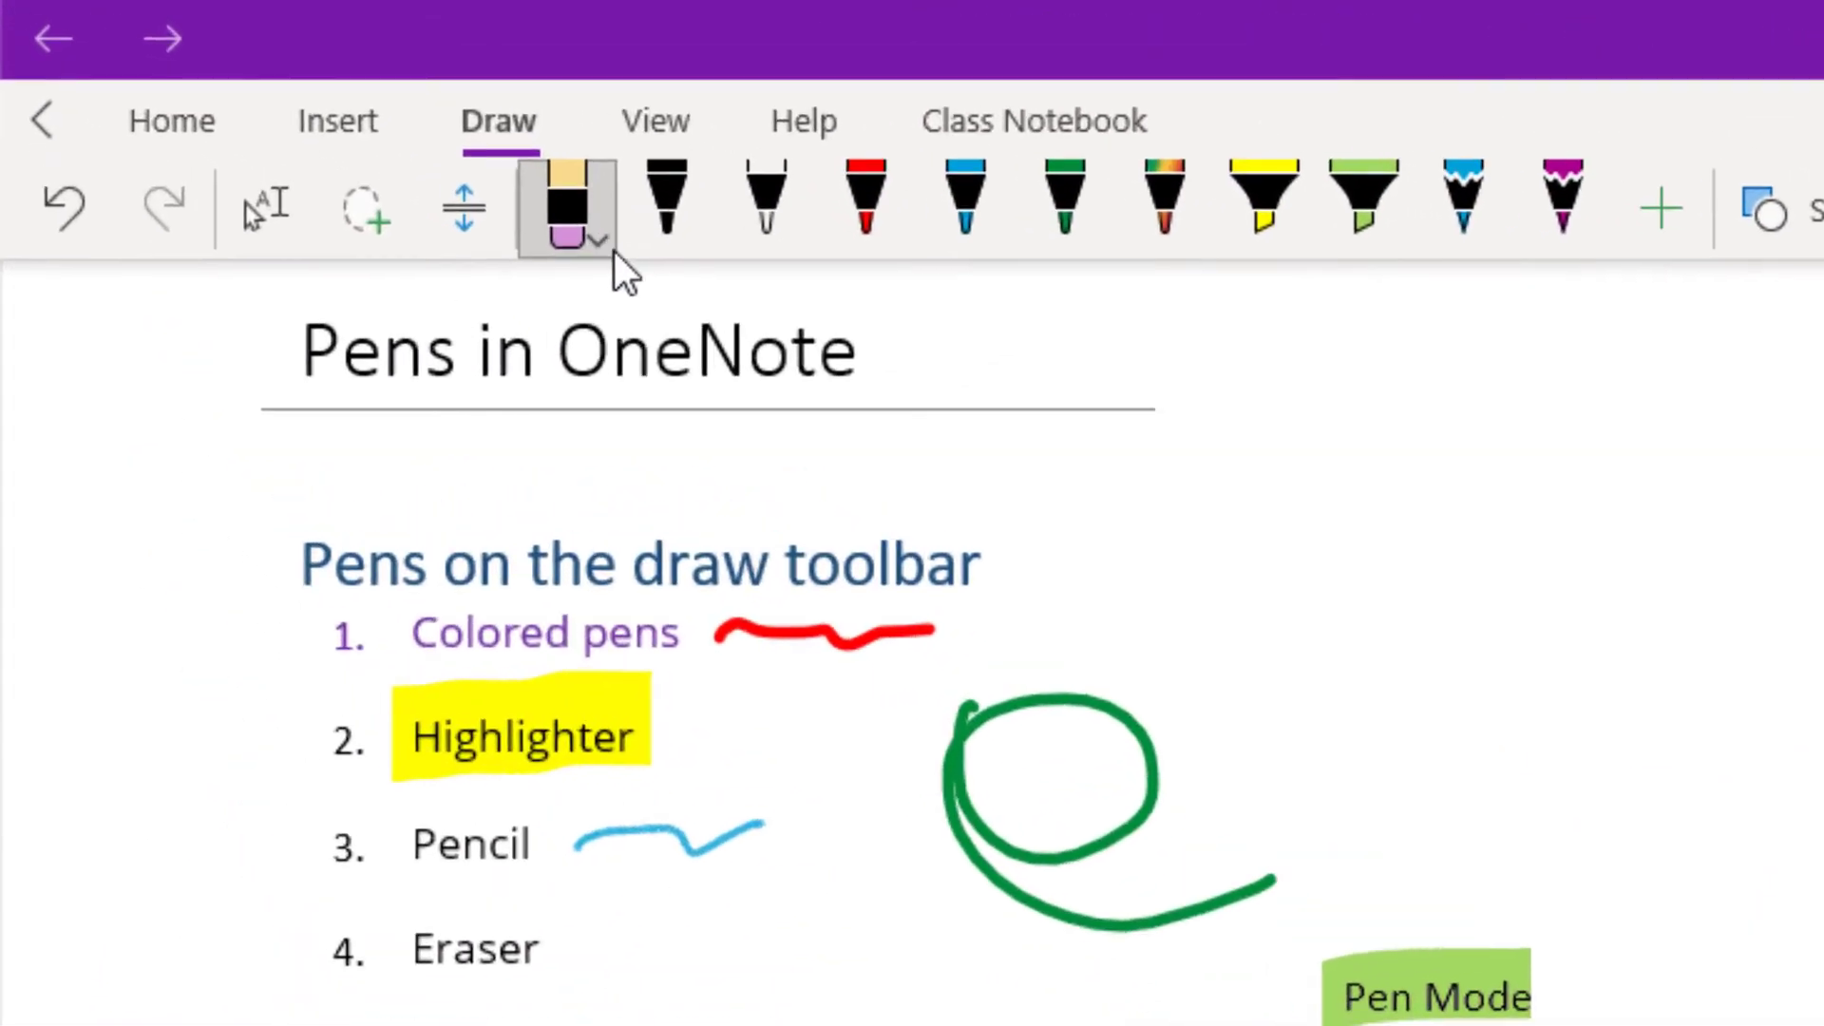
Erase the remaining red sketches, loop, squiggles and highlighter marks from the page
click(598, 241)
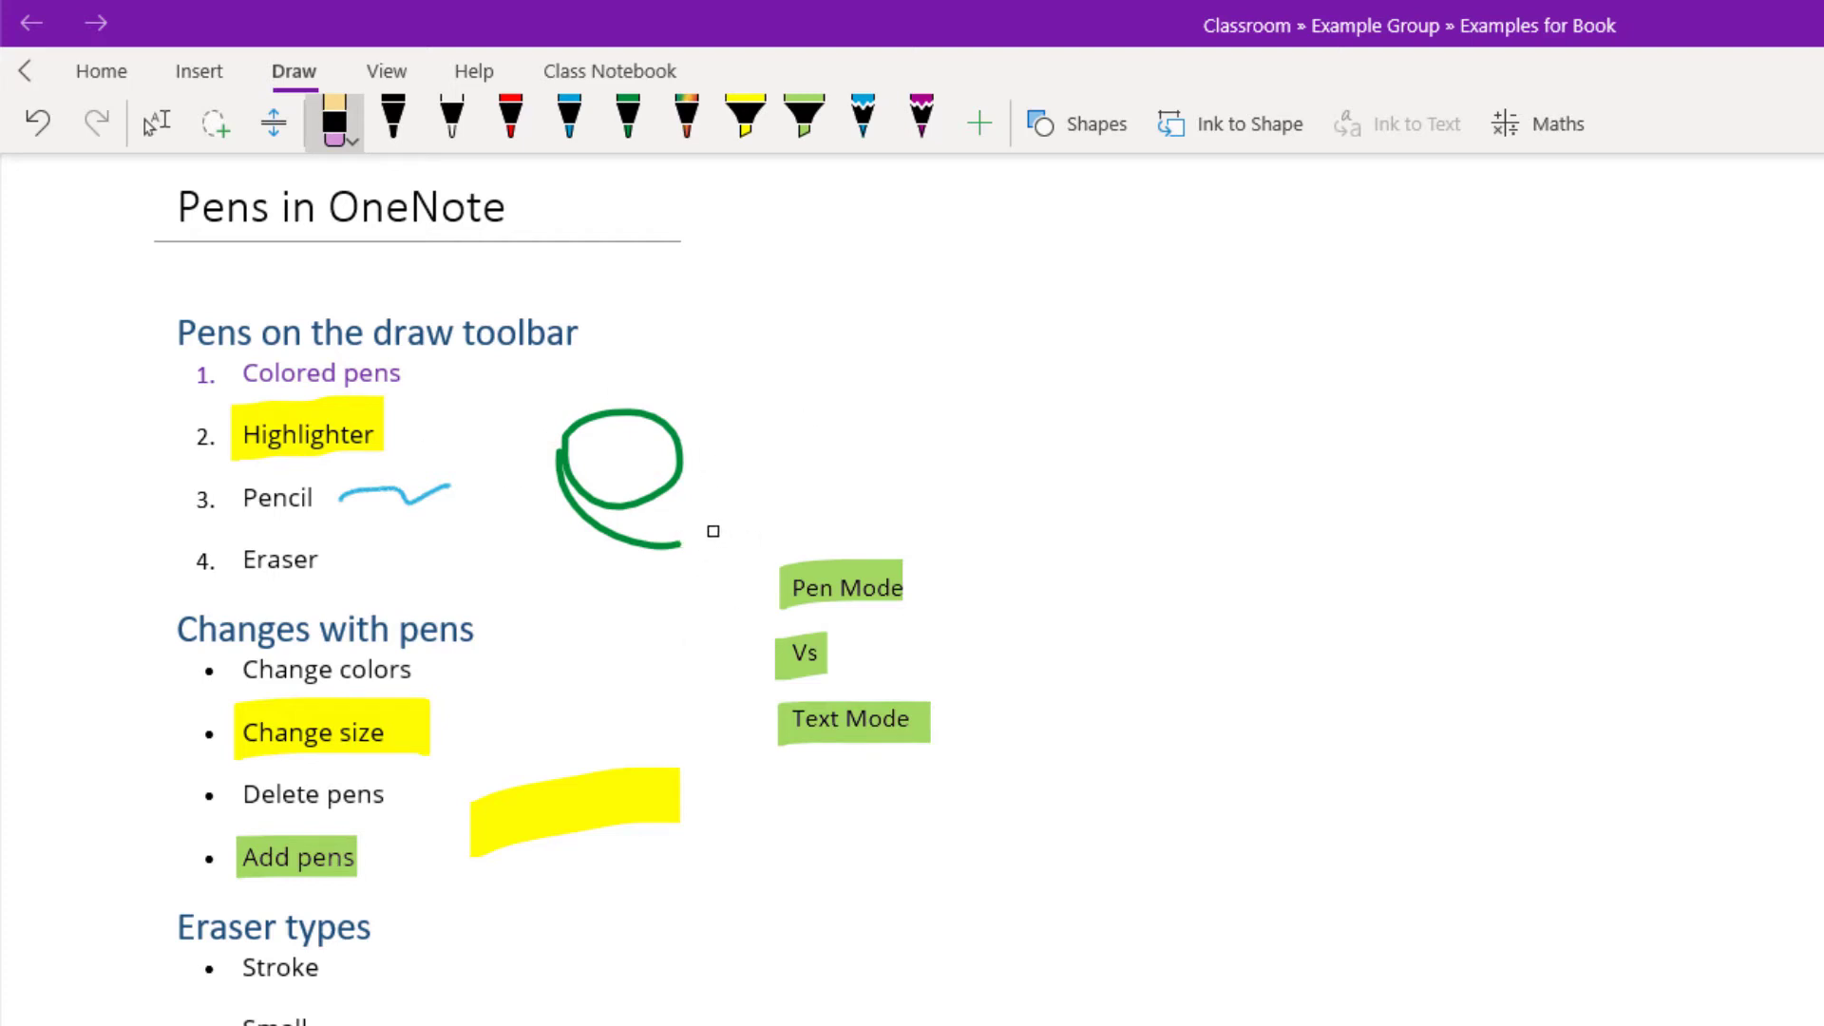
click(335, 120)
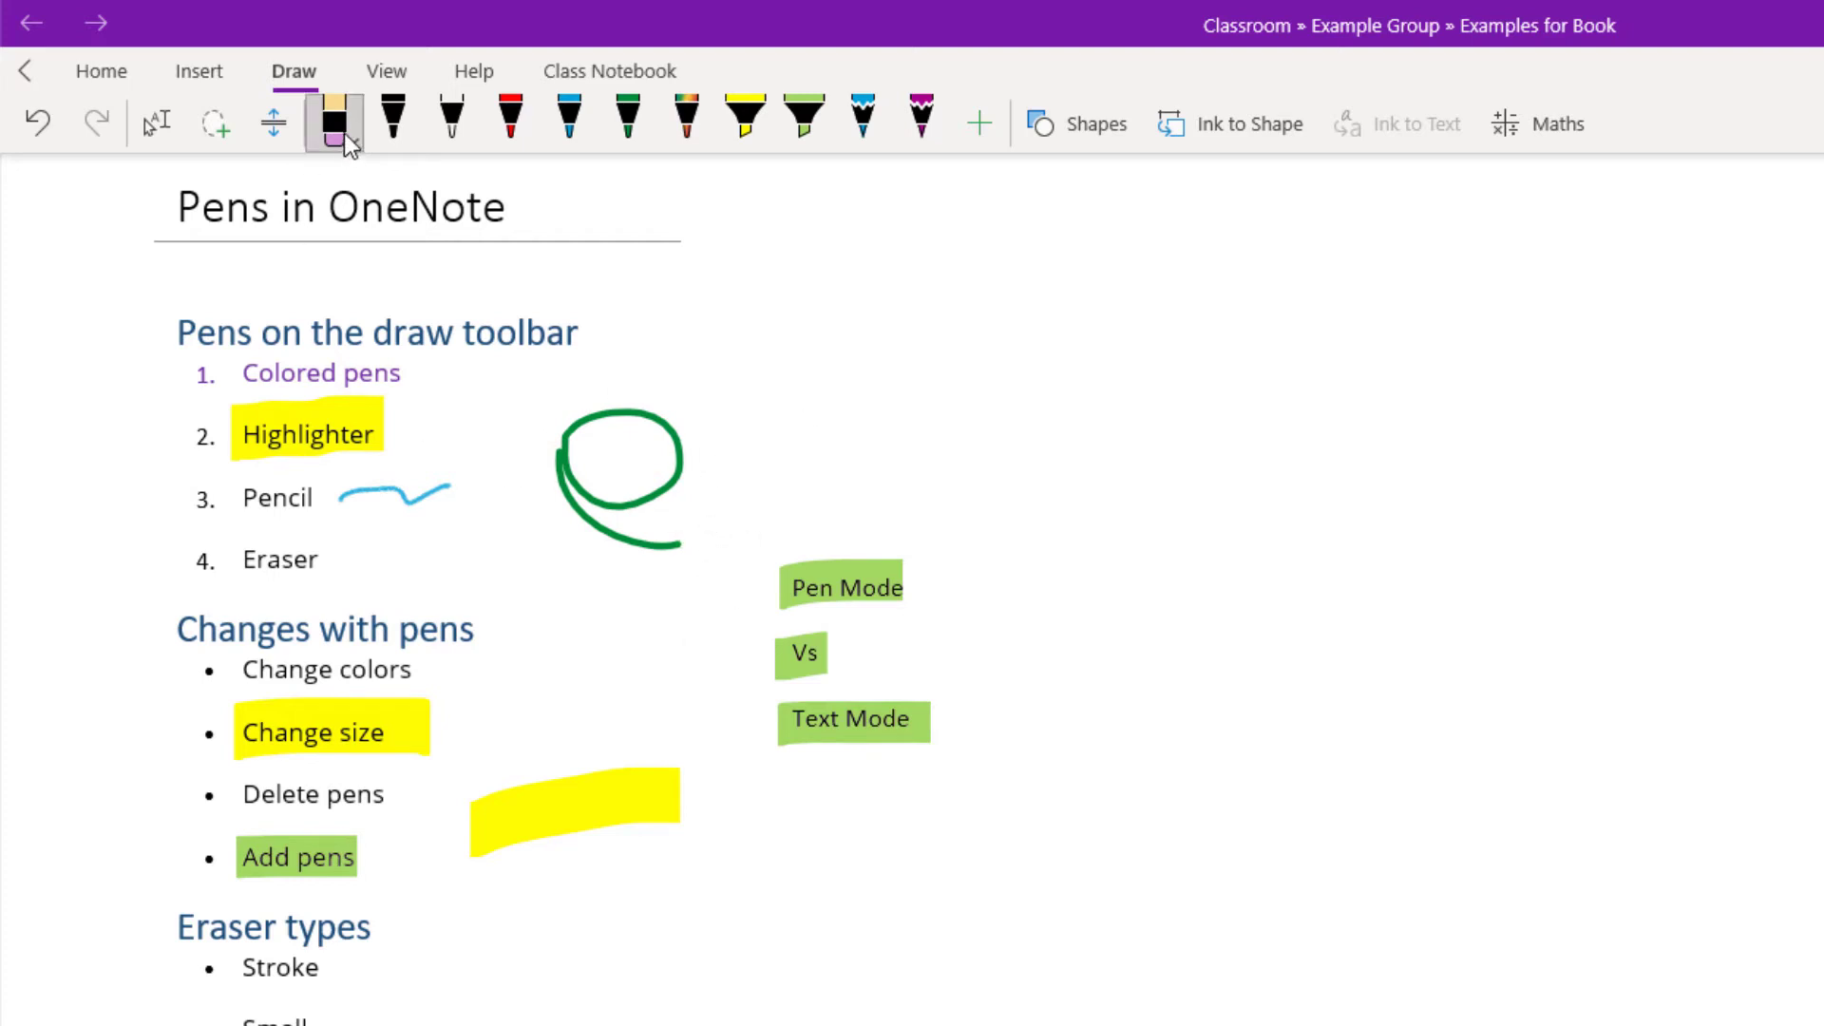
click(333, 122)
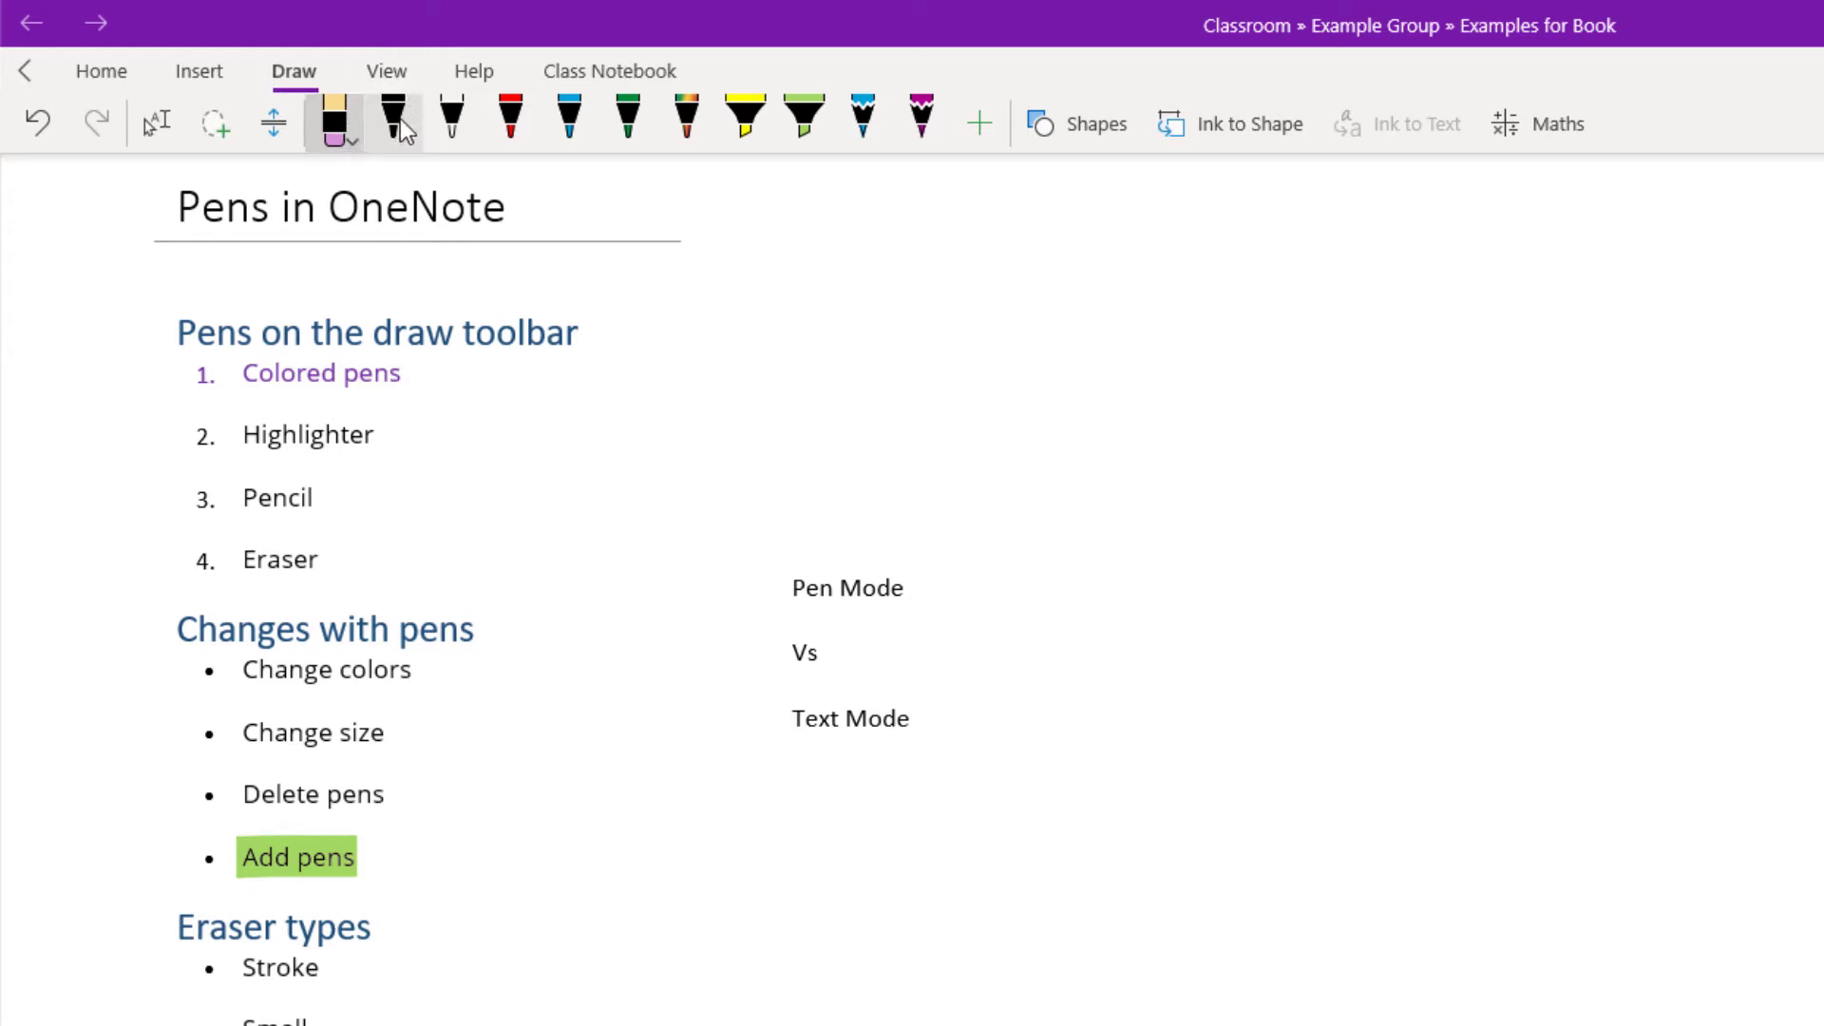
Adjust the black pen's thickness to 2 mm using the size dots in its settings
click(395, 115)
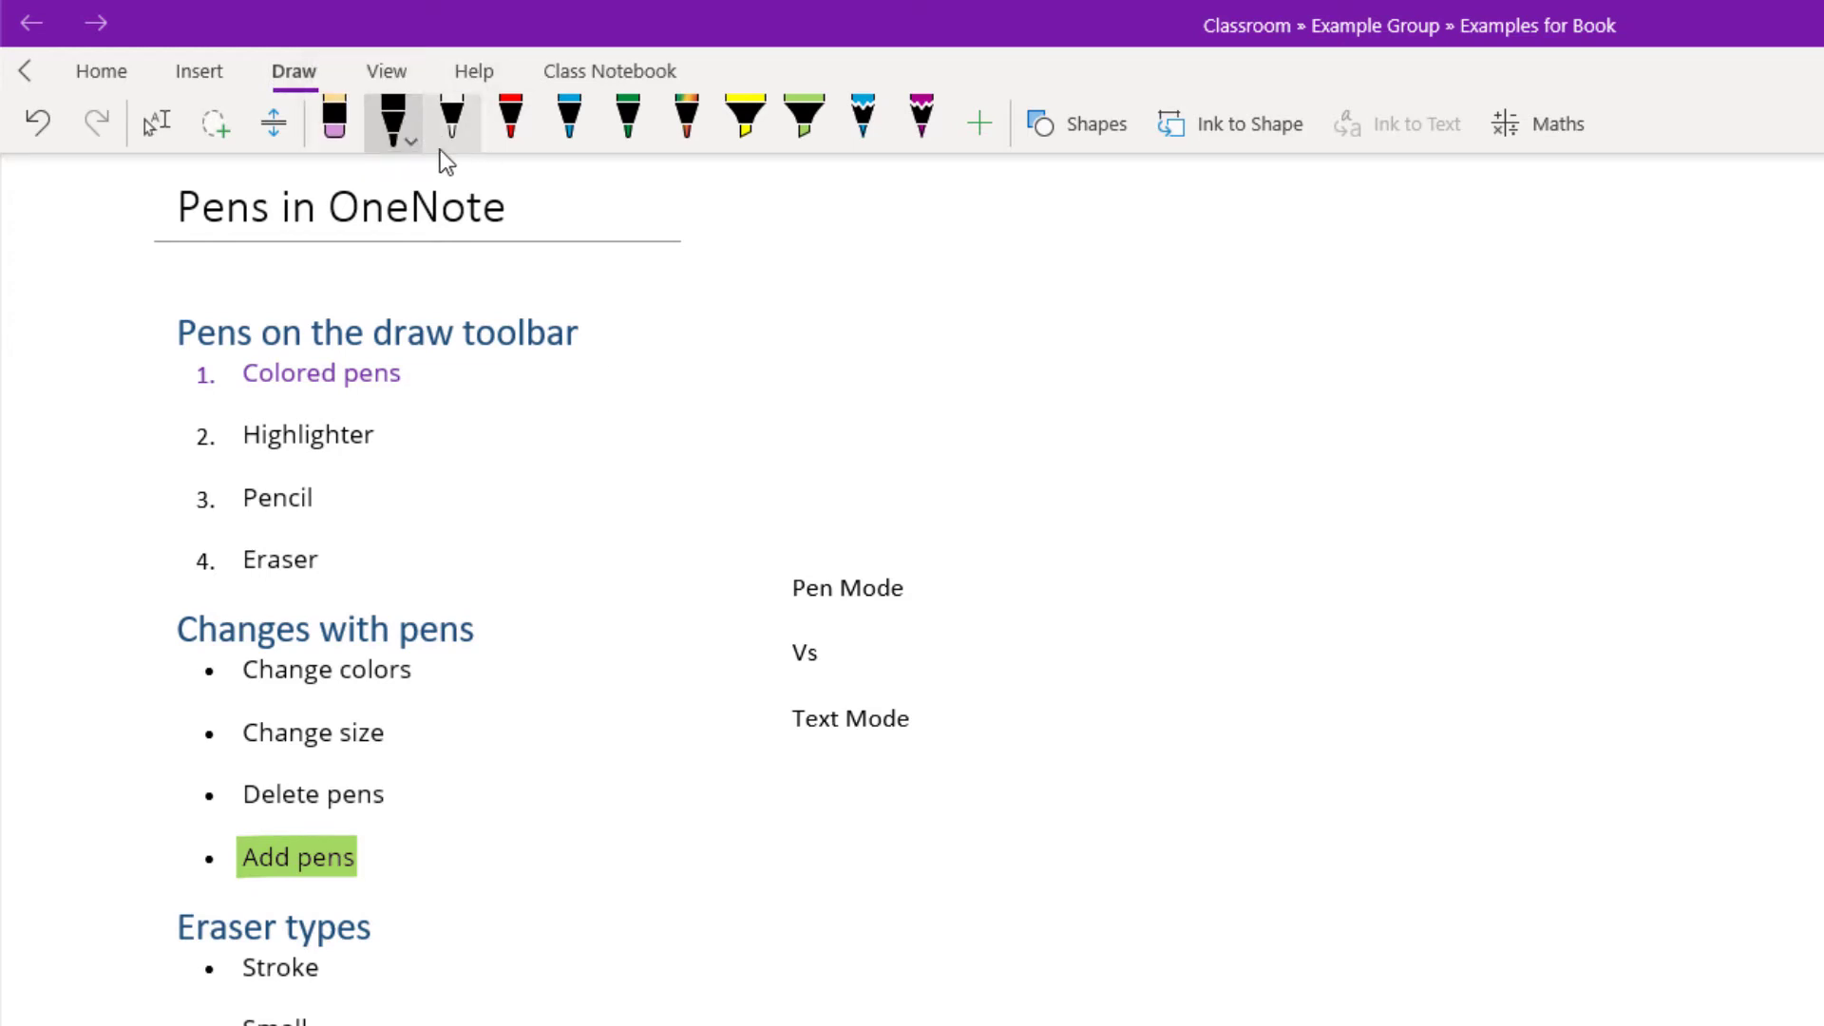
click(410, 142)
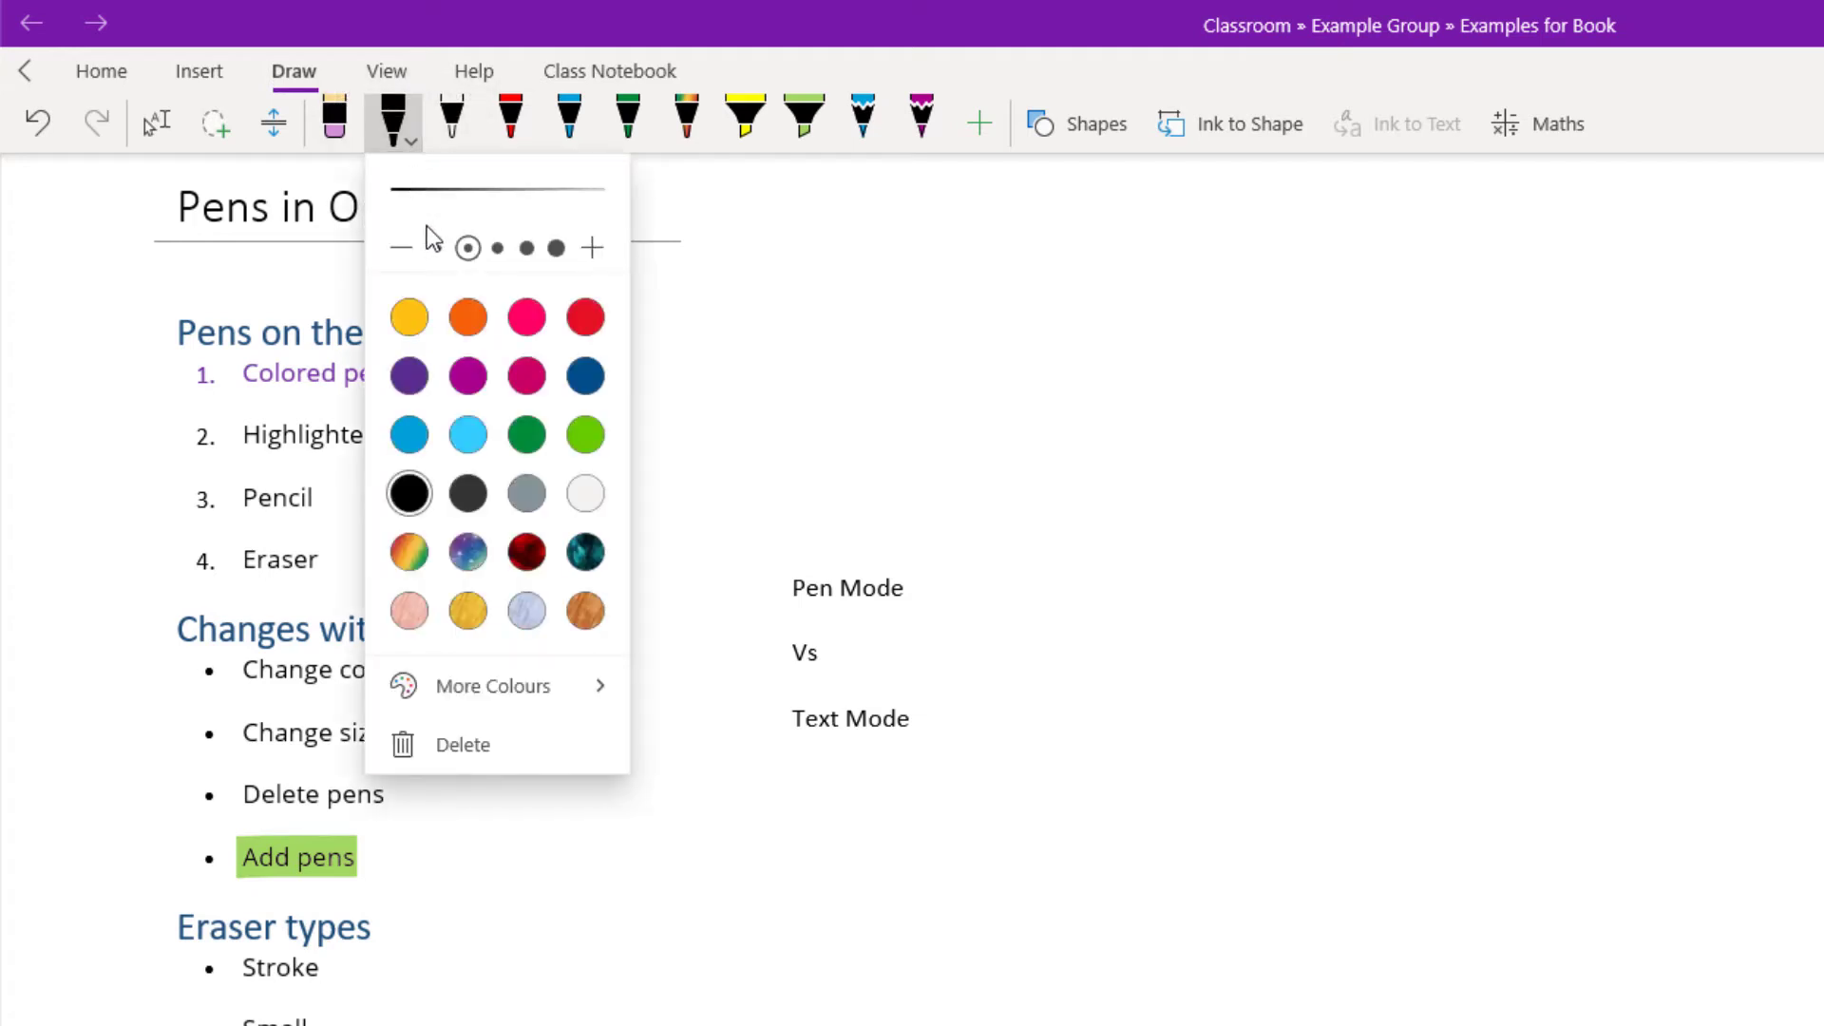
click(467, 247)
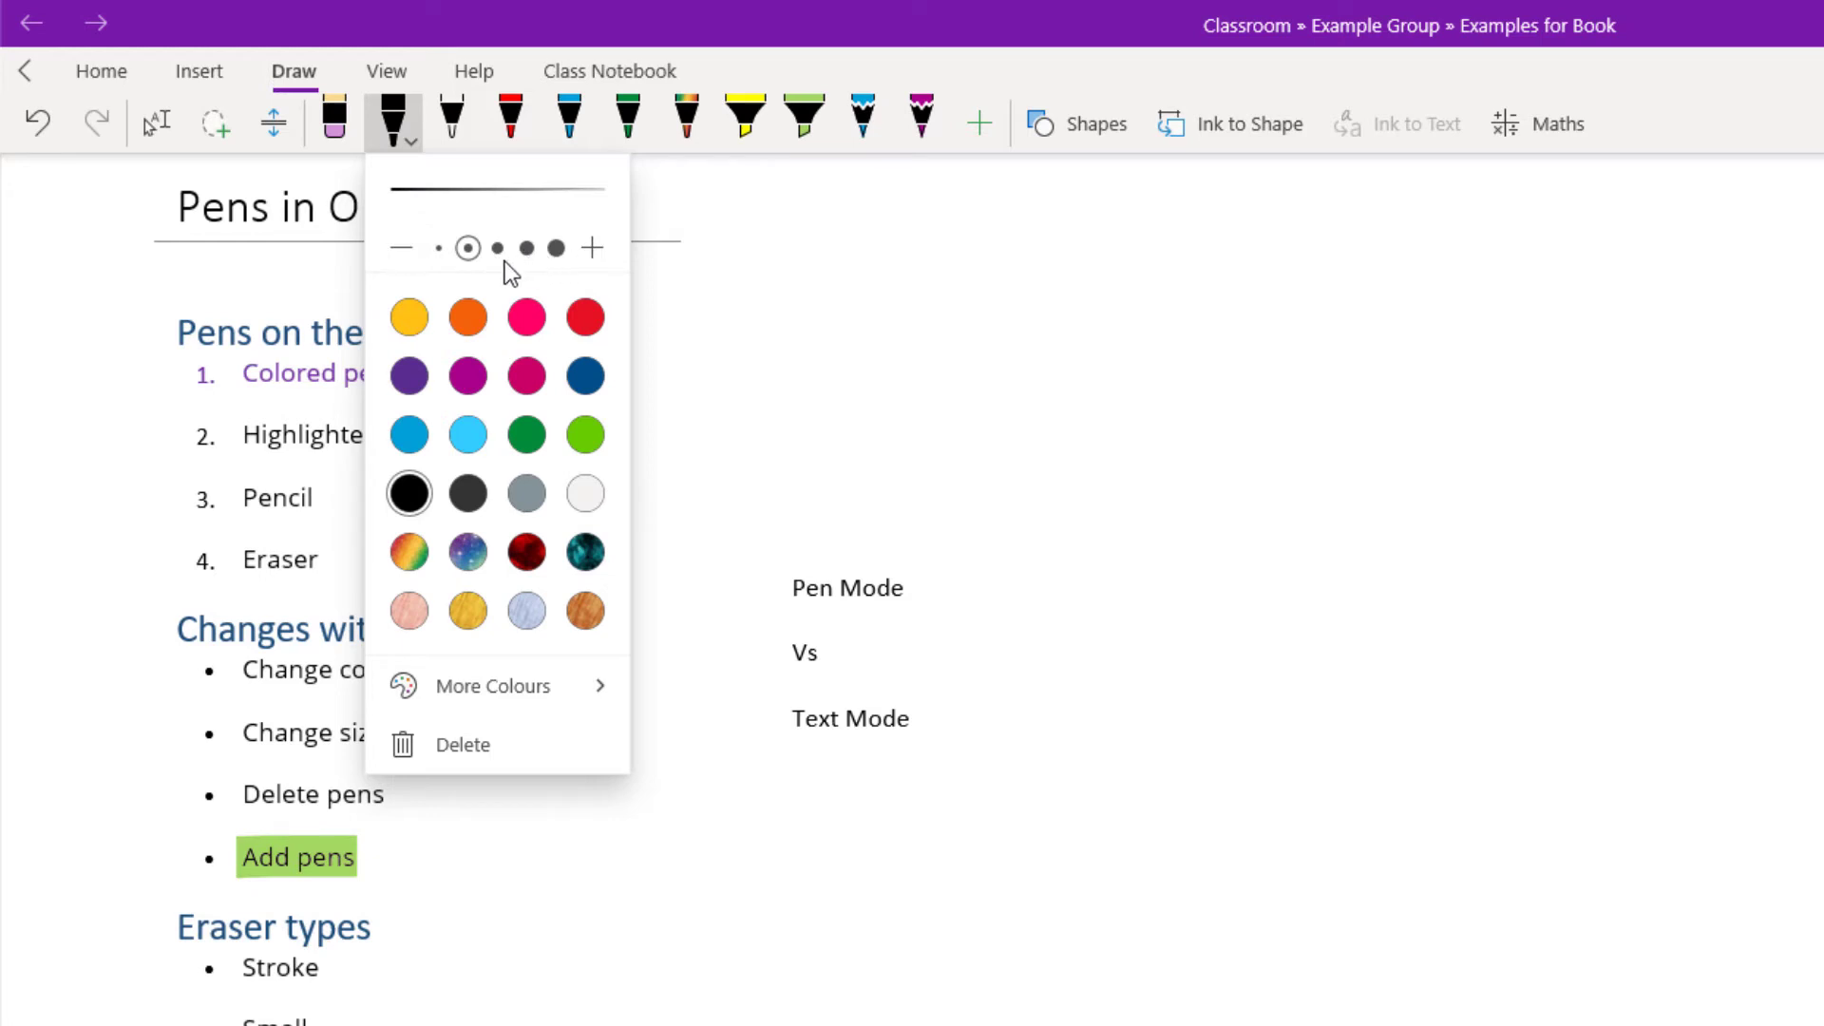
mouse_move(484, 253)
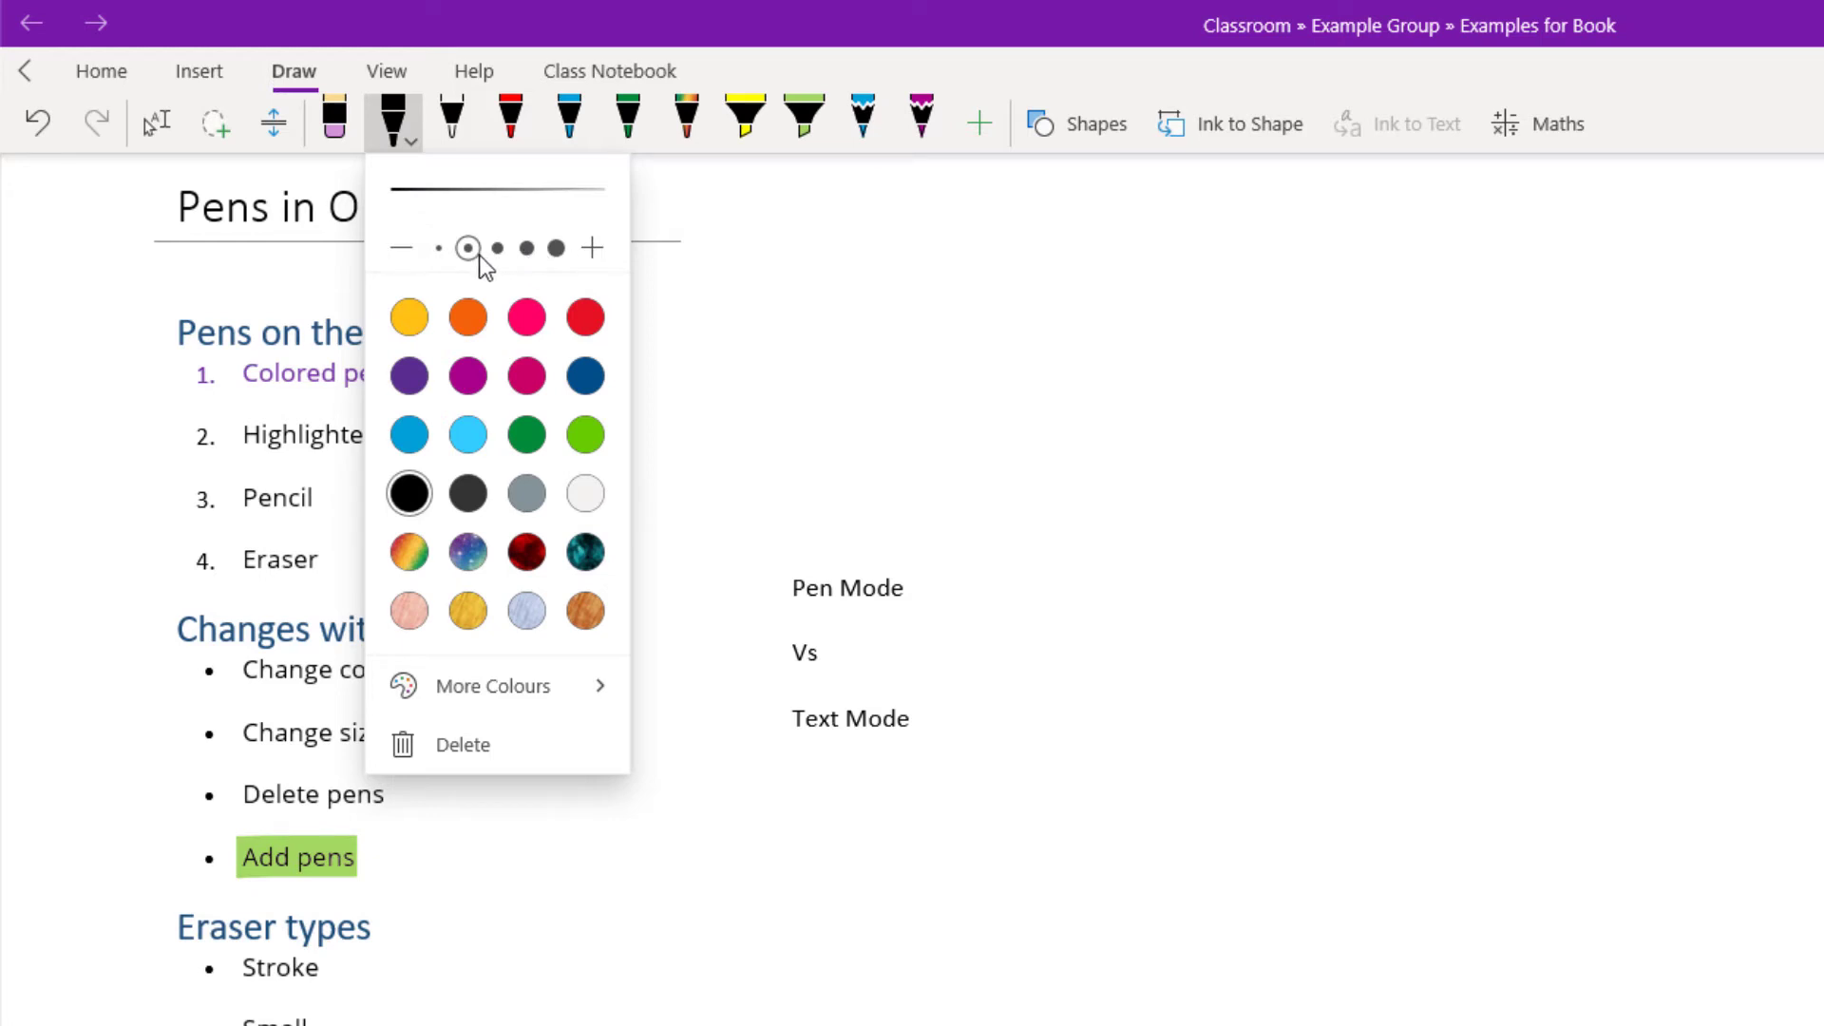
click(496, 247)
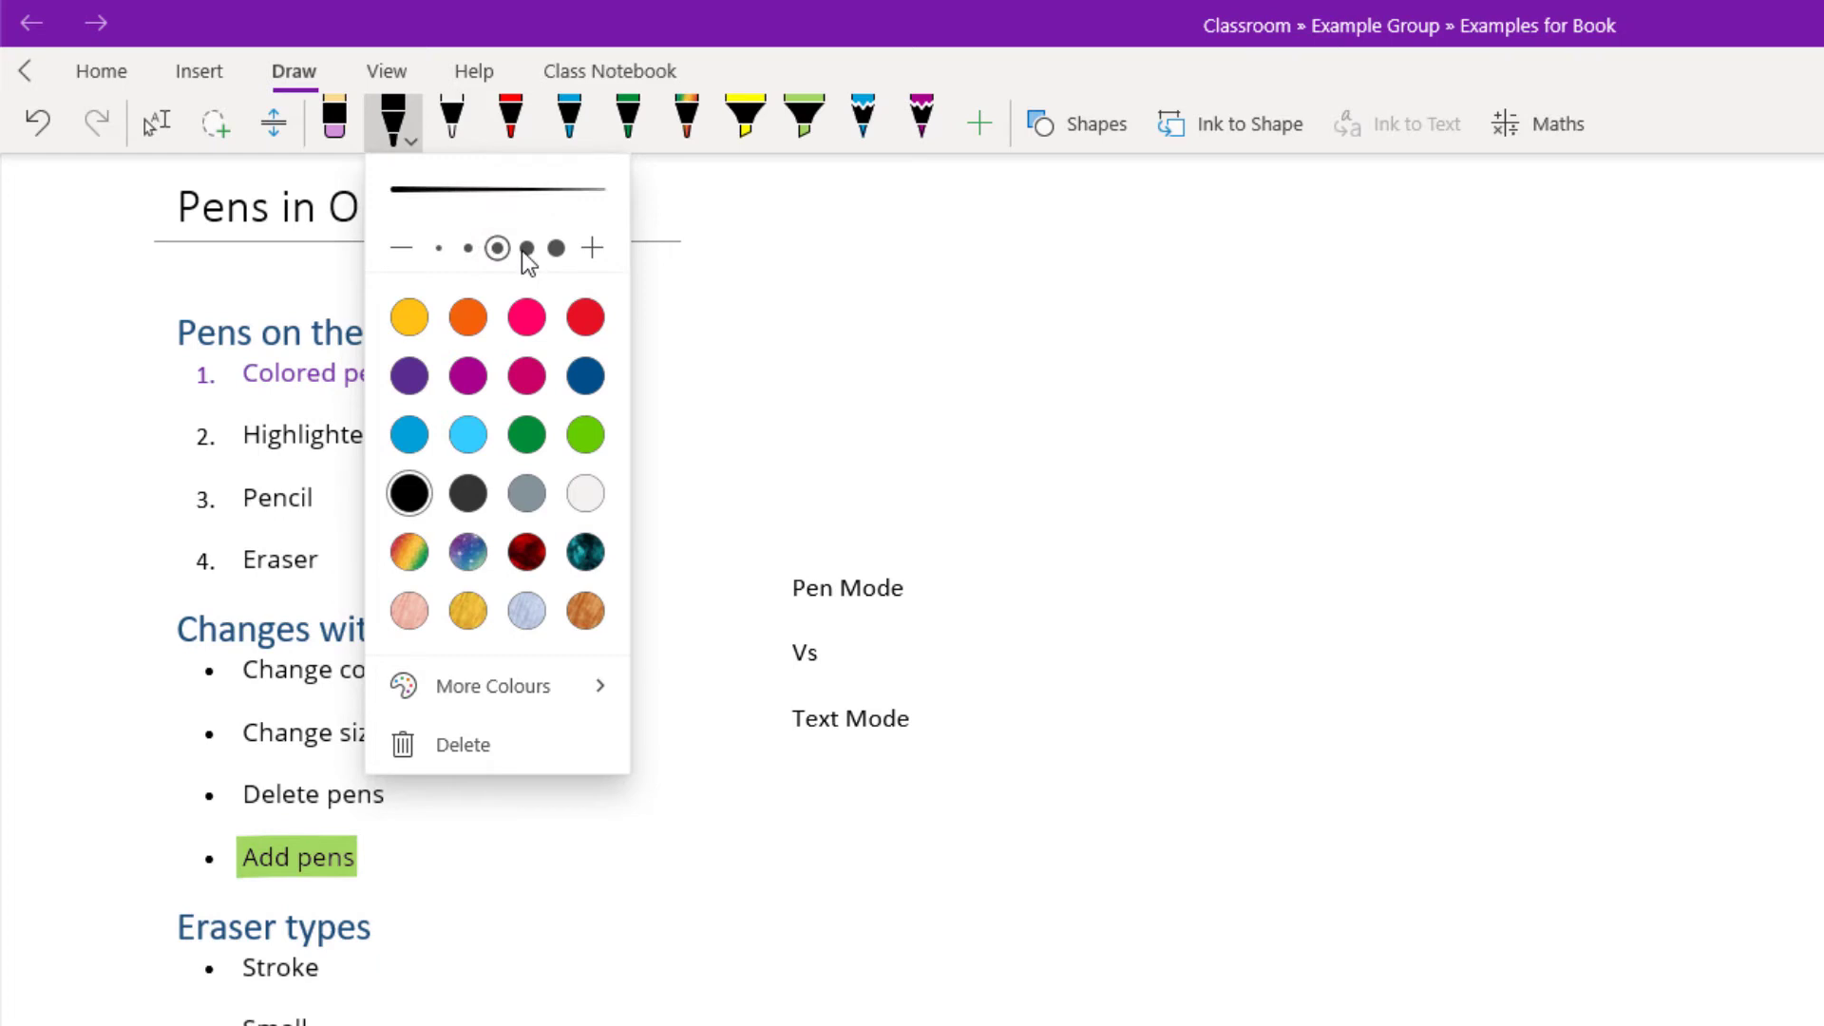
click(526, 247)
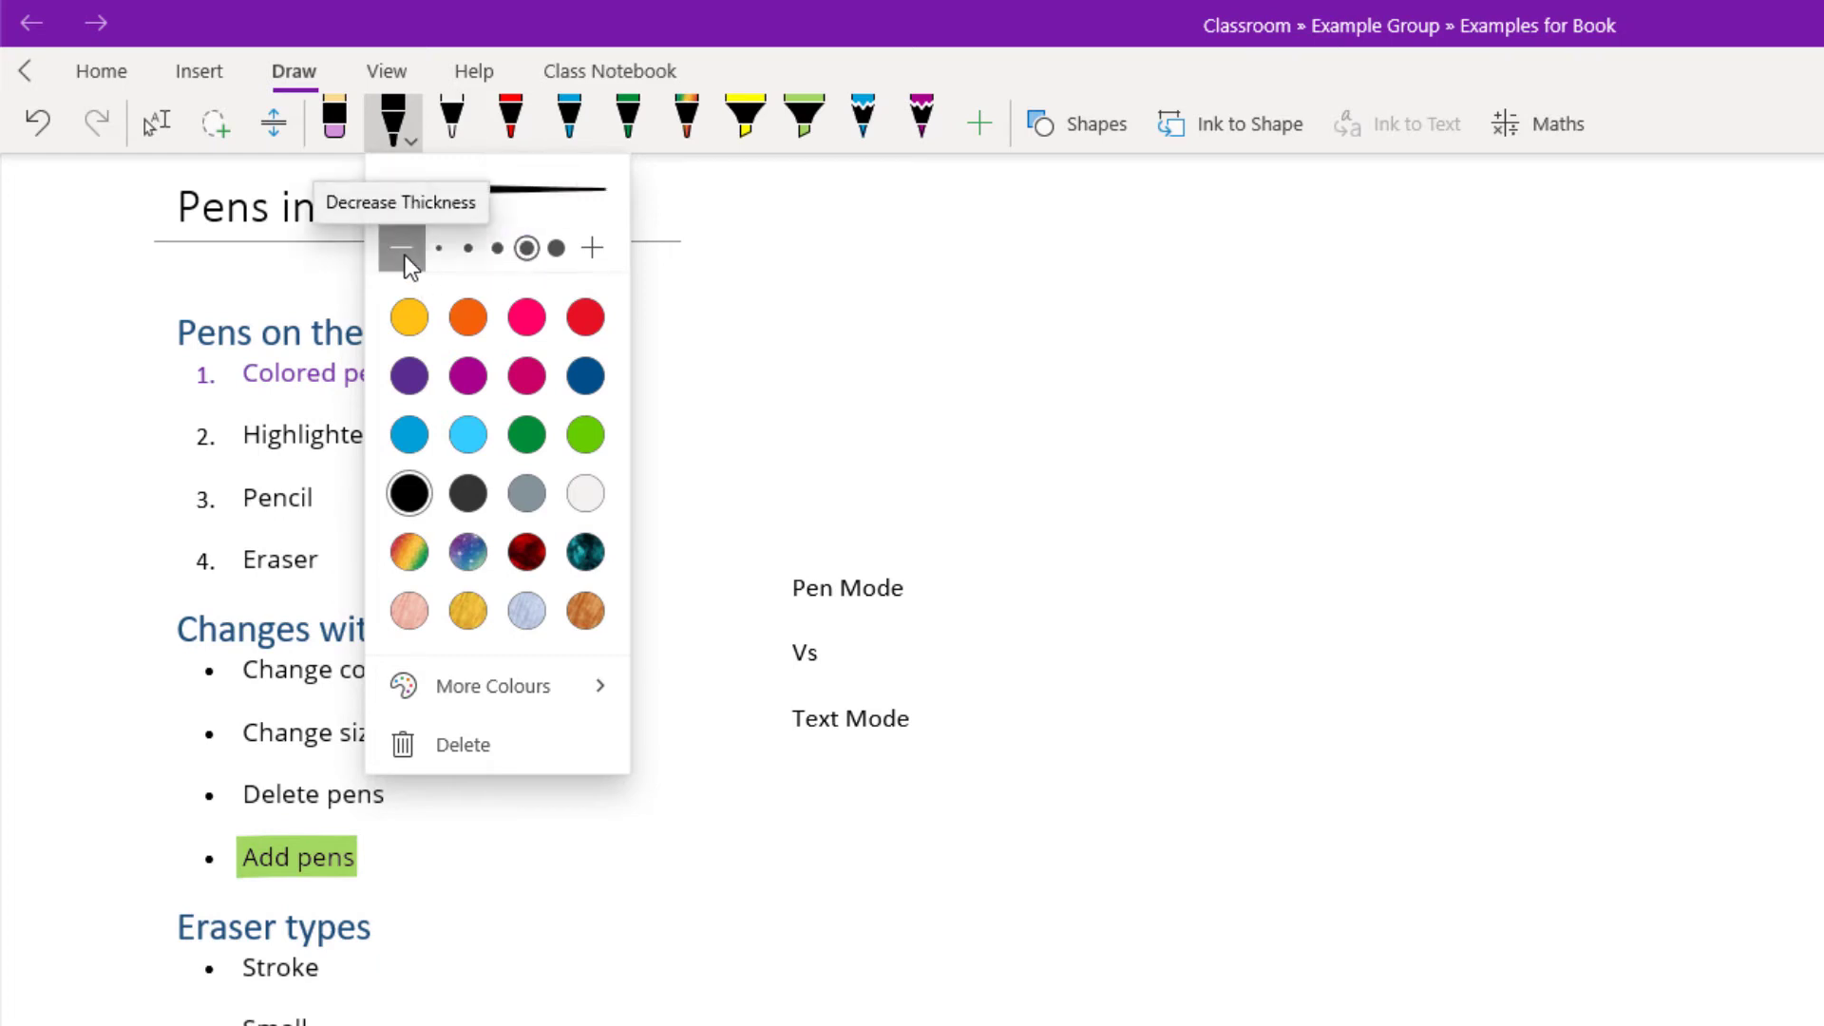
click(593, 247)
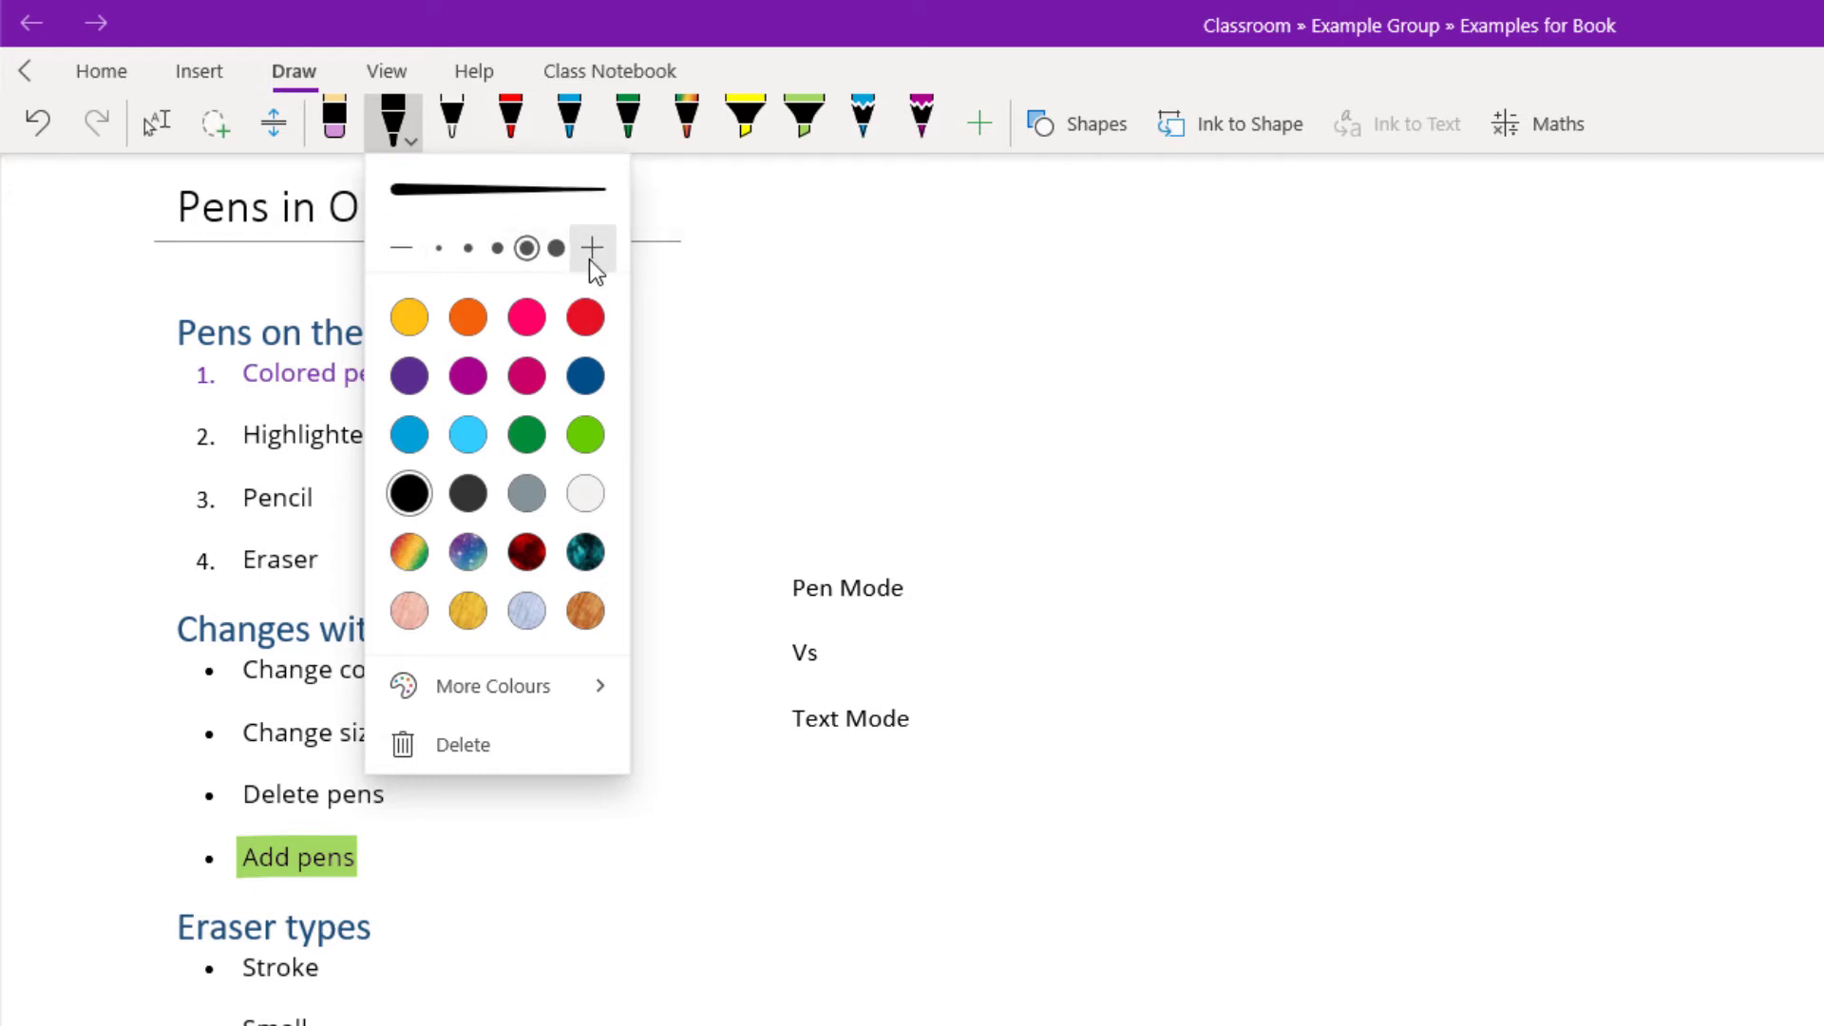
mouse_move(597, 277)
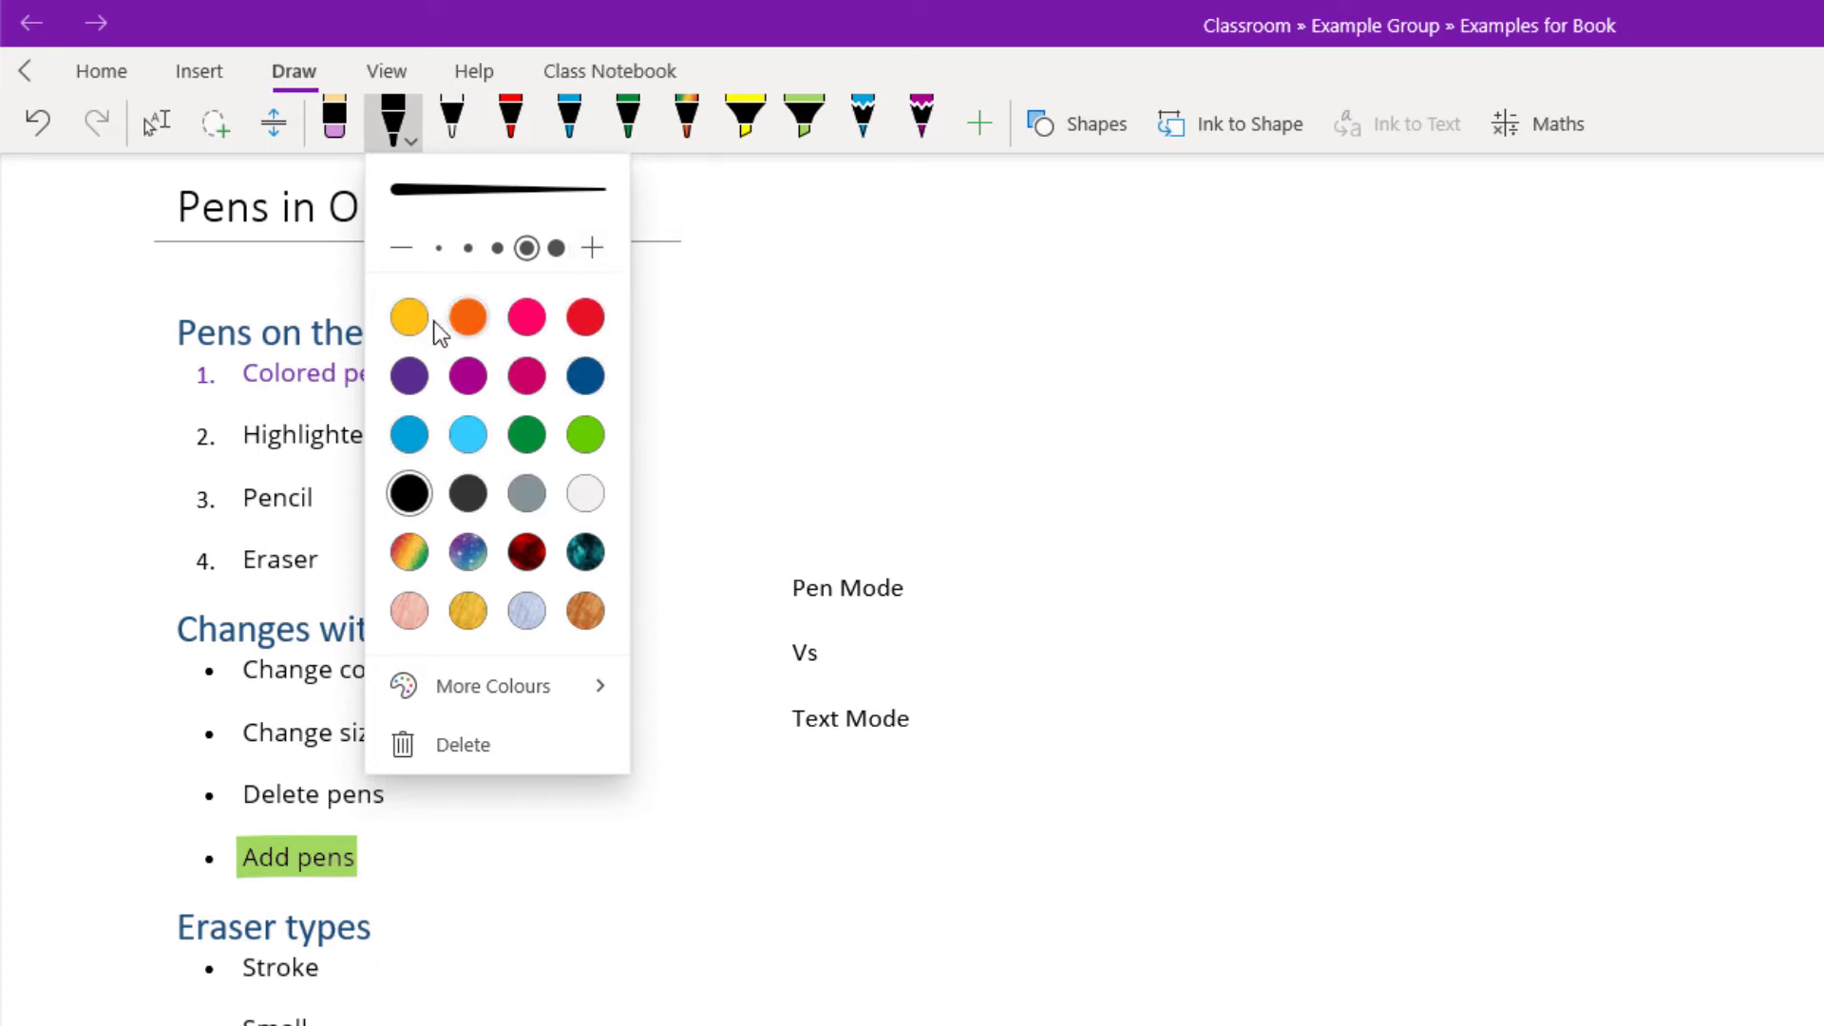
mouse_move(527, 551)
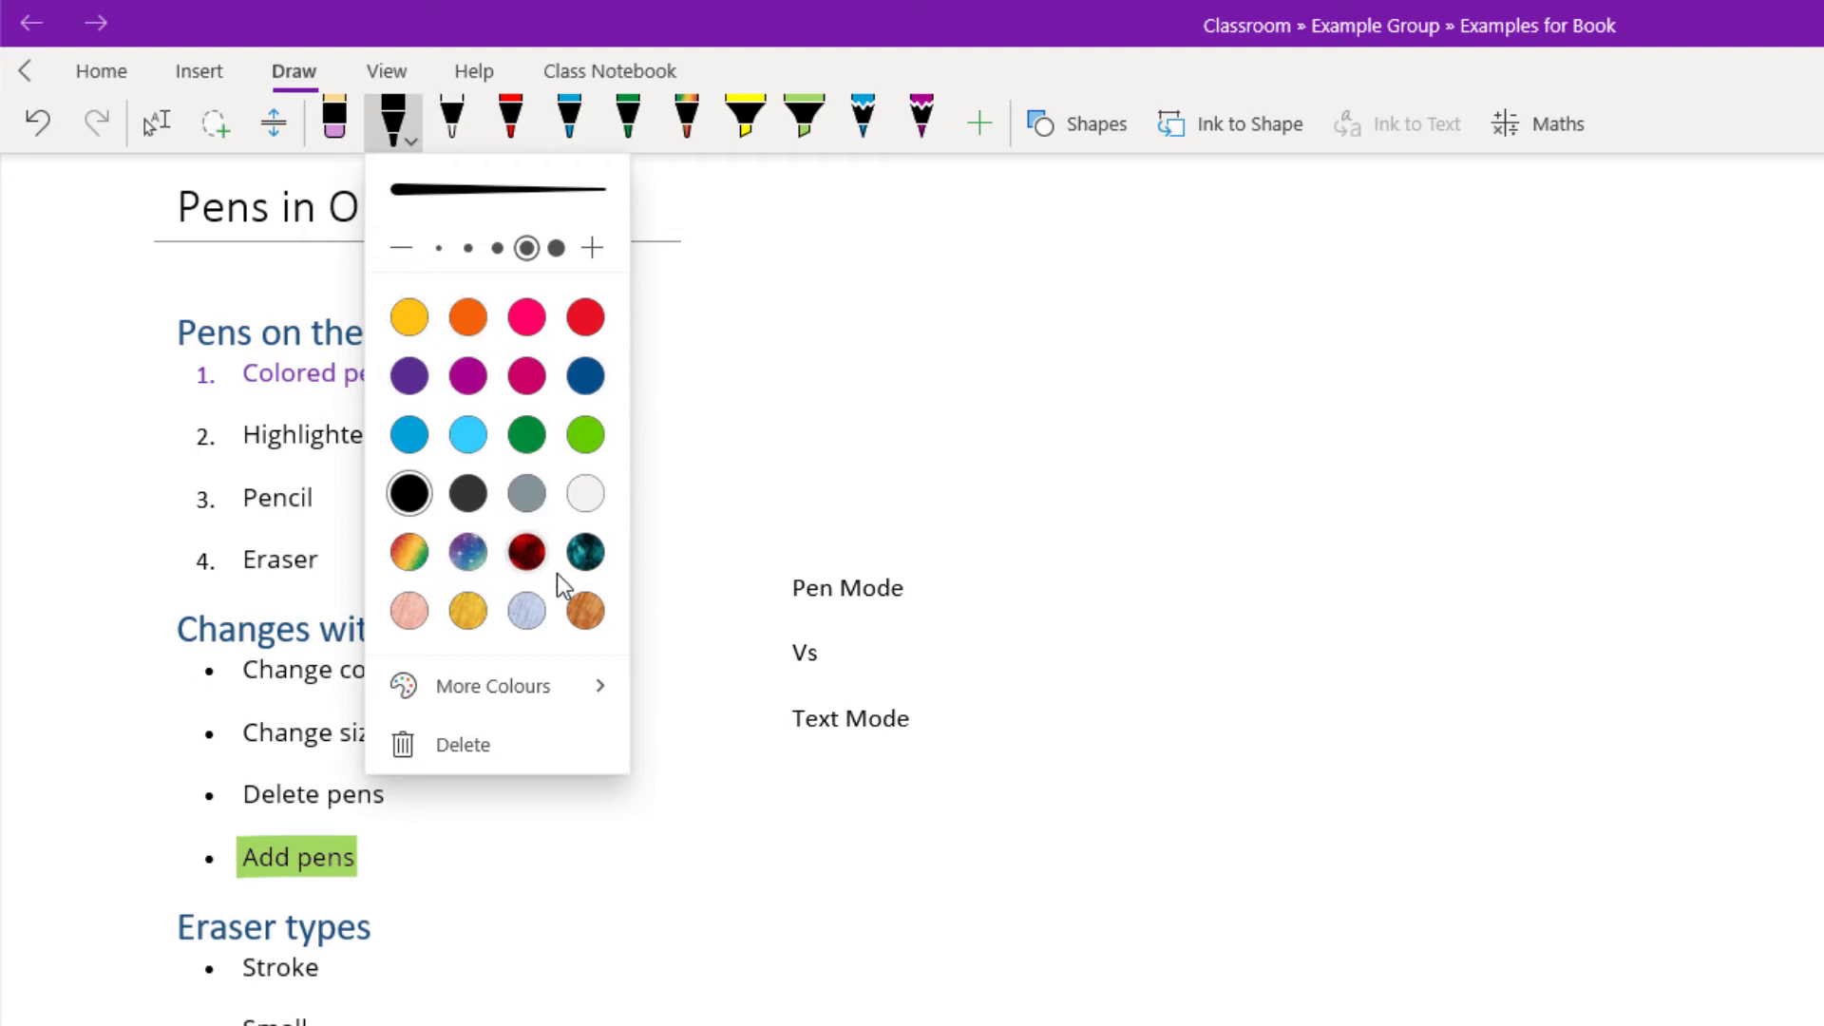
mouse_move(526, 581)
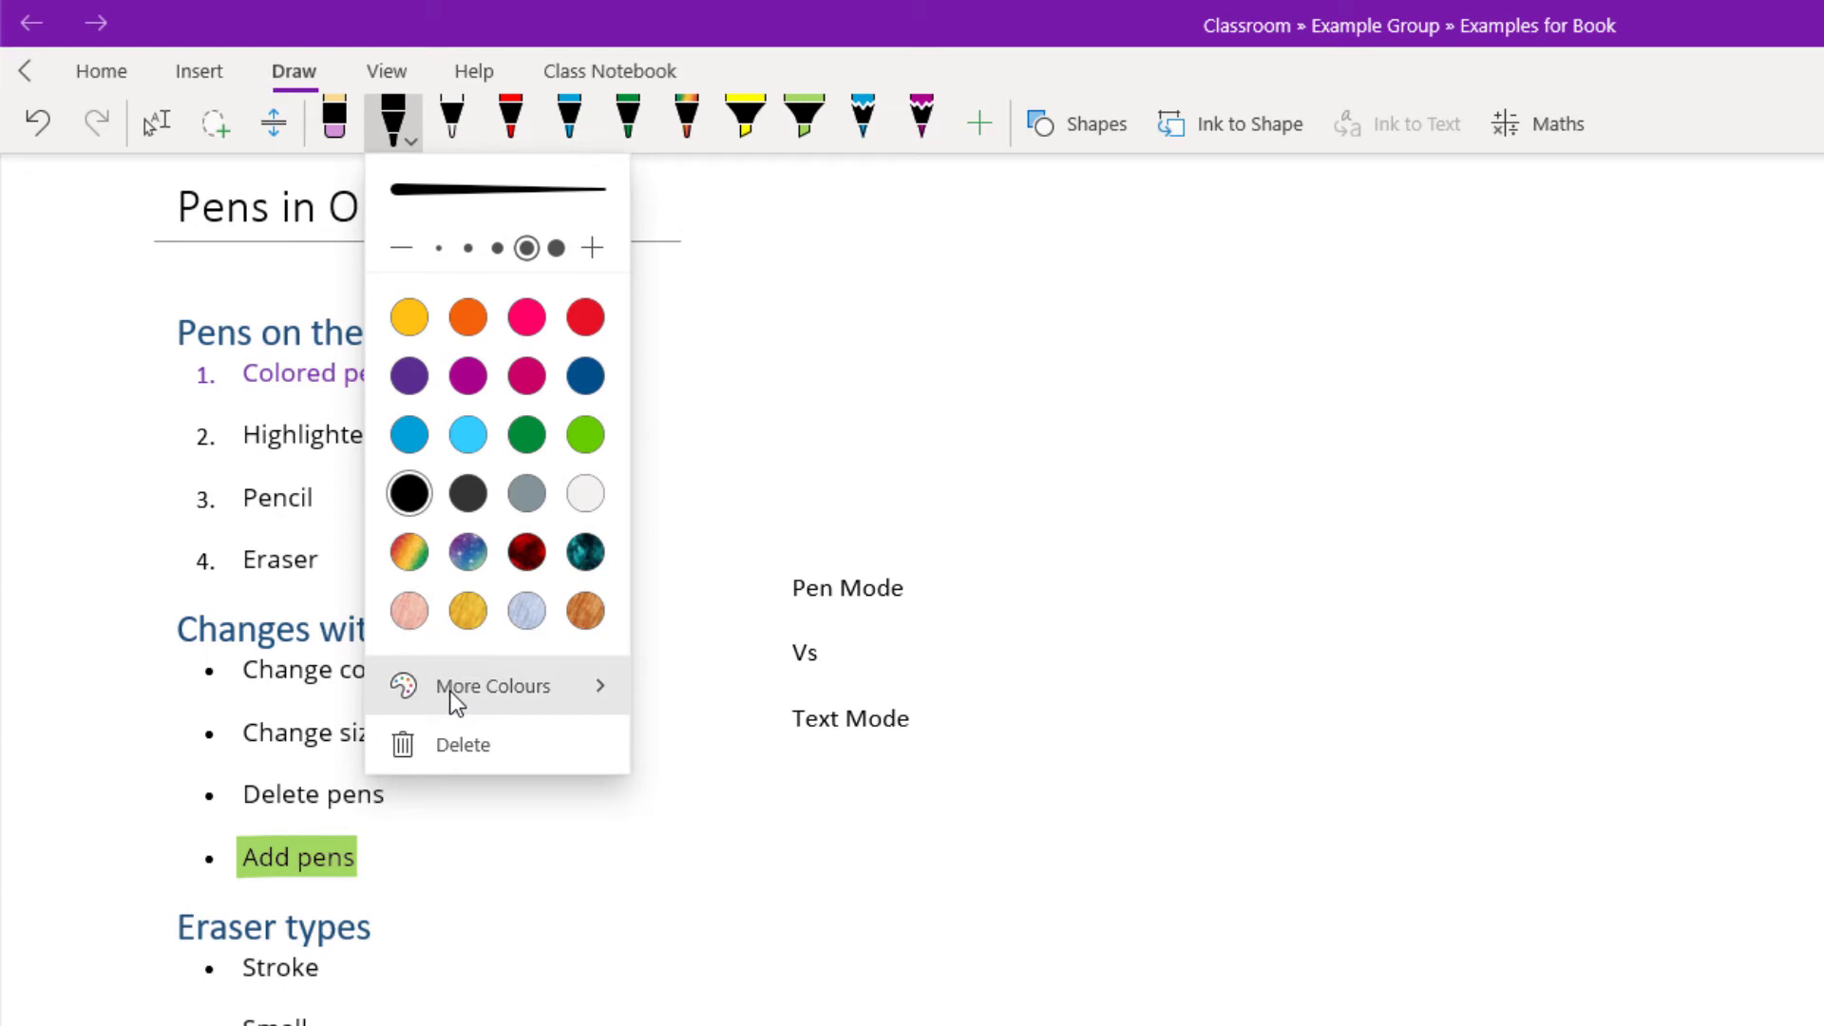
Recolour the pen dark brown from More Colours after trying pink and red shades
click(492, 686)
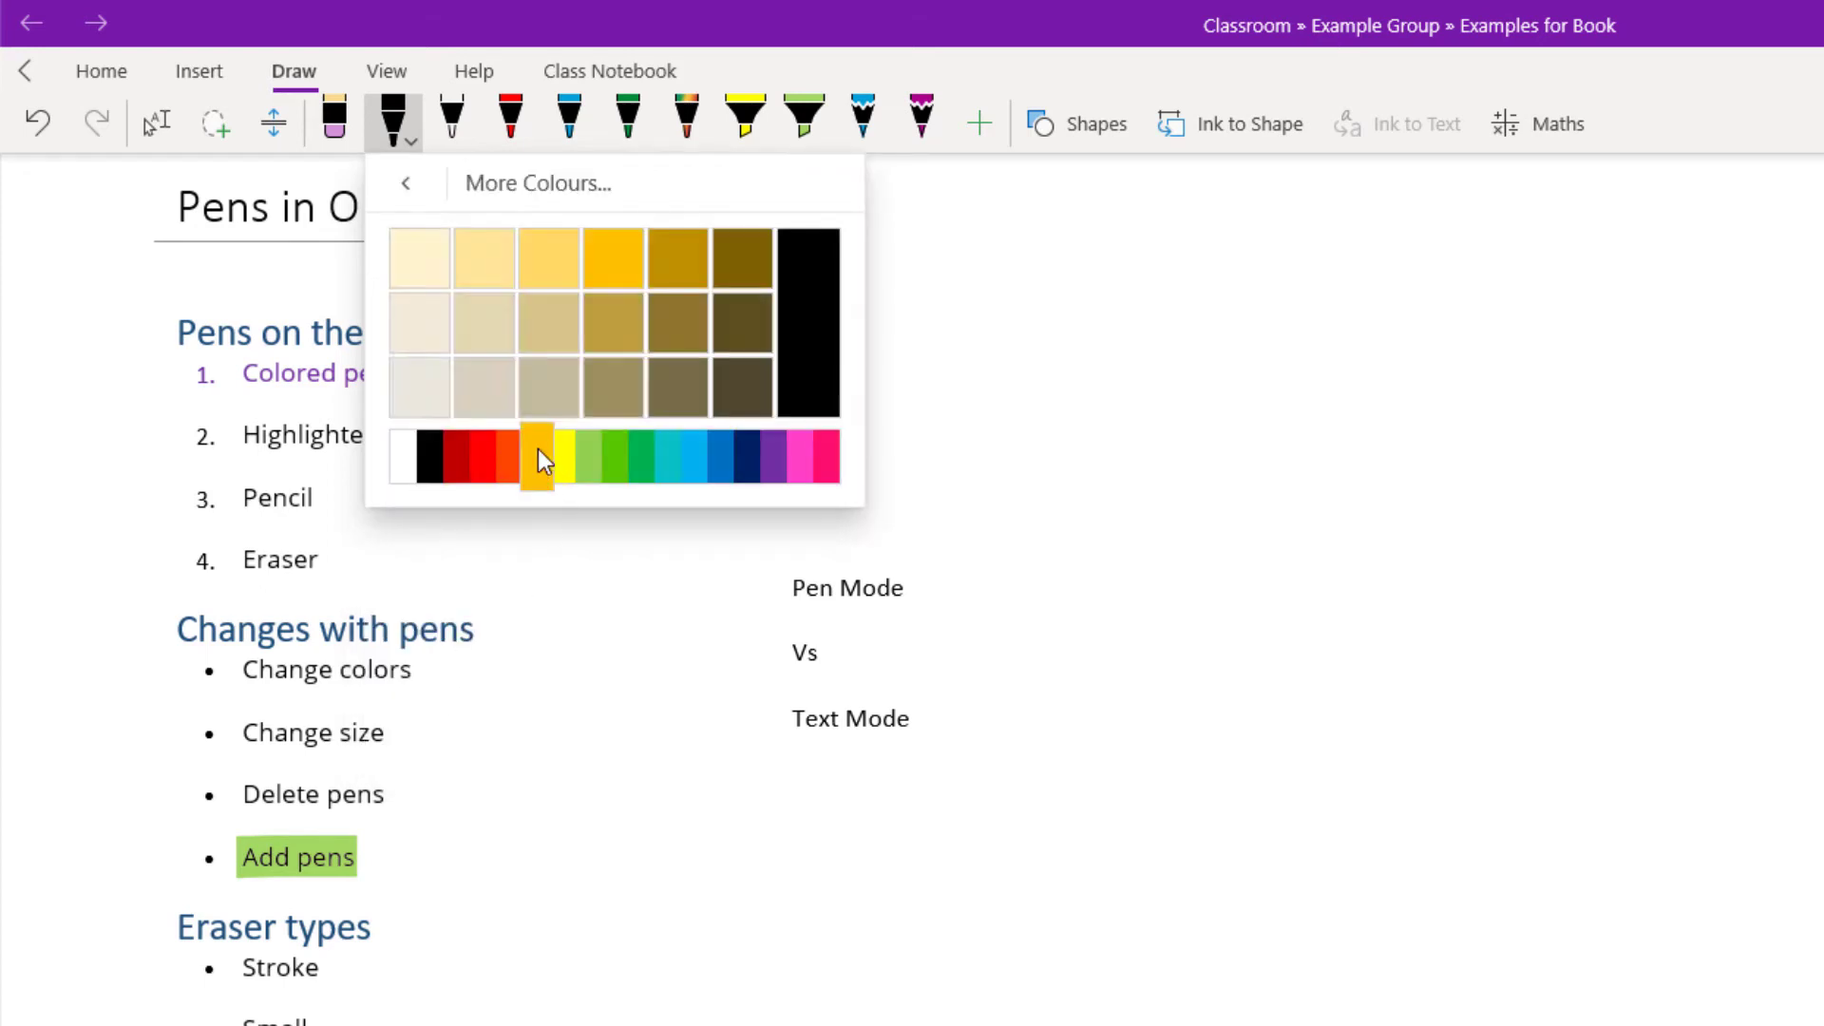
mouse_move(745, 469)
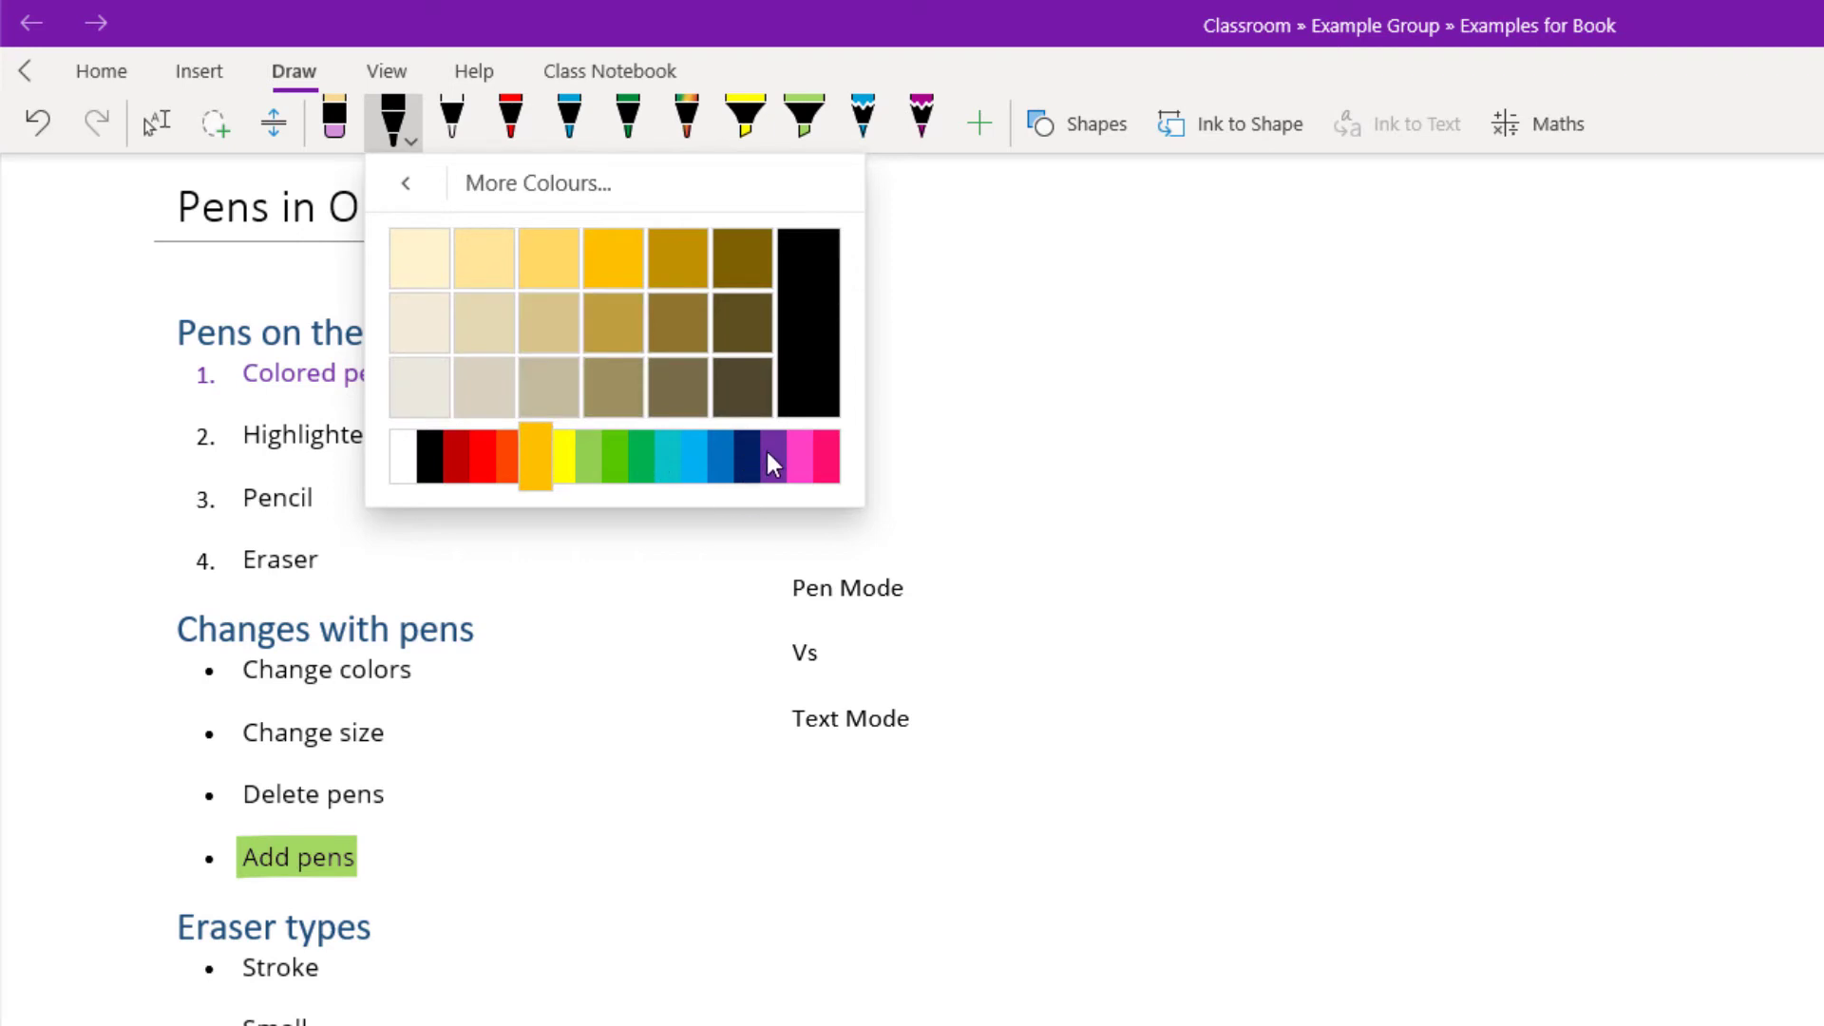
click(800, 456)
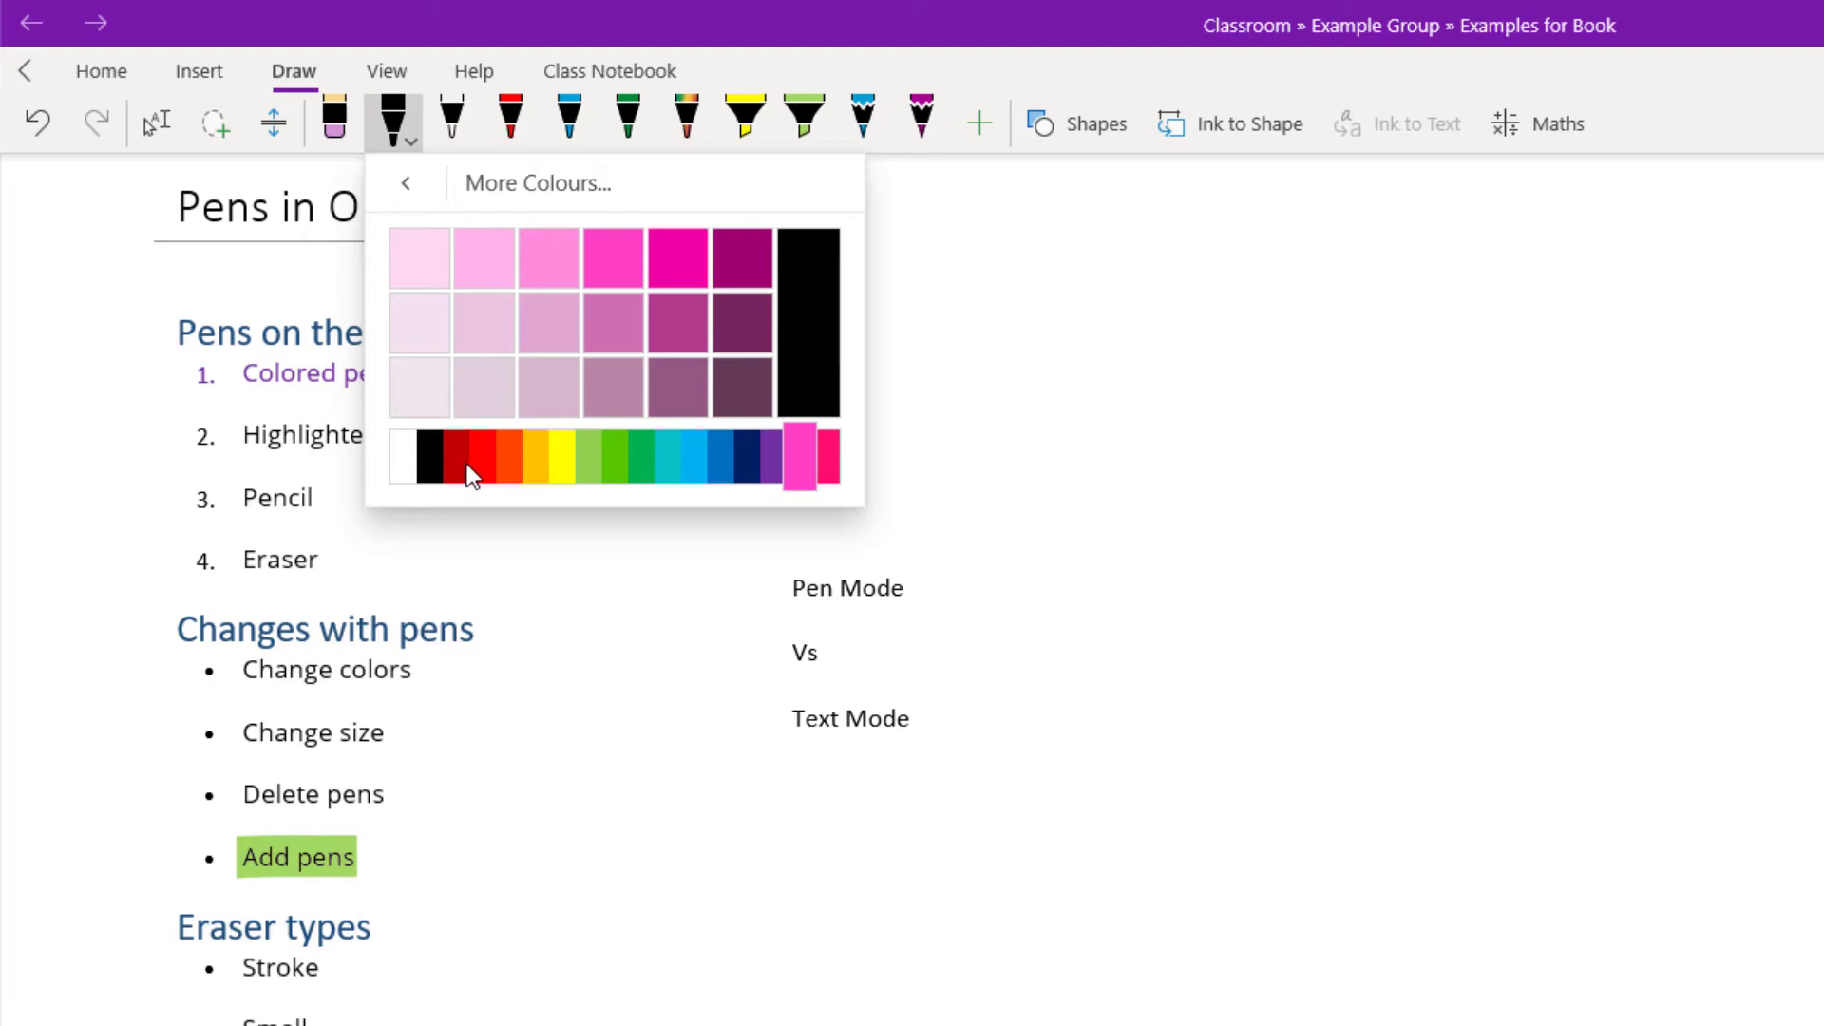
click(458, 456)
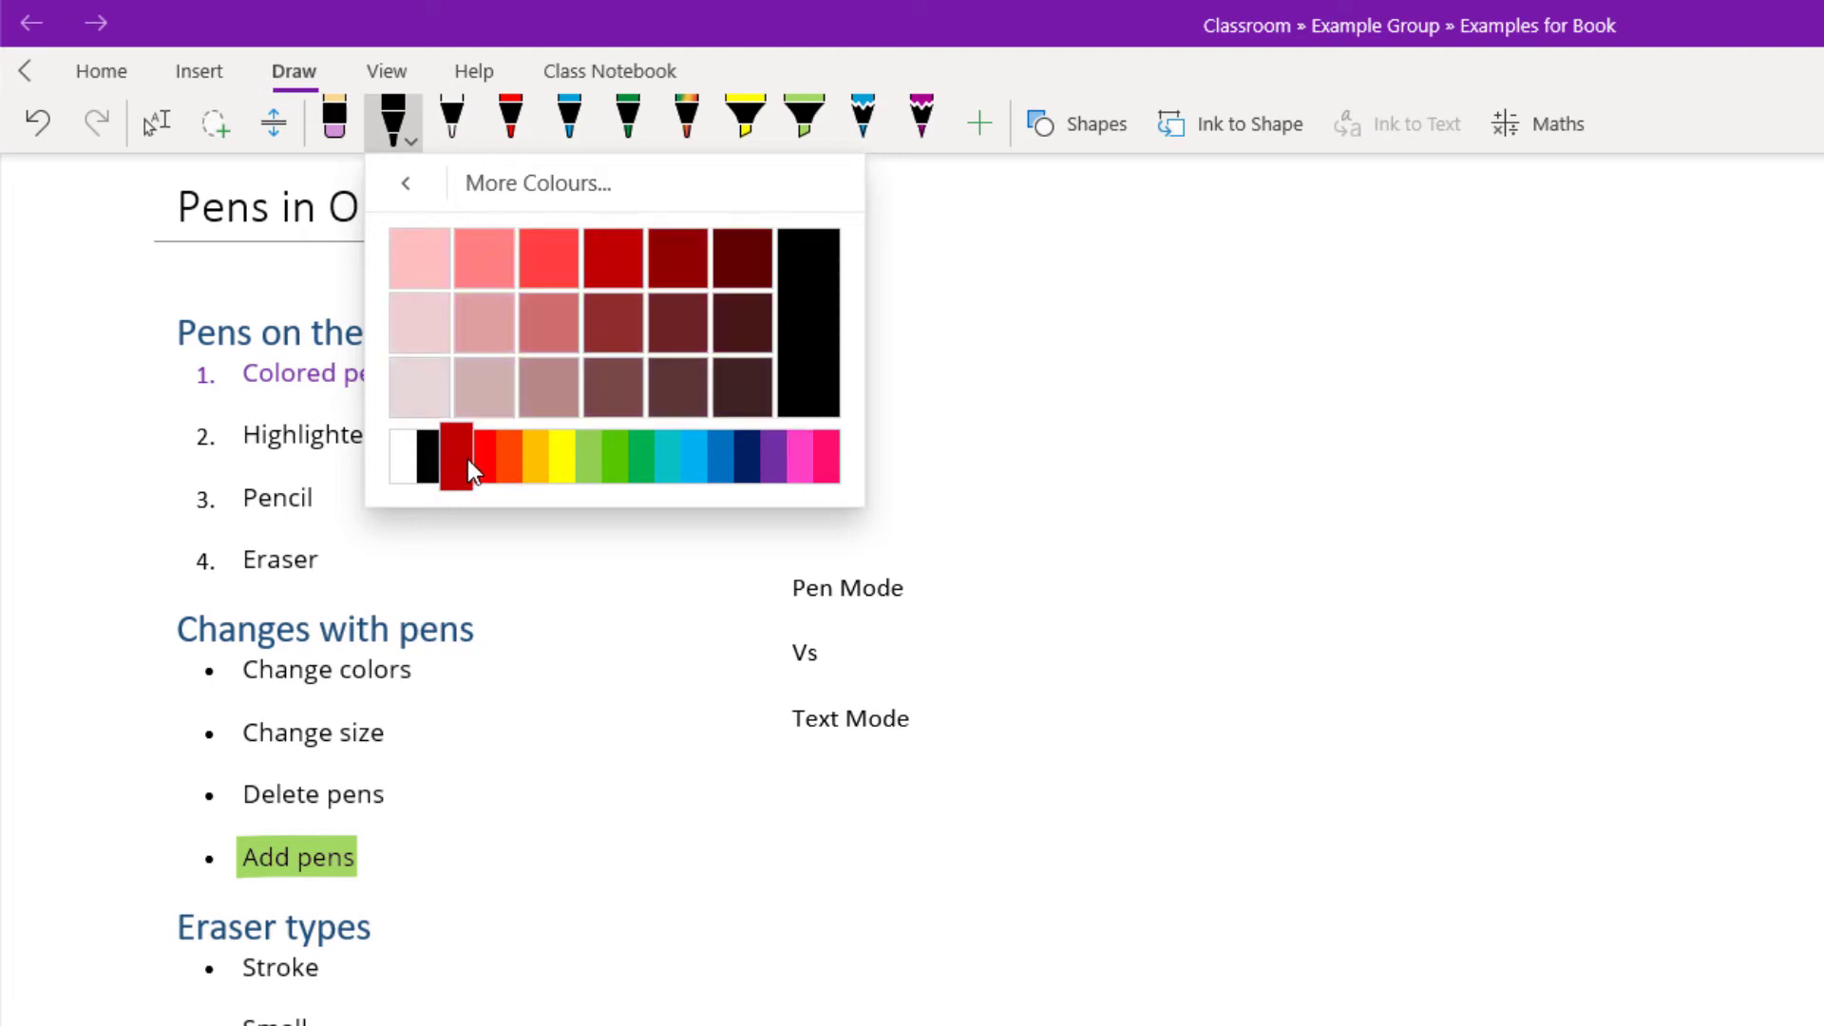
click(407, 182)
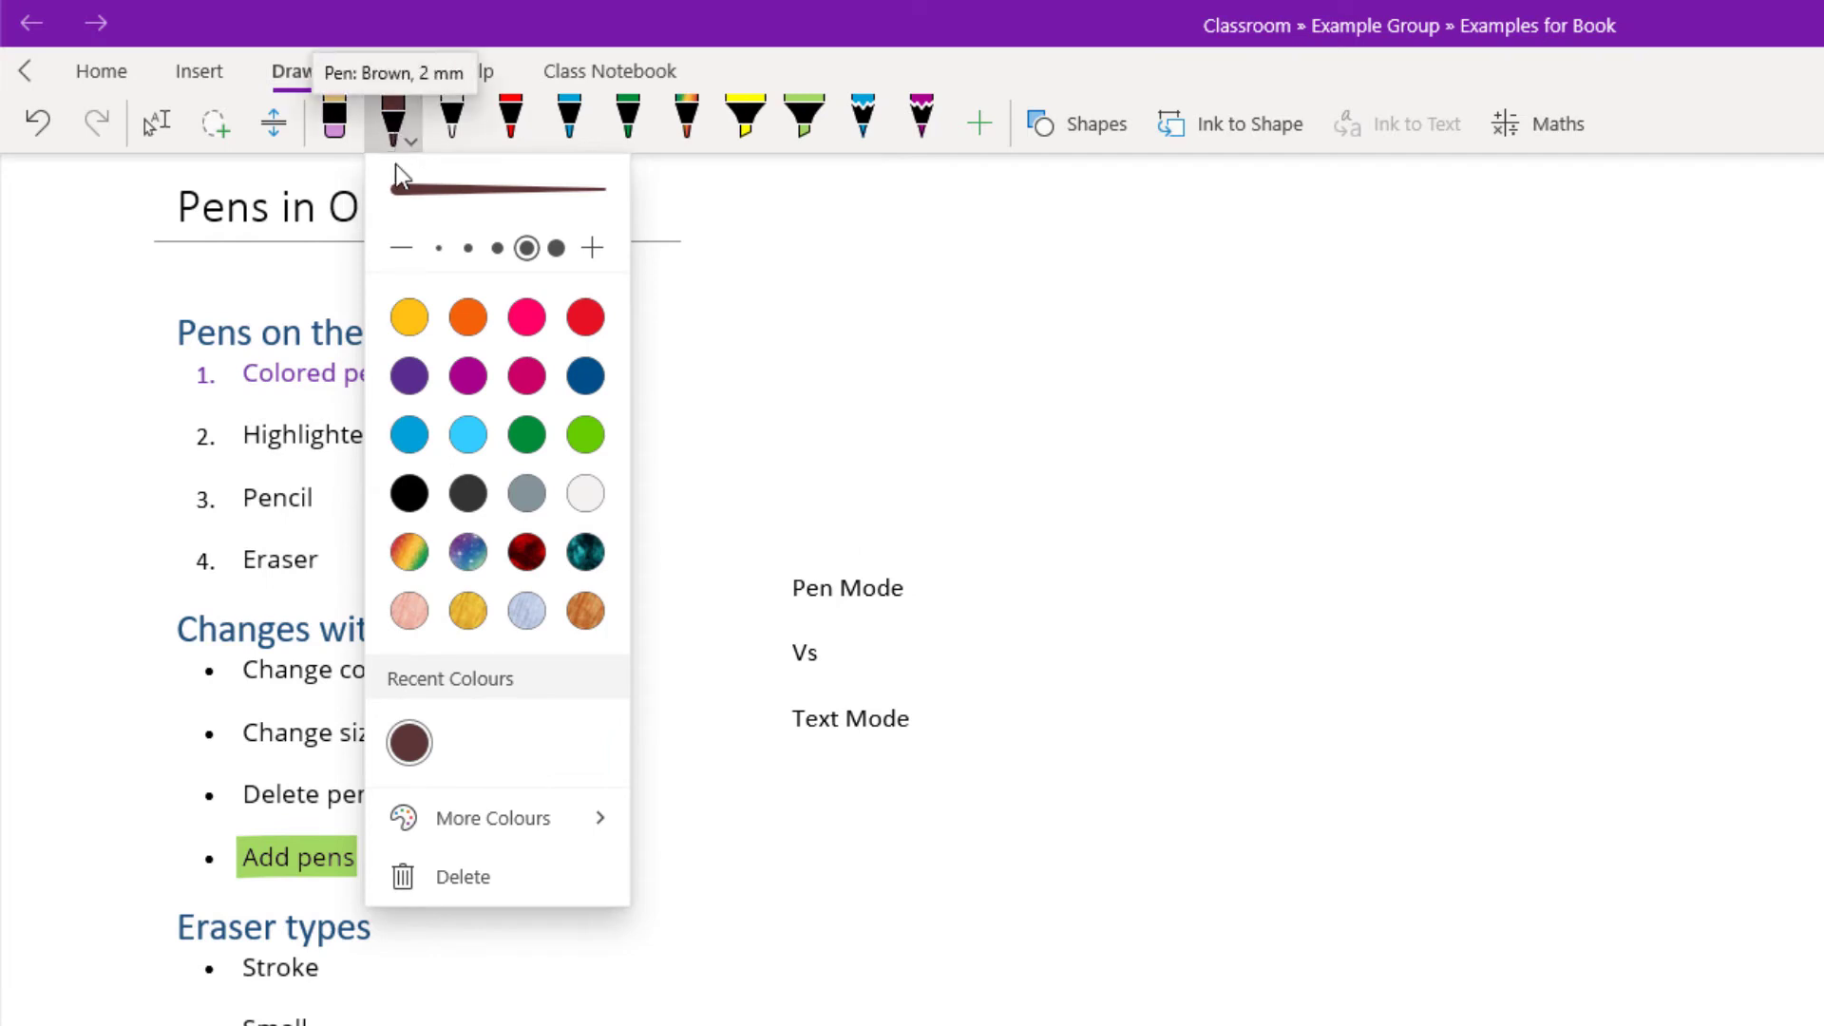
mouse_move(548, 209)
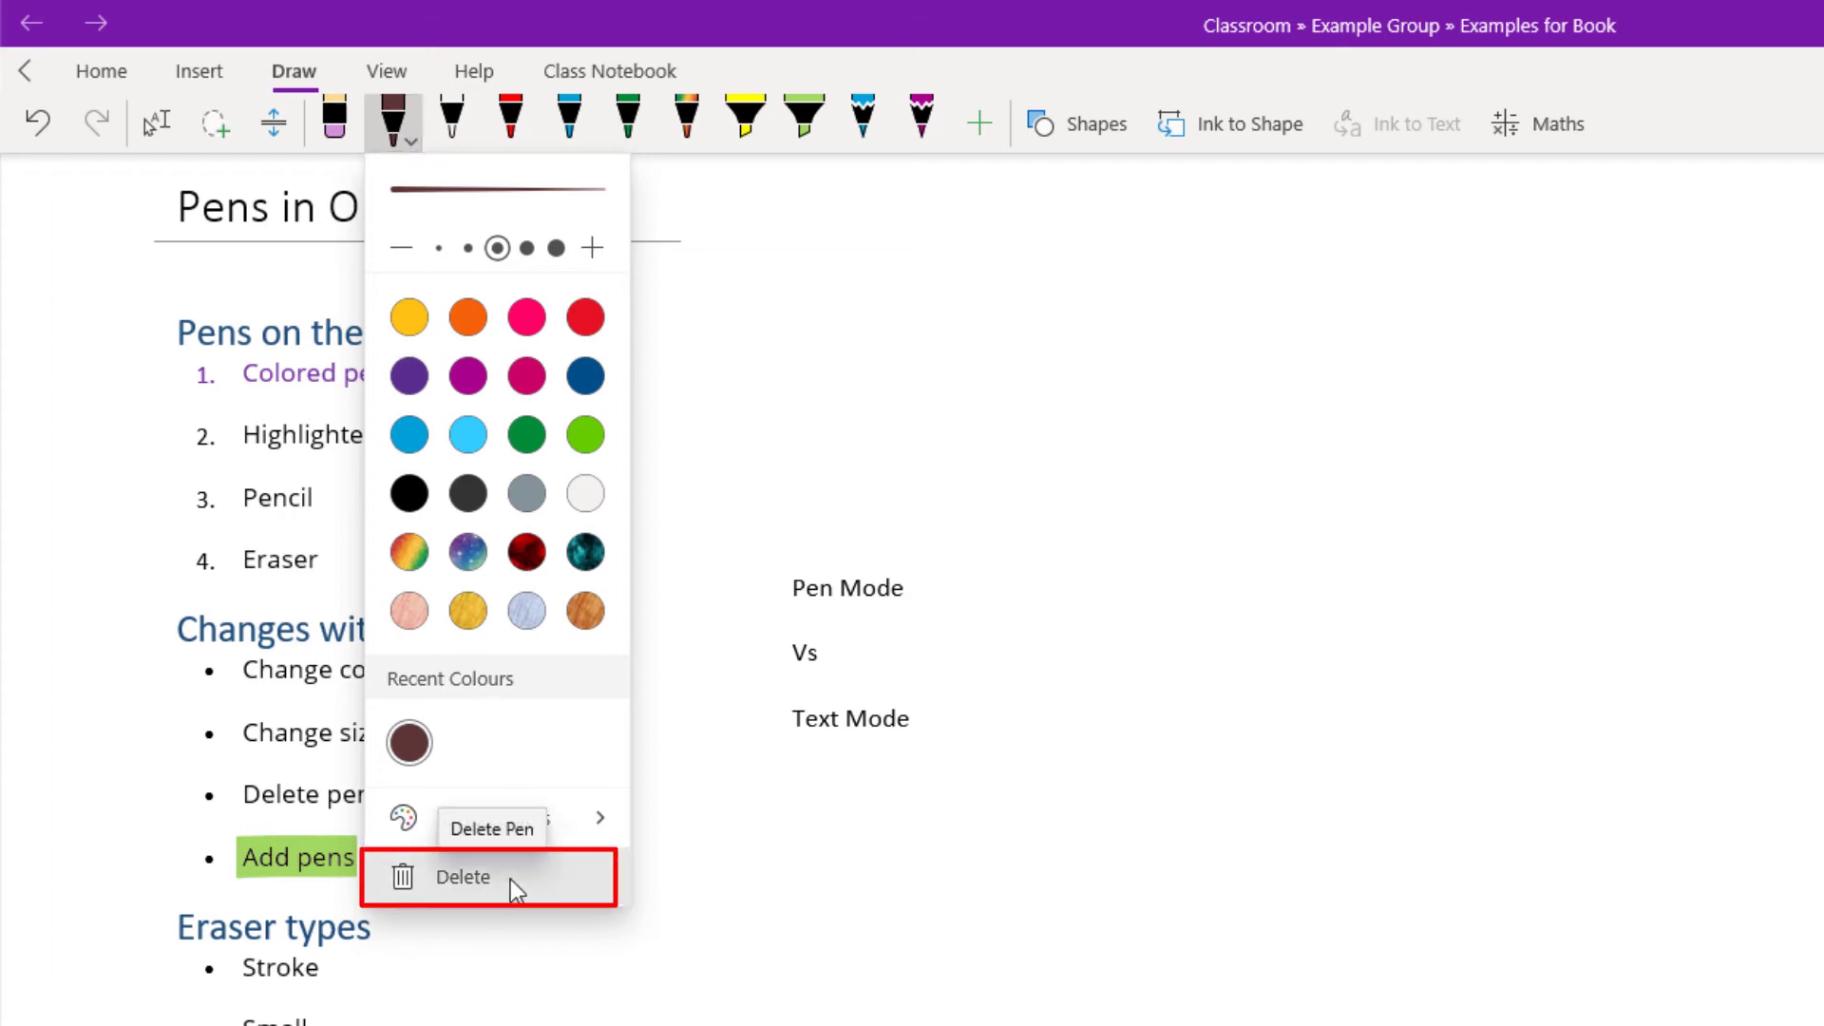
Delete the brown pen from the pen set
click(464, 876)
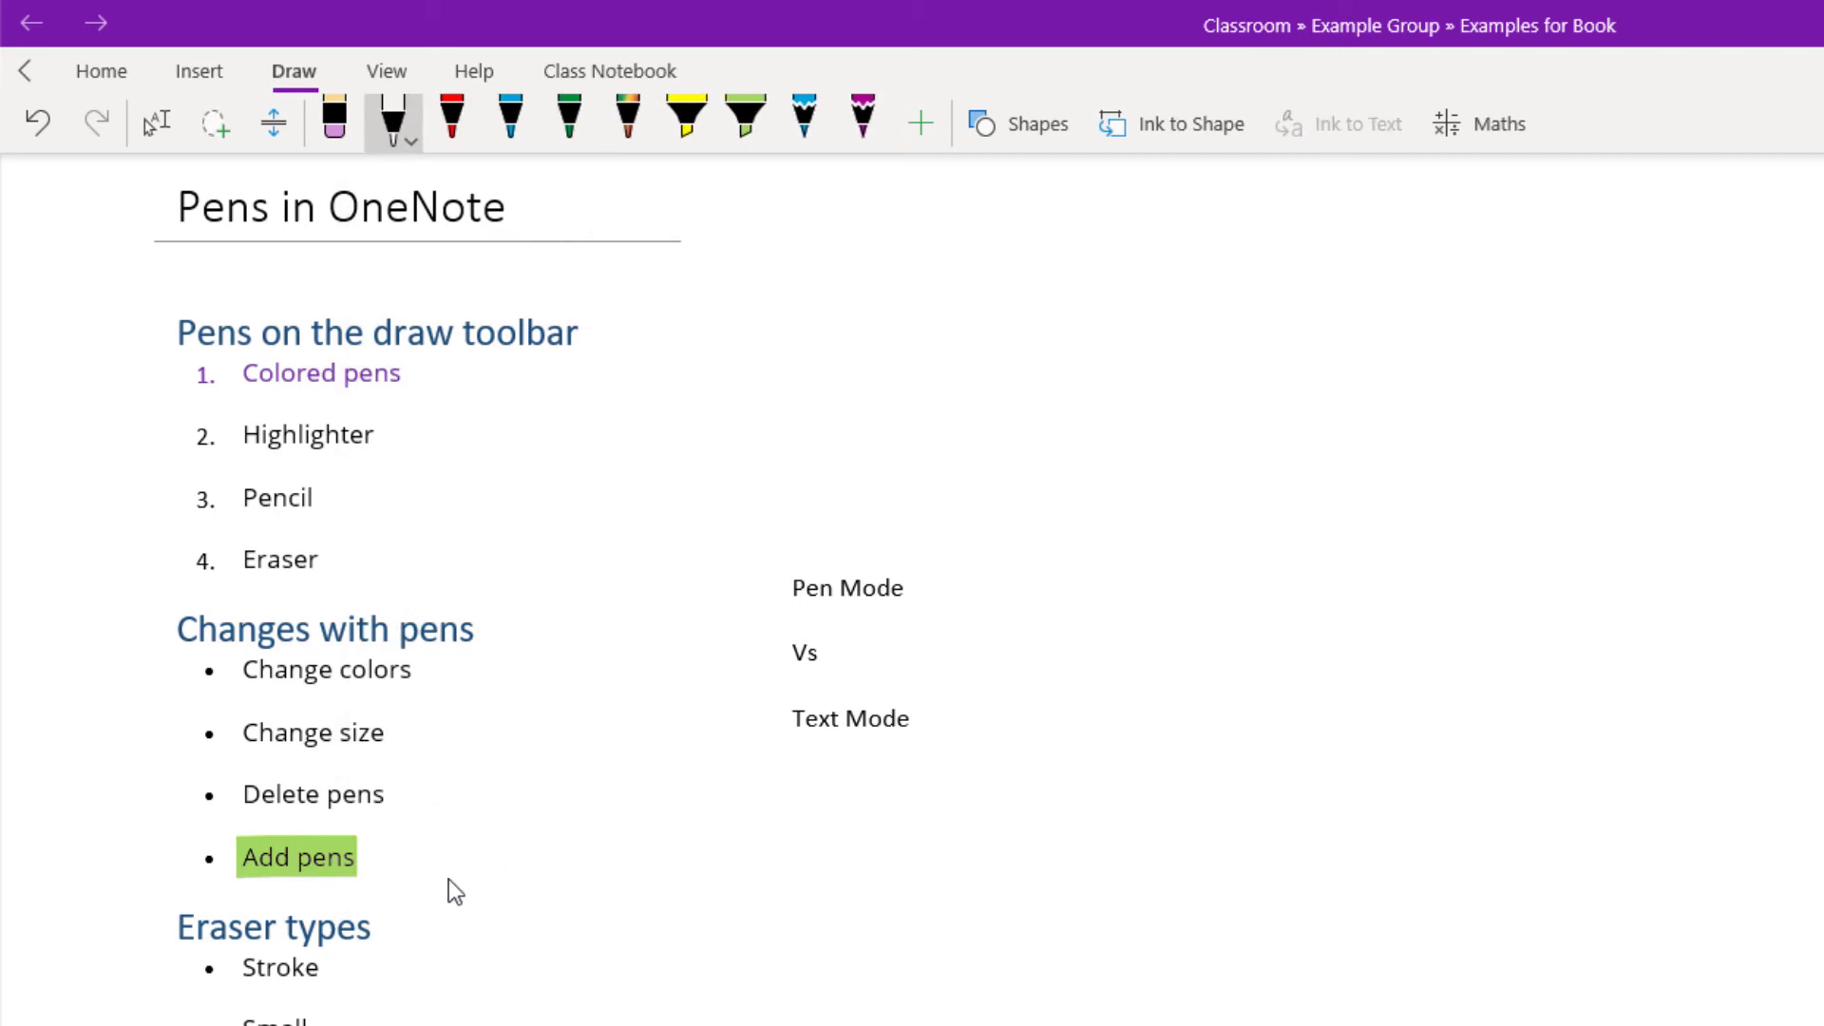
Add a new pencil and a new pen, making the pen orange
click(920, 124)
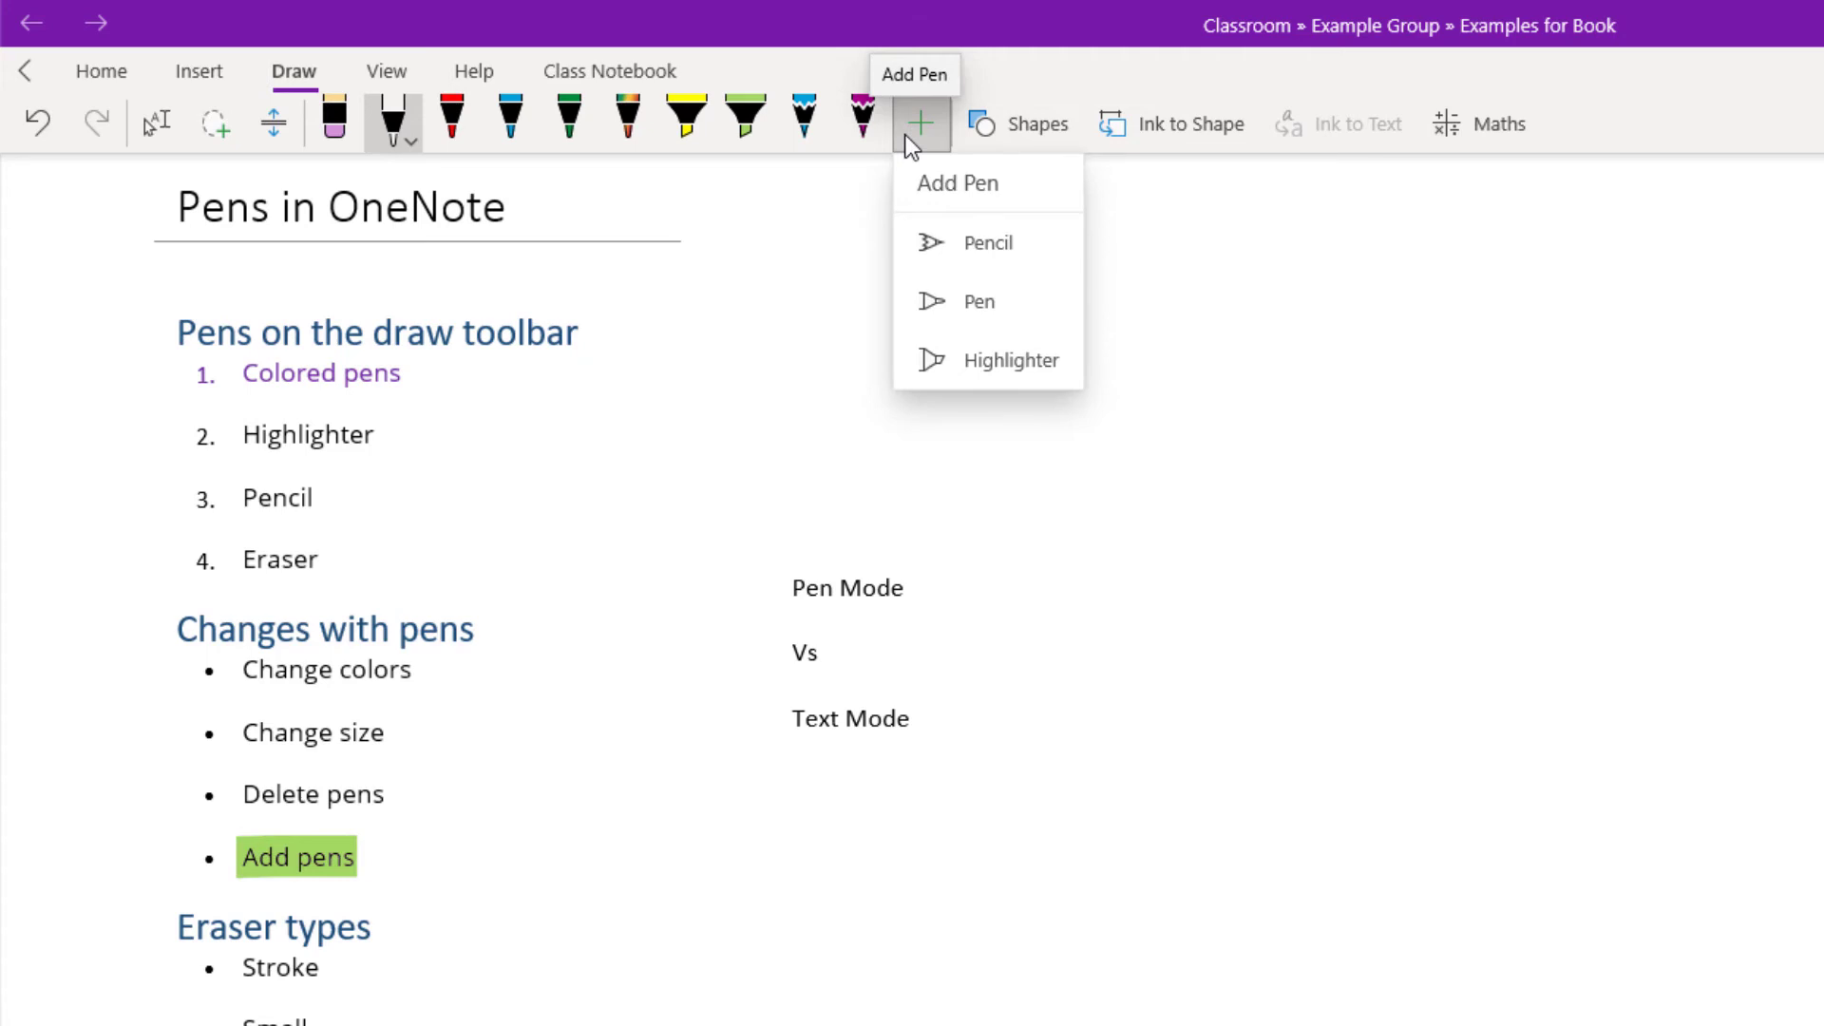
mouse_move(1052, 242)
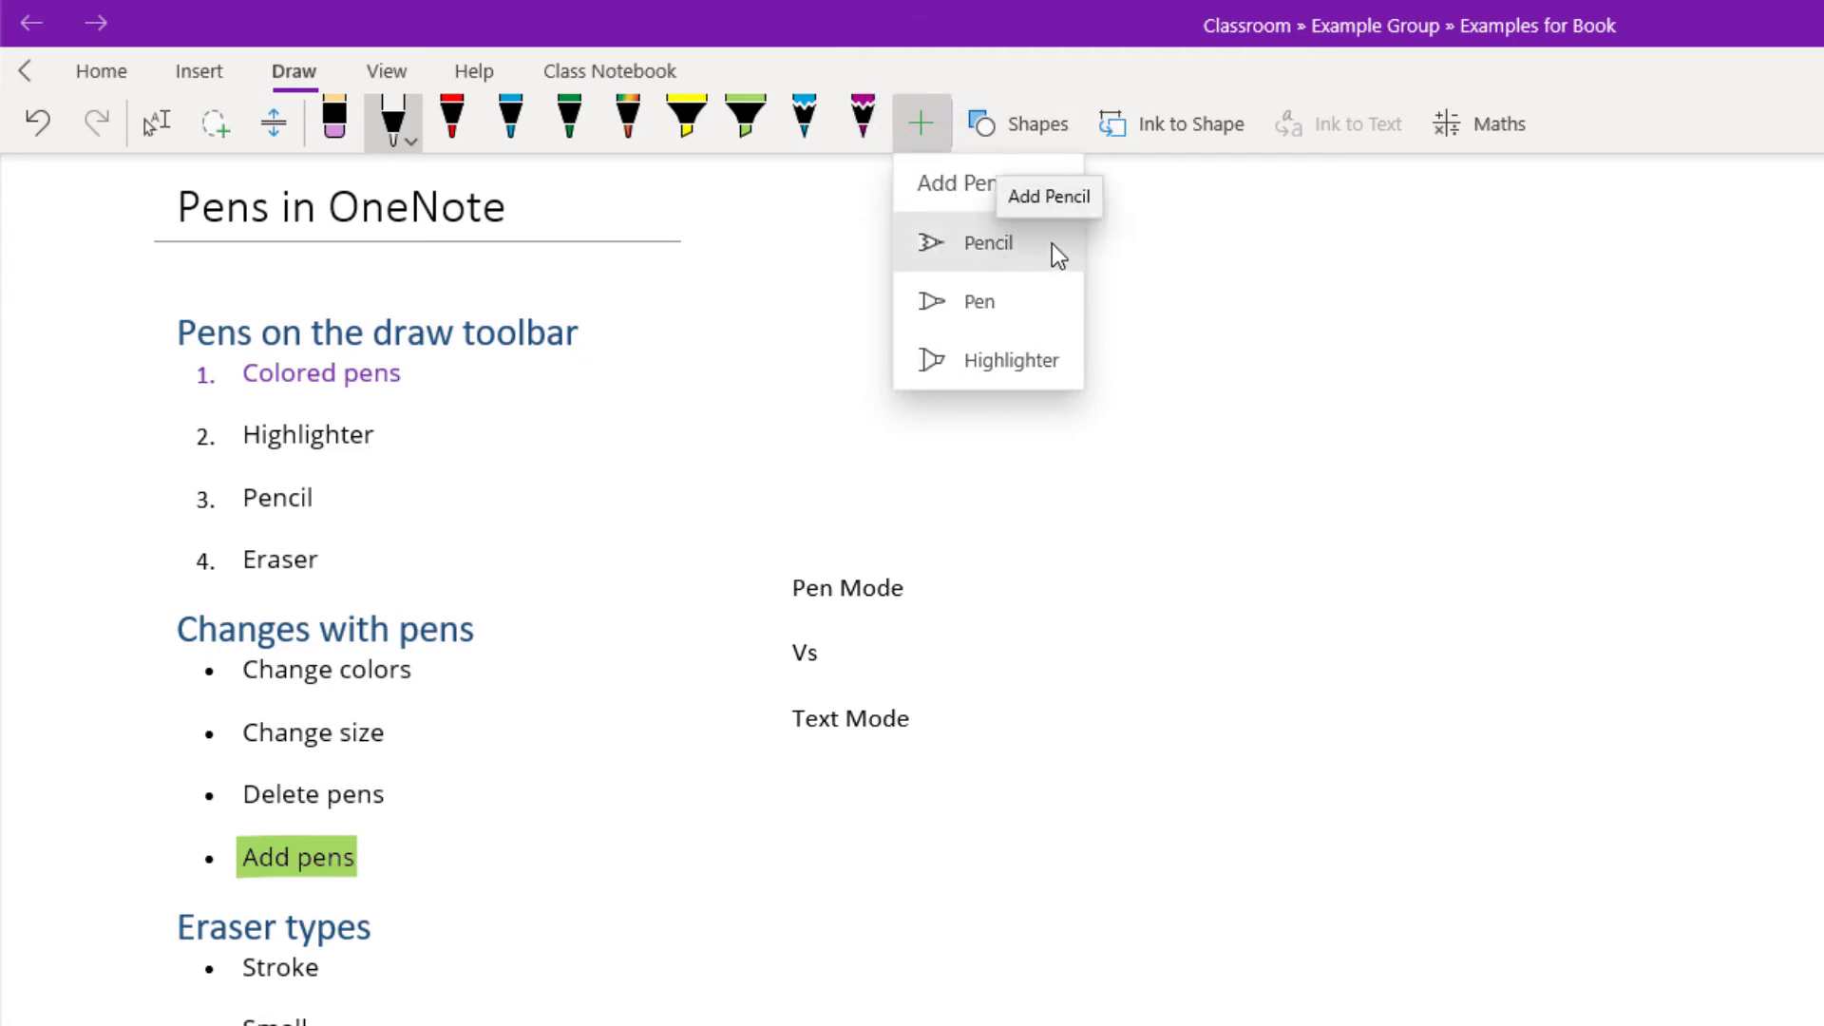
click(986, 241)
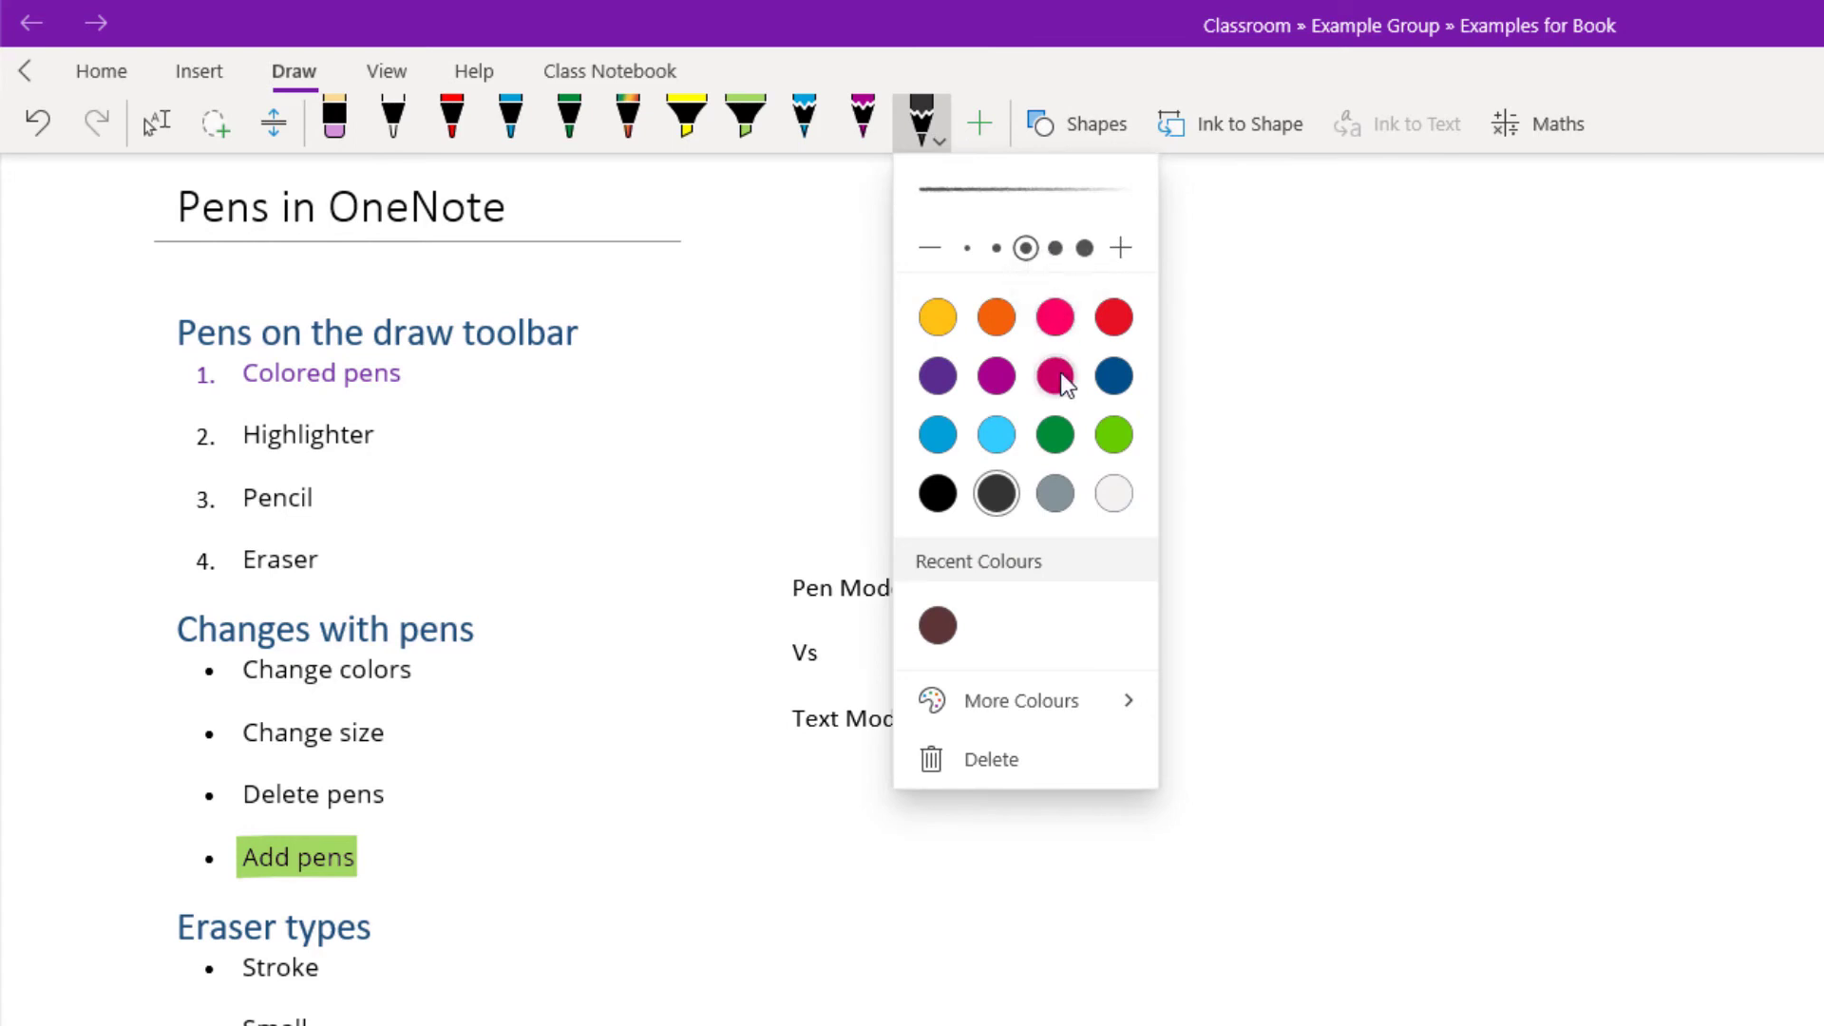
click(1112, 376)
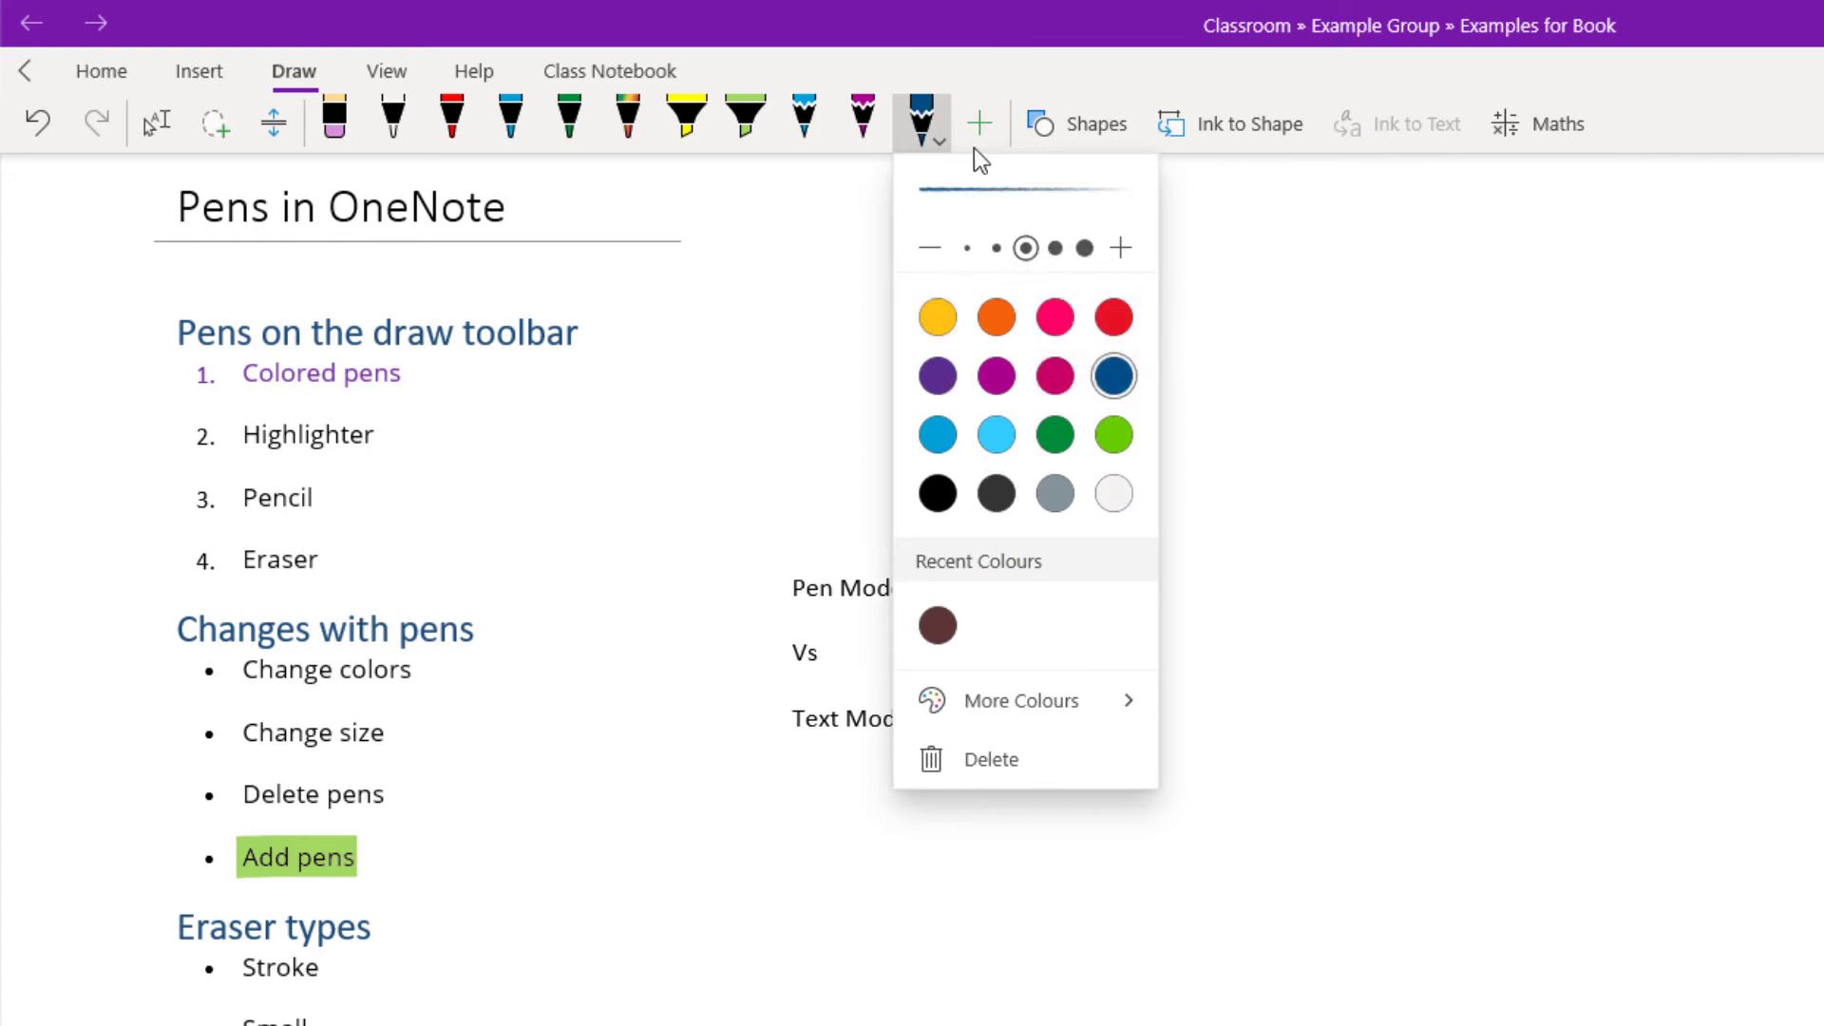
click(978, 122)
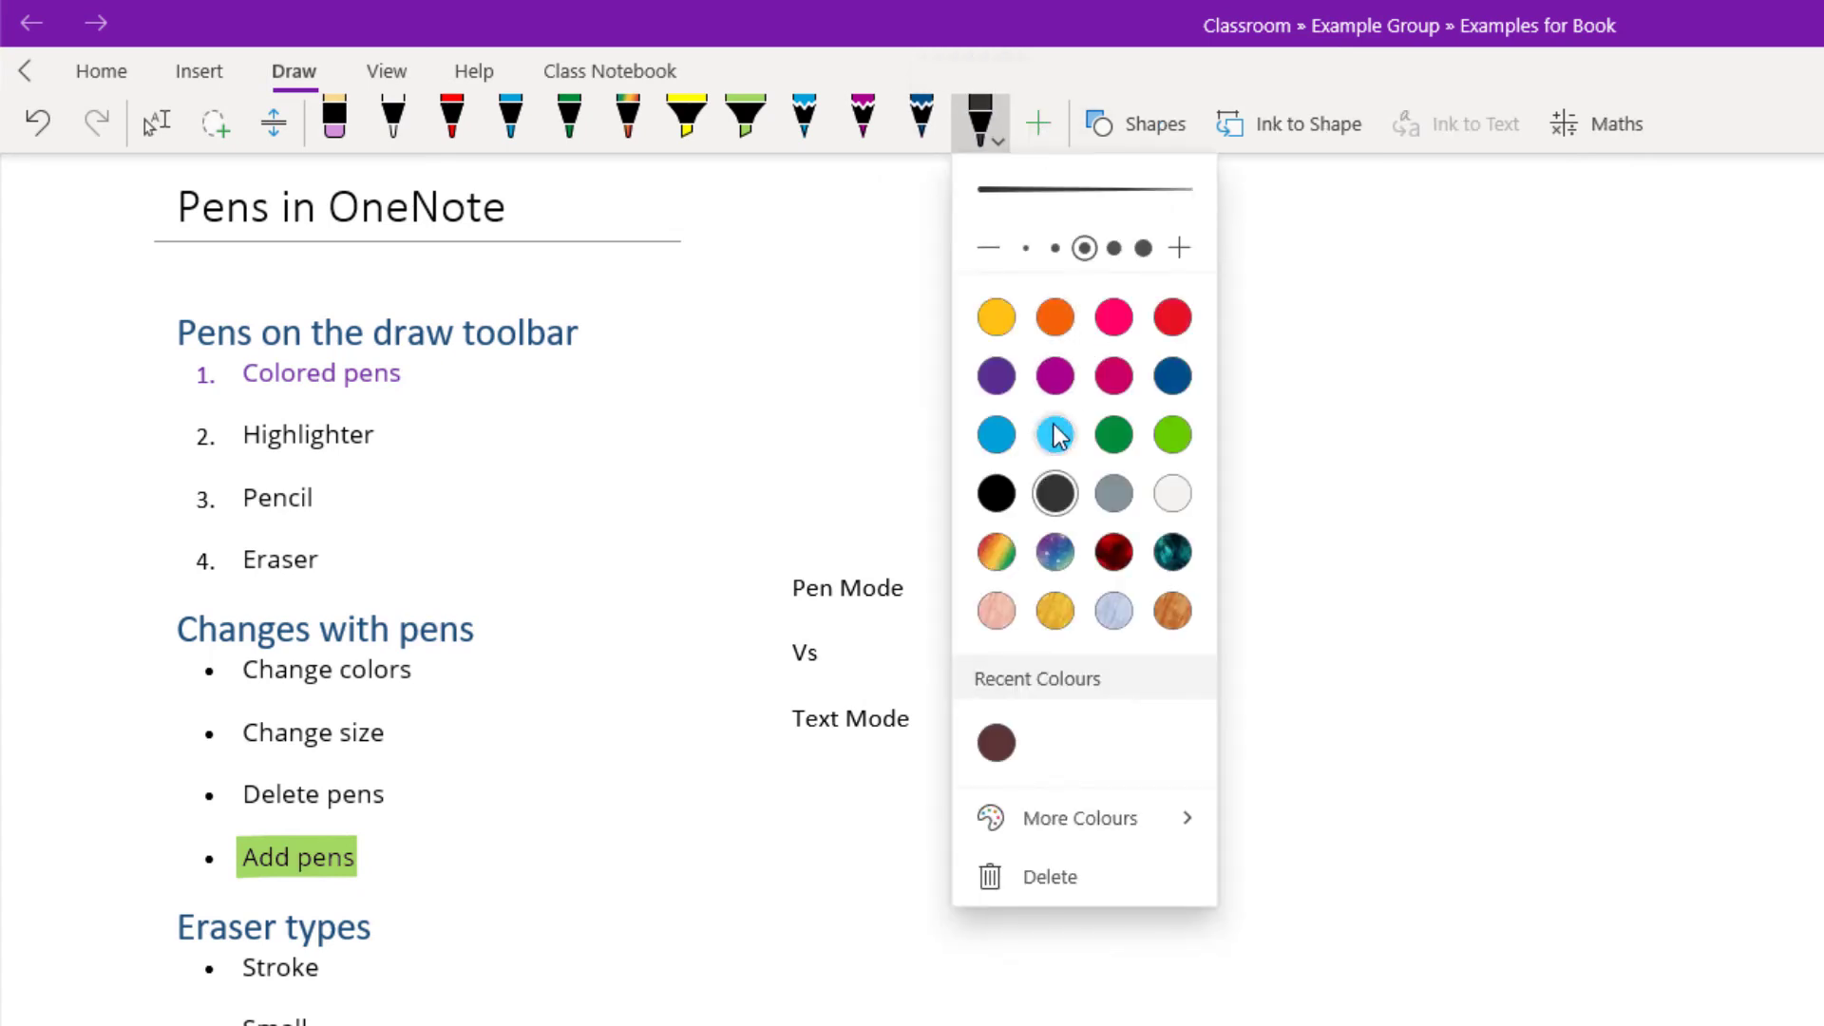
mouse_move(1111, 432)
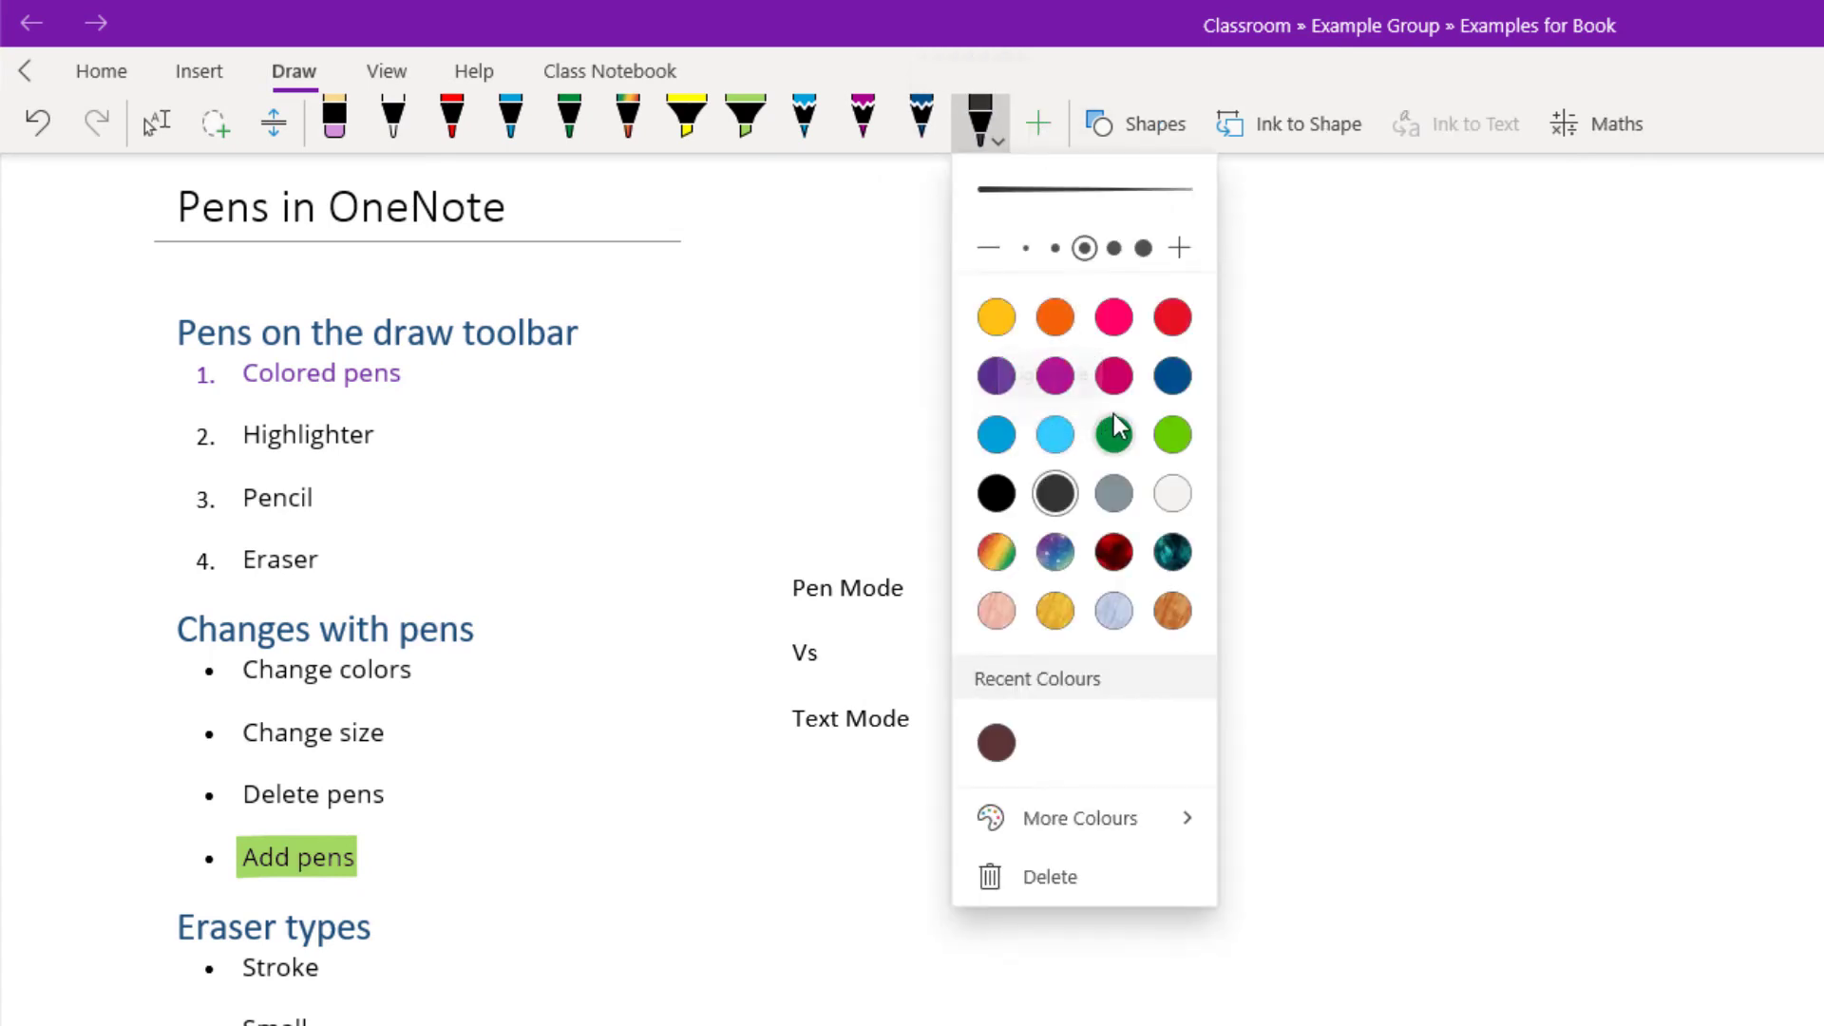
click(1051, 317)
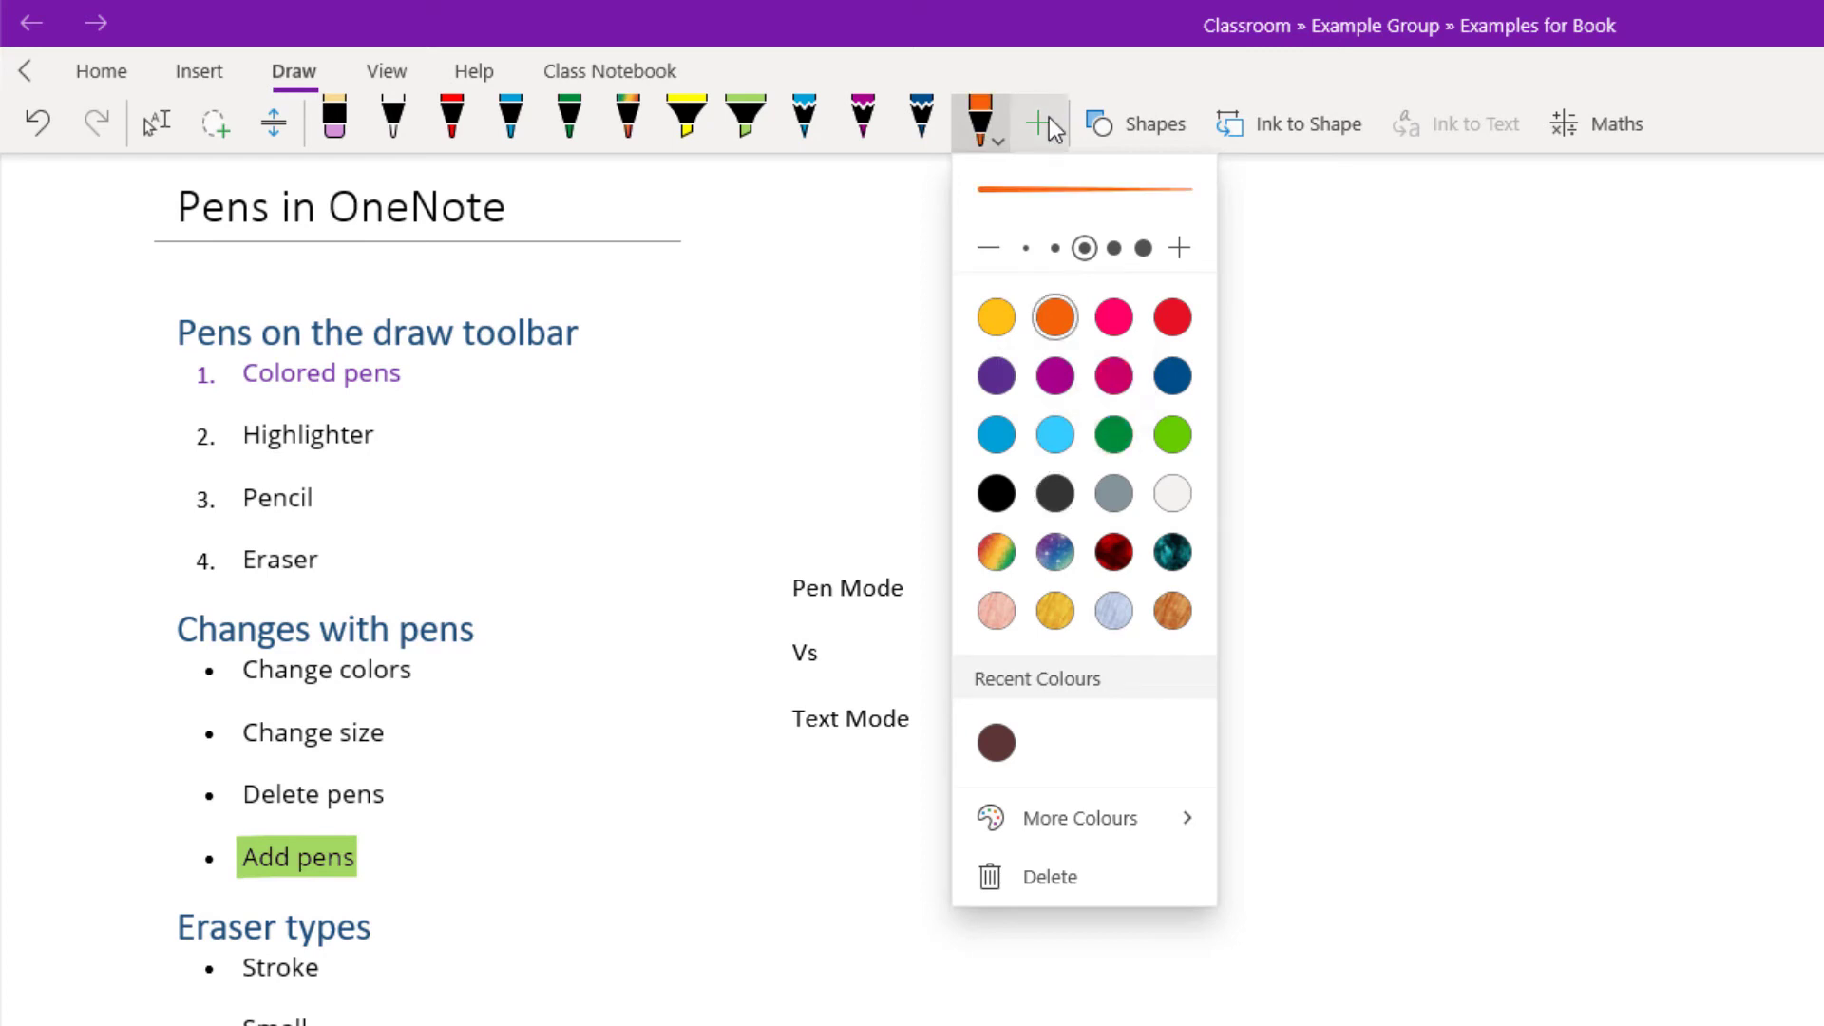
Add a new highlighter and make it pink and thicker
click(1038, 121)
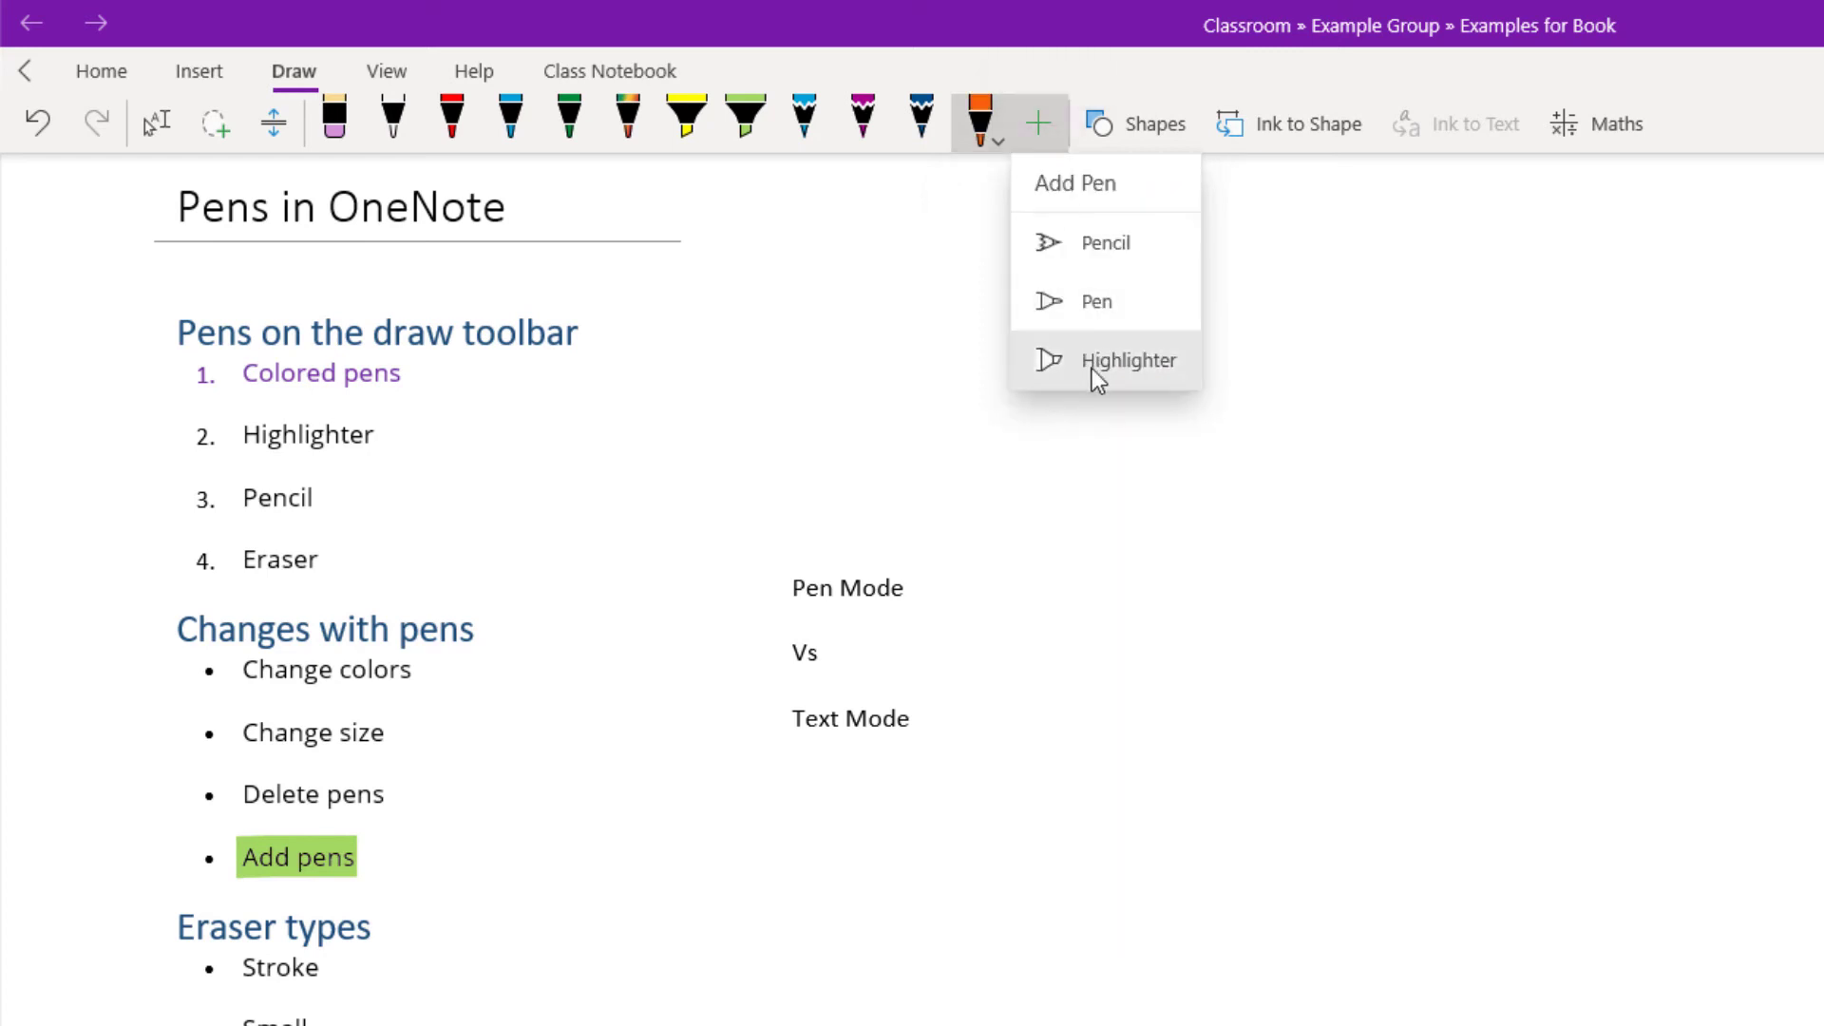
click(1127, 359)
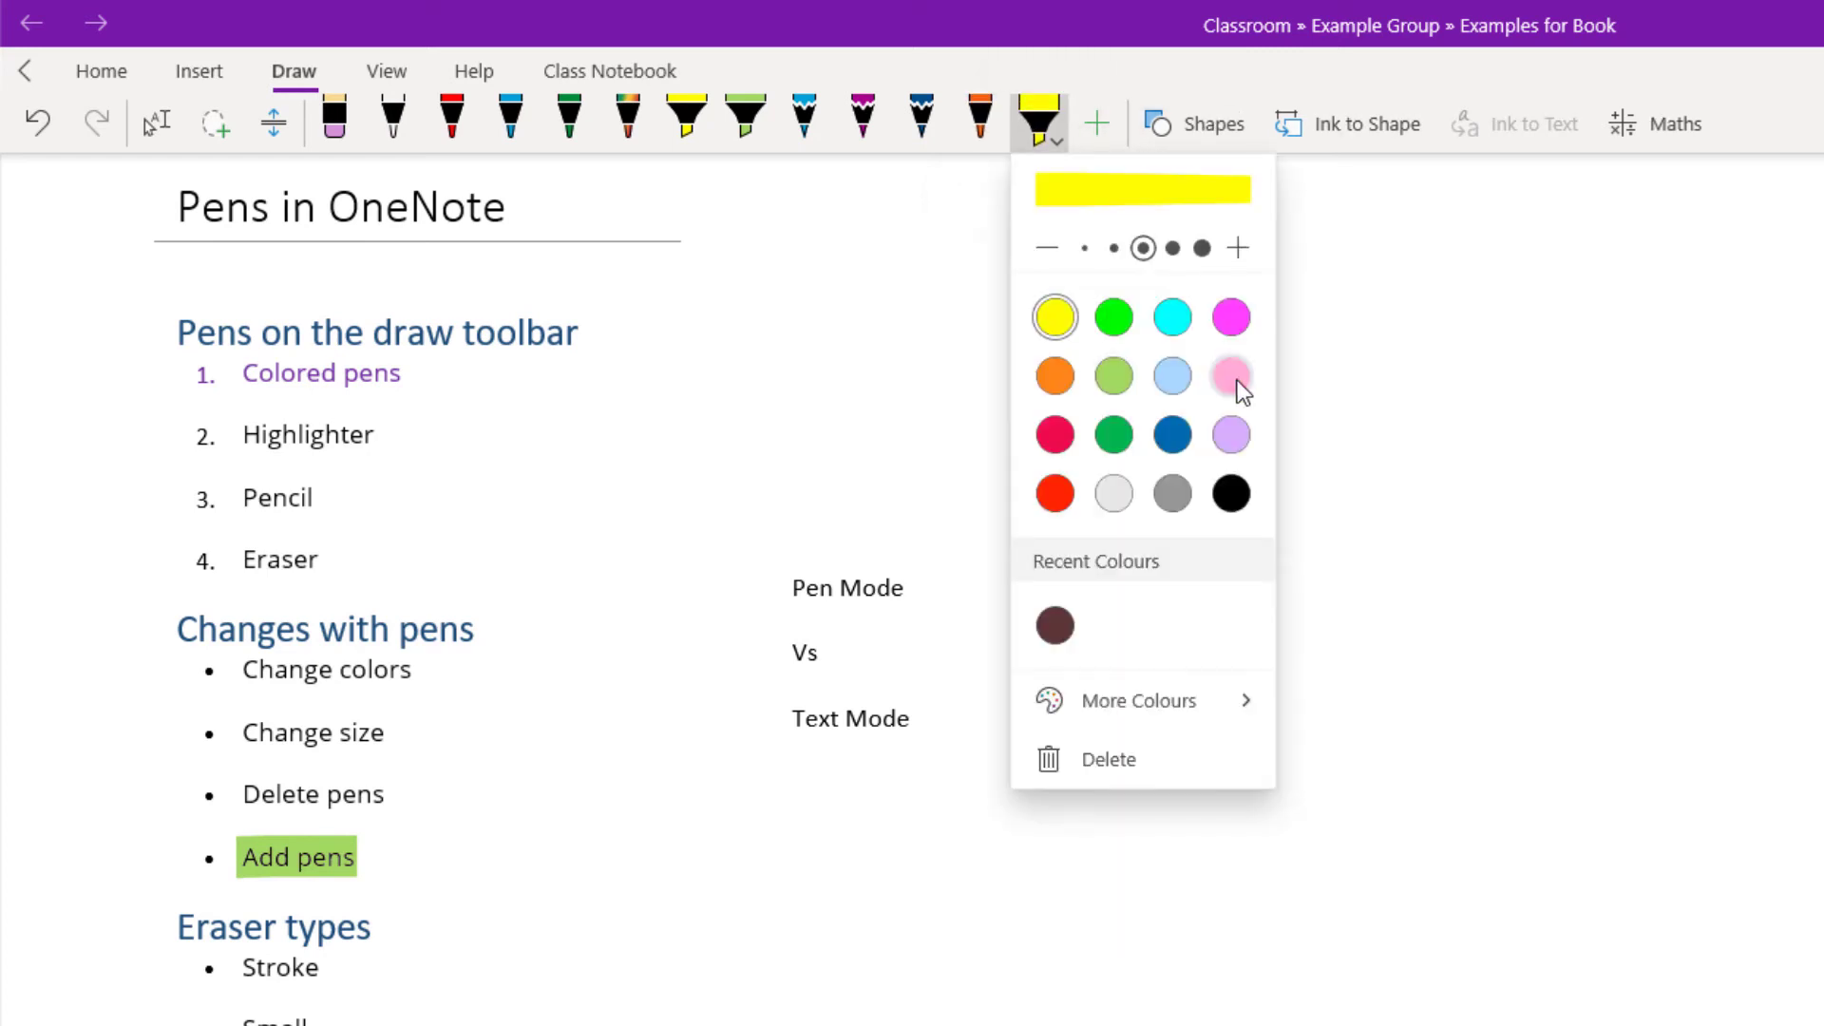
click(1174, 247)
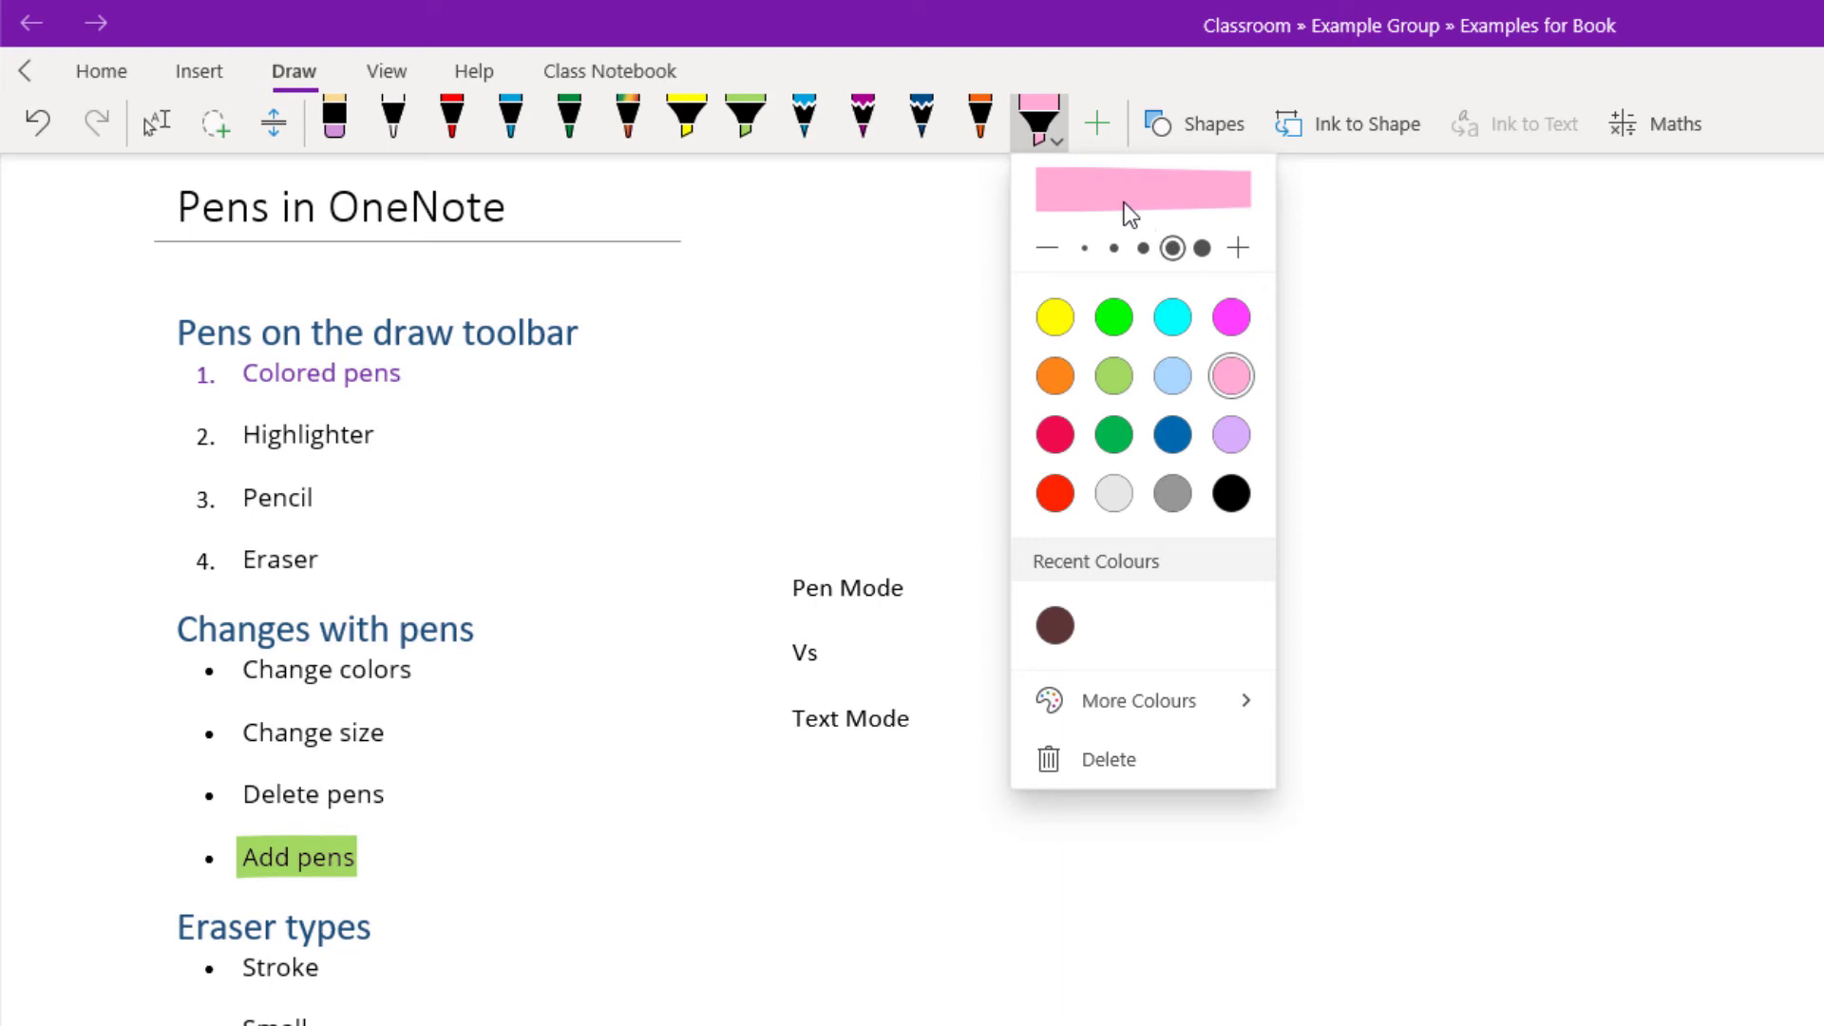
click(1034, 119)
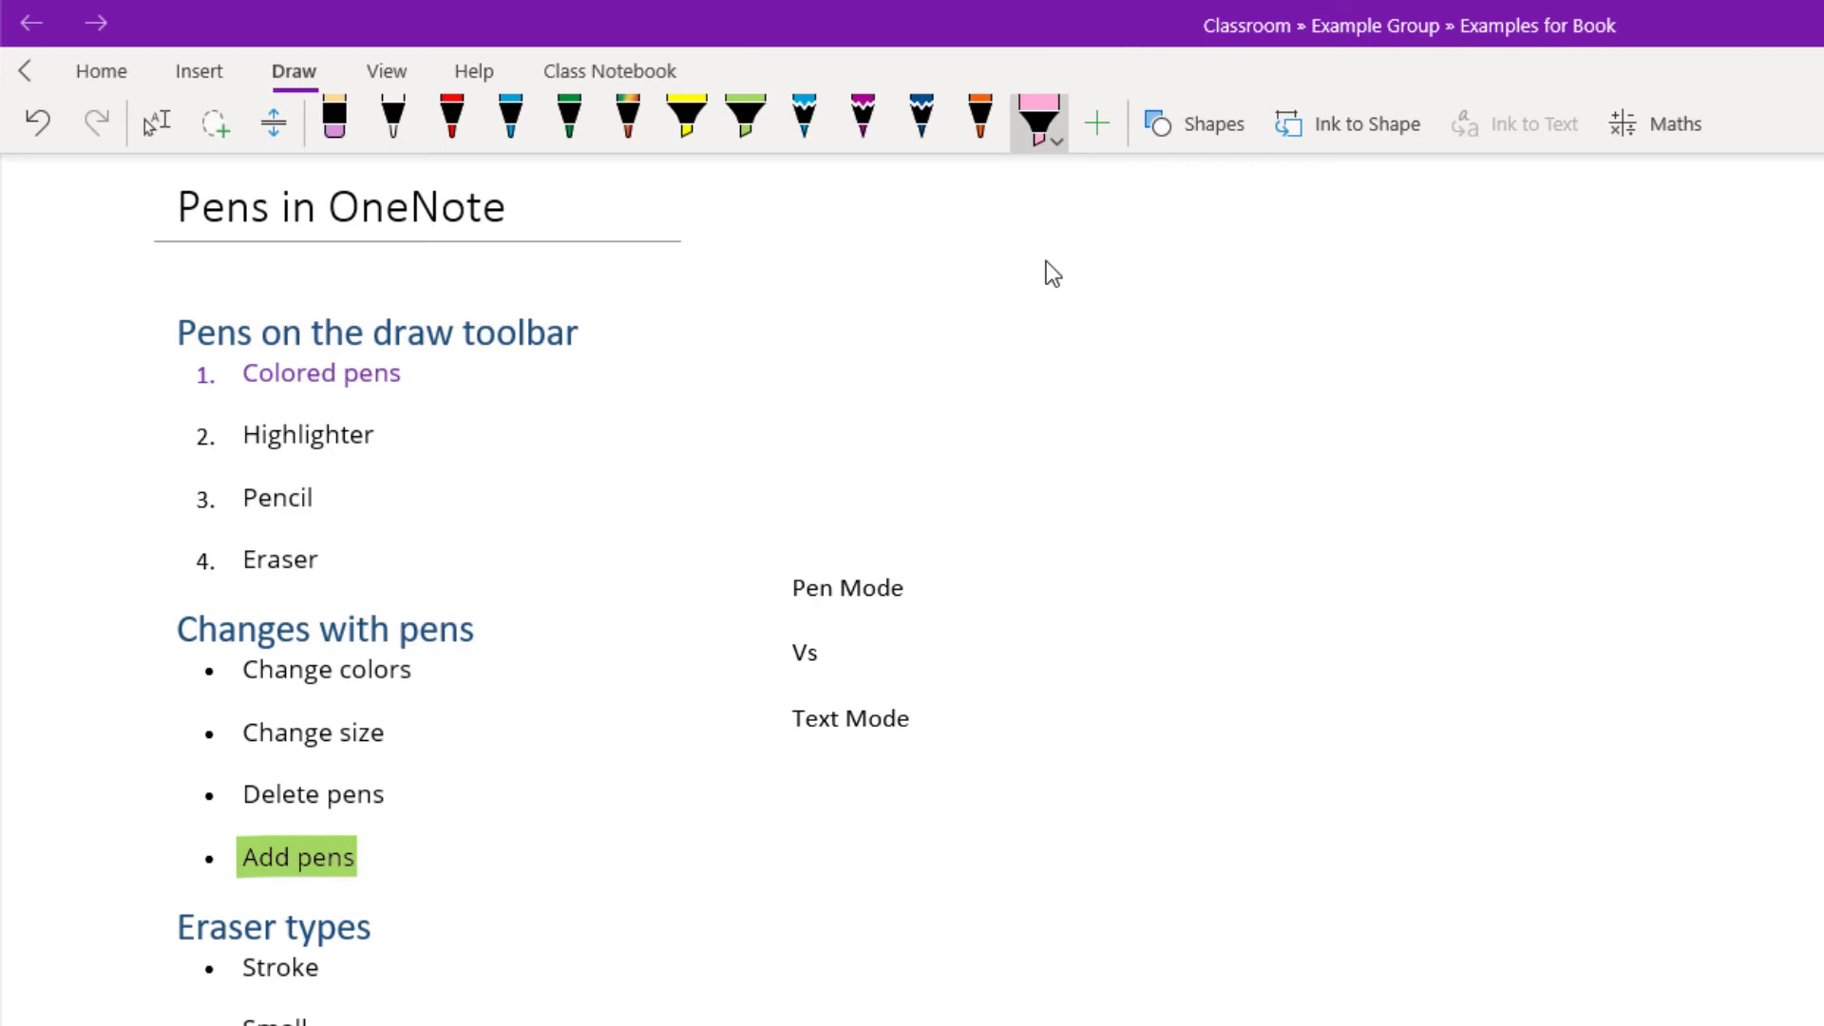
Move the pink highlighter beside the other highlighters in the pen set
click(817, 119)
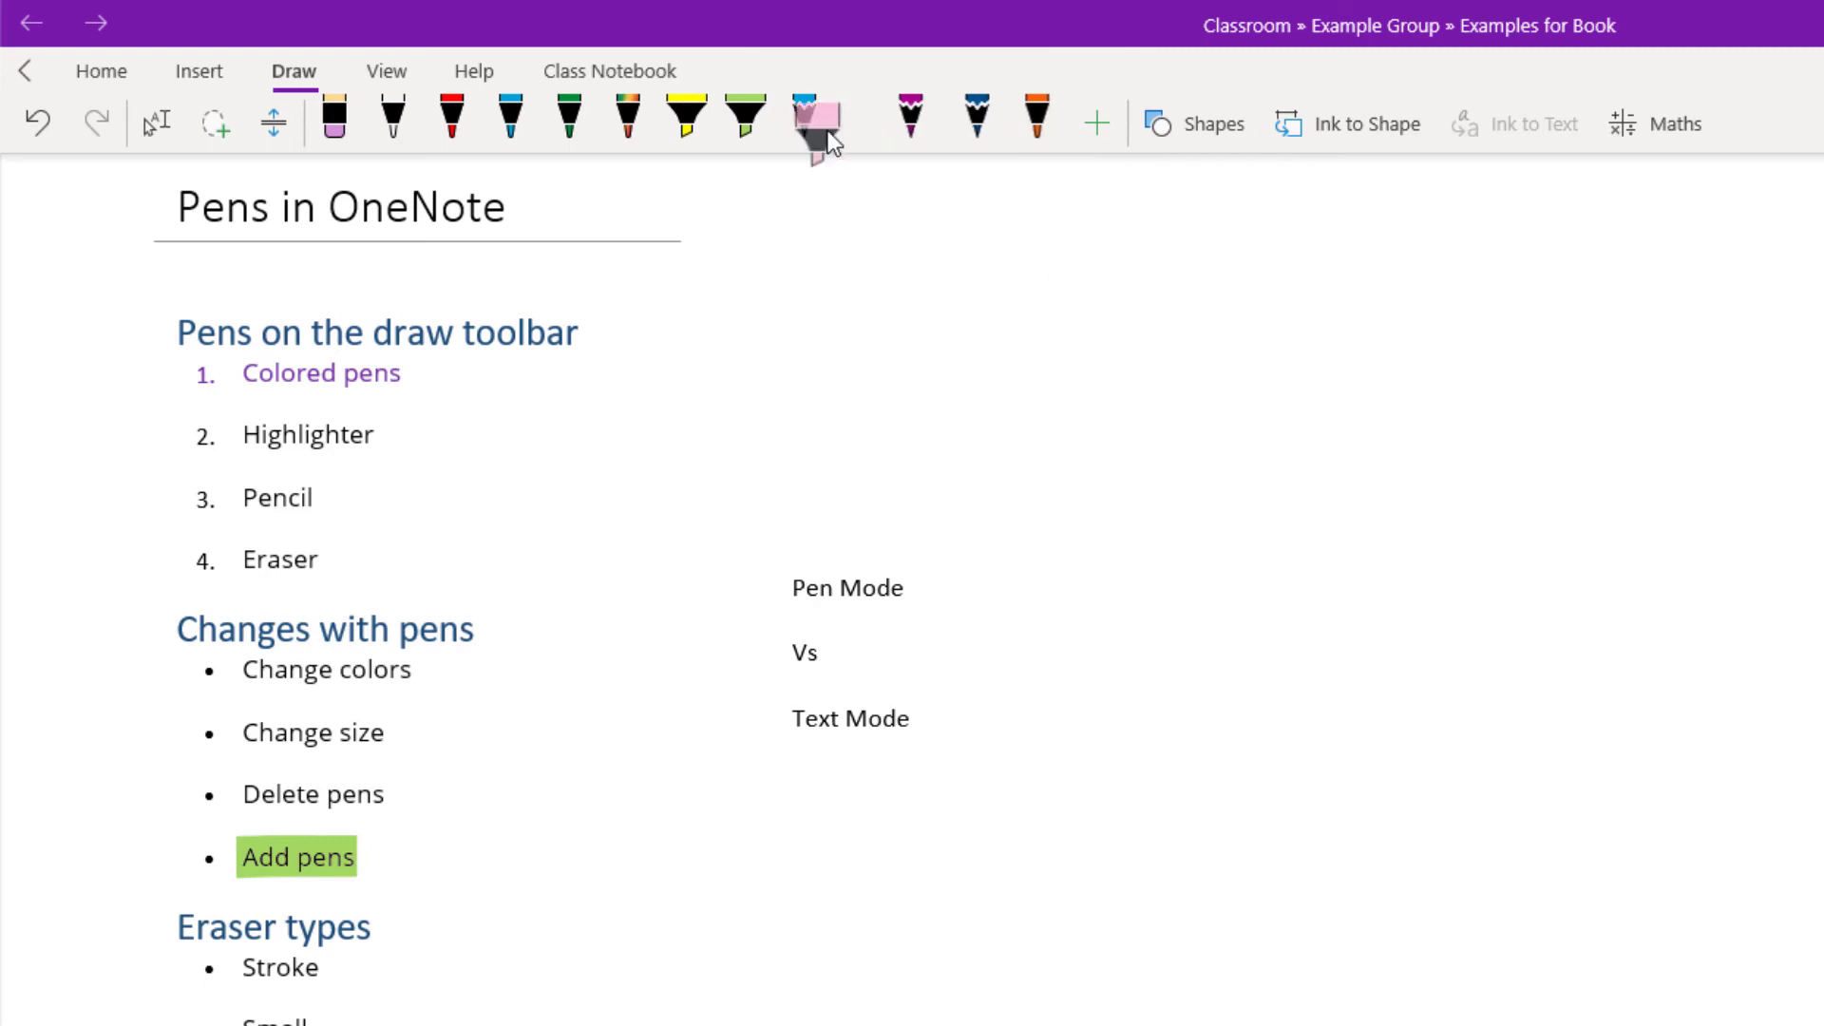
click(814, 119)
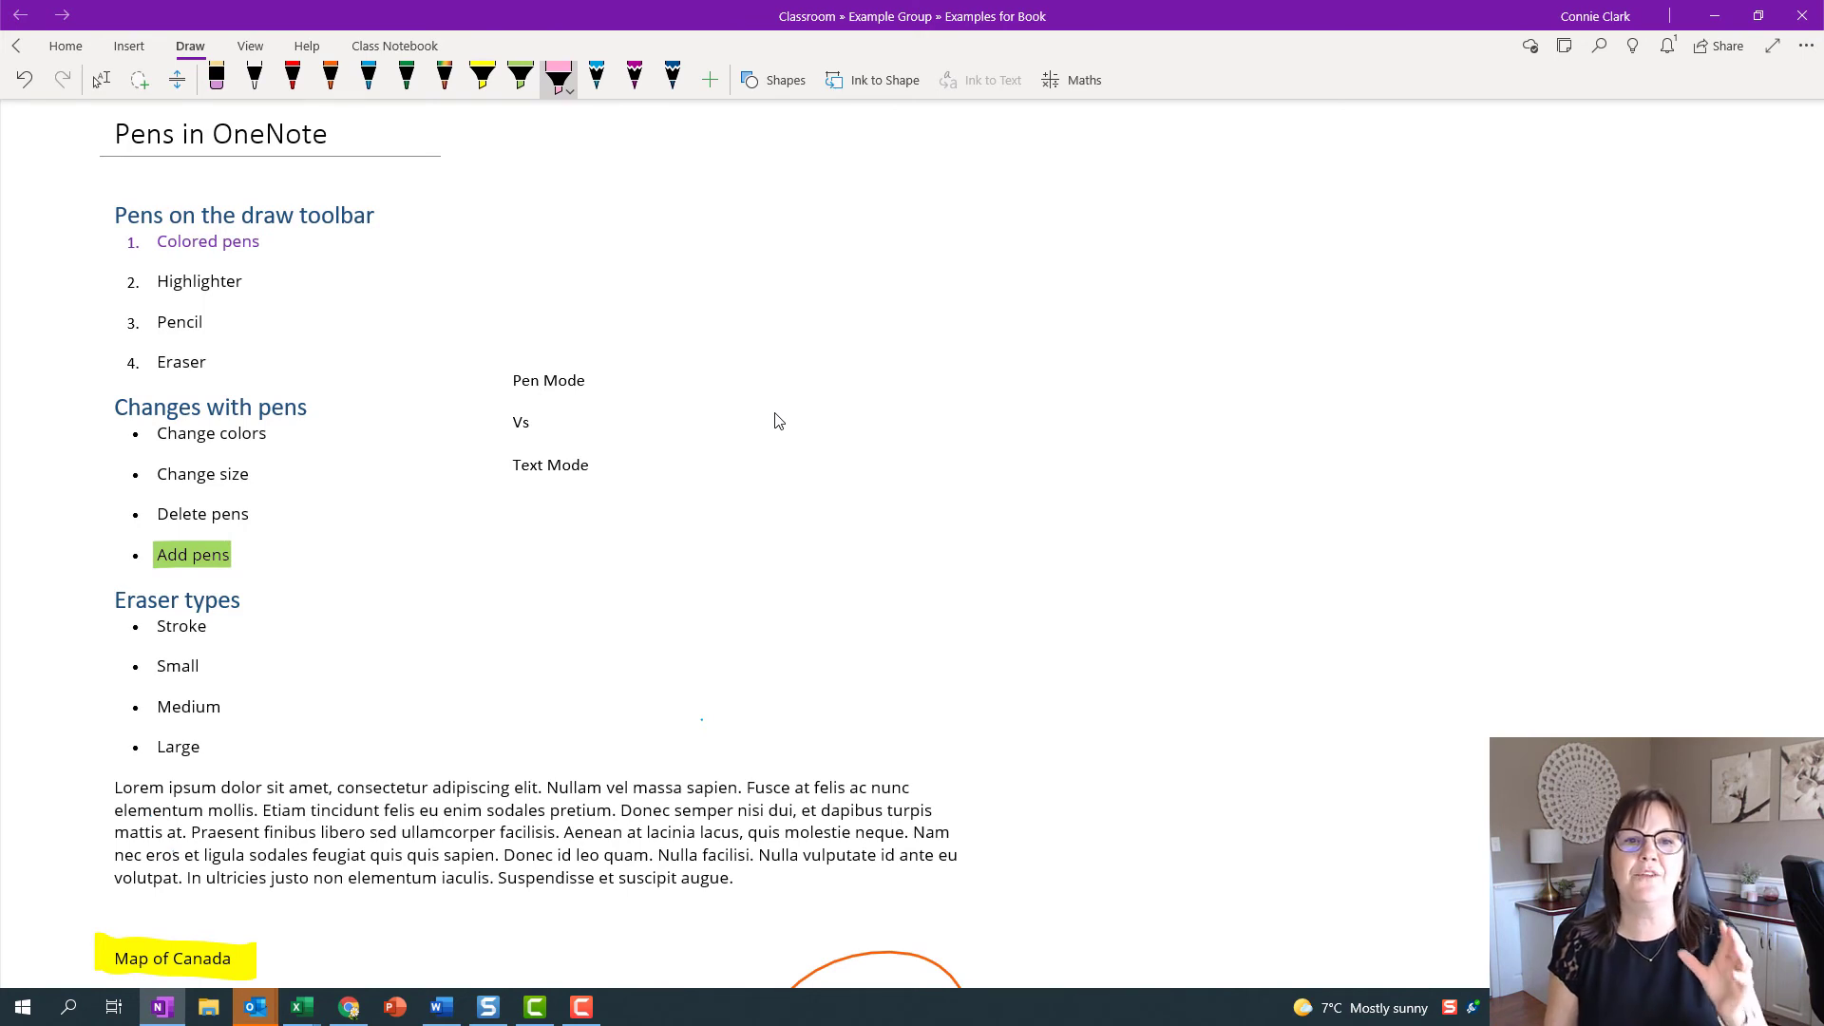
mouse_move(619, 264)
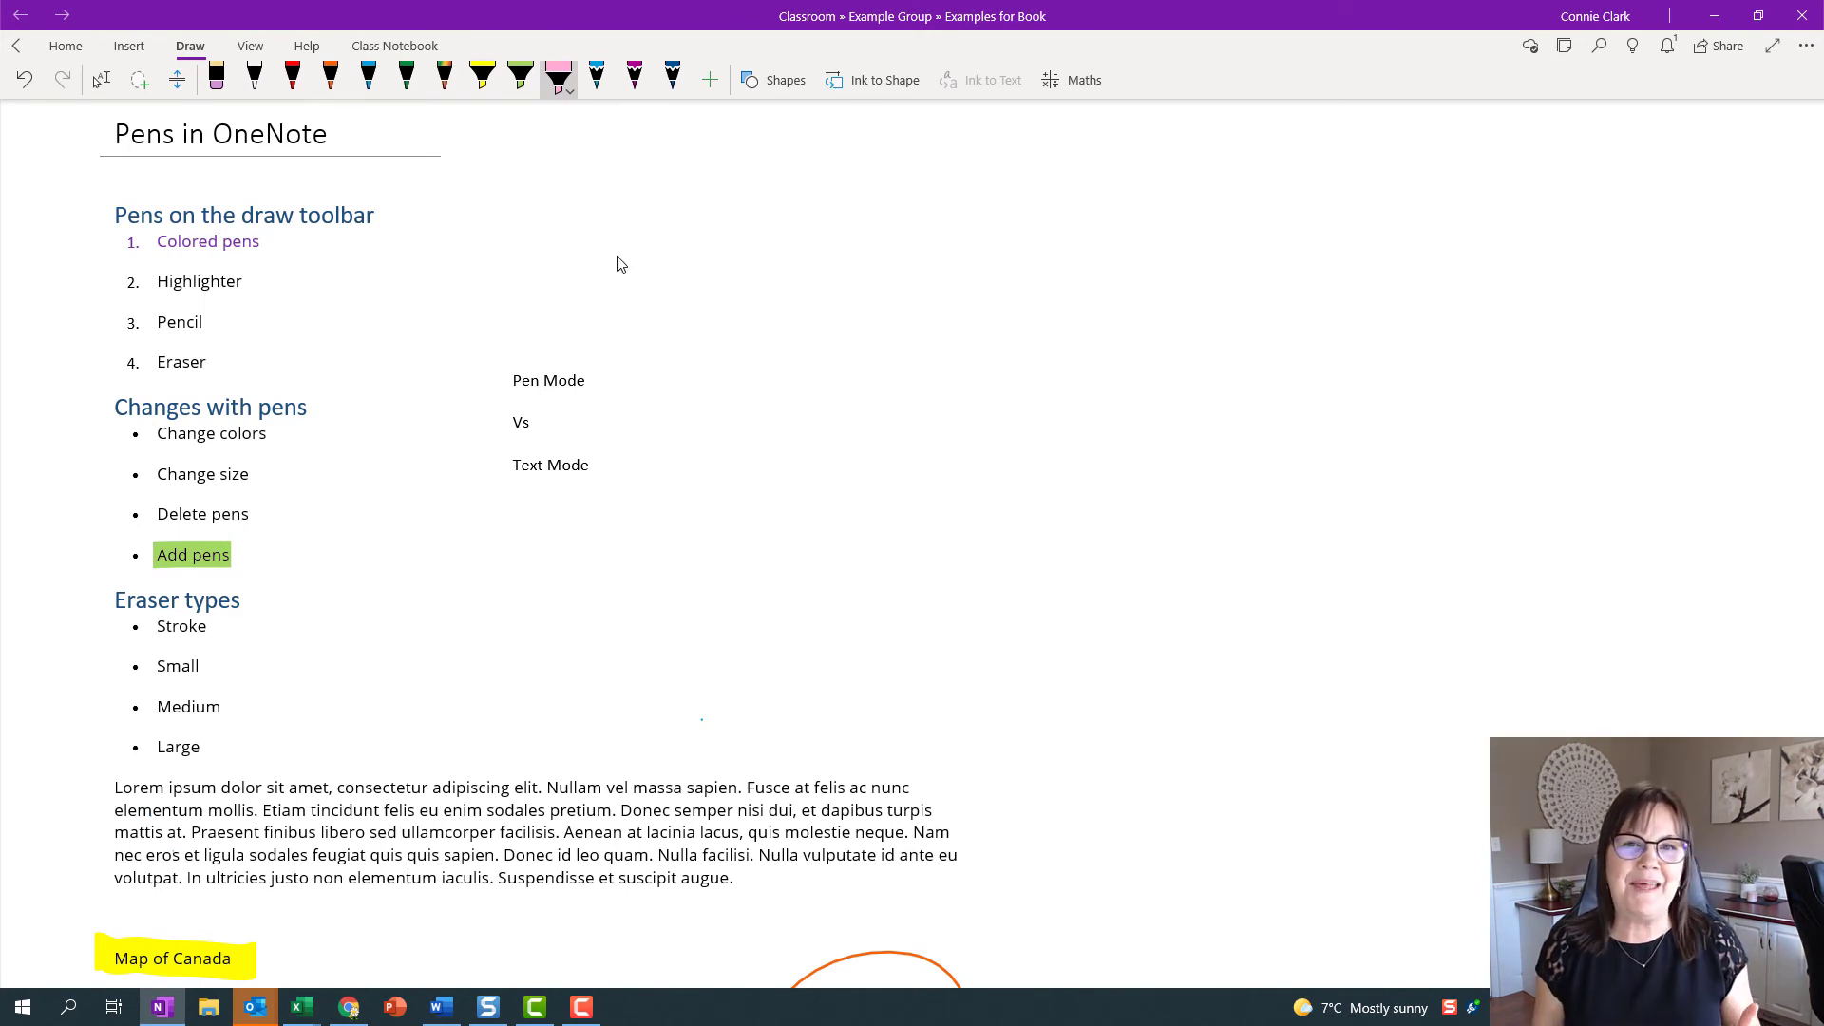
mouse_move(716, 345)
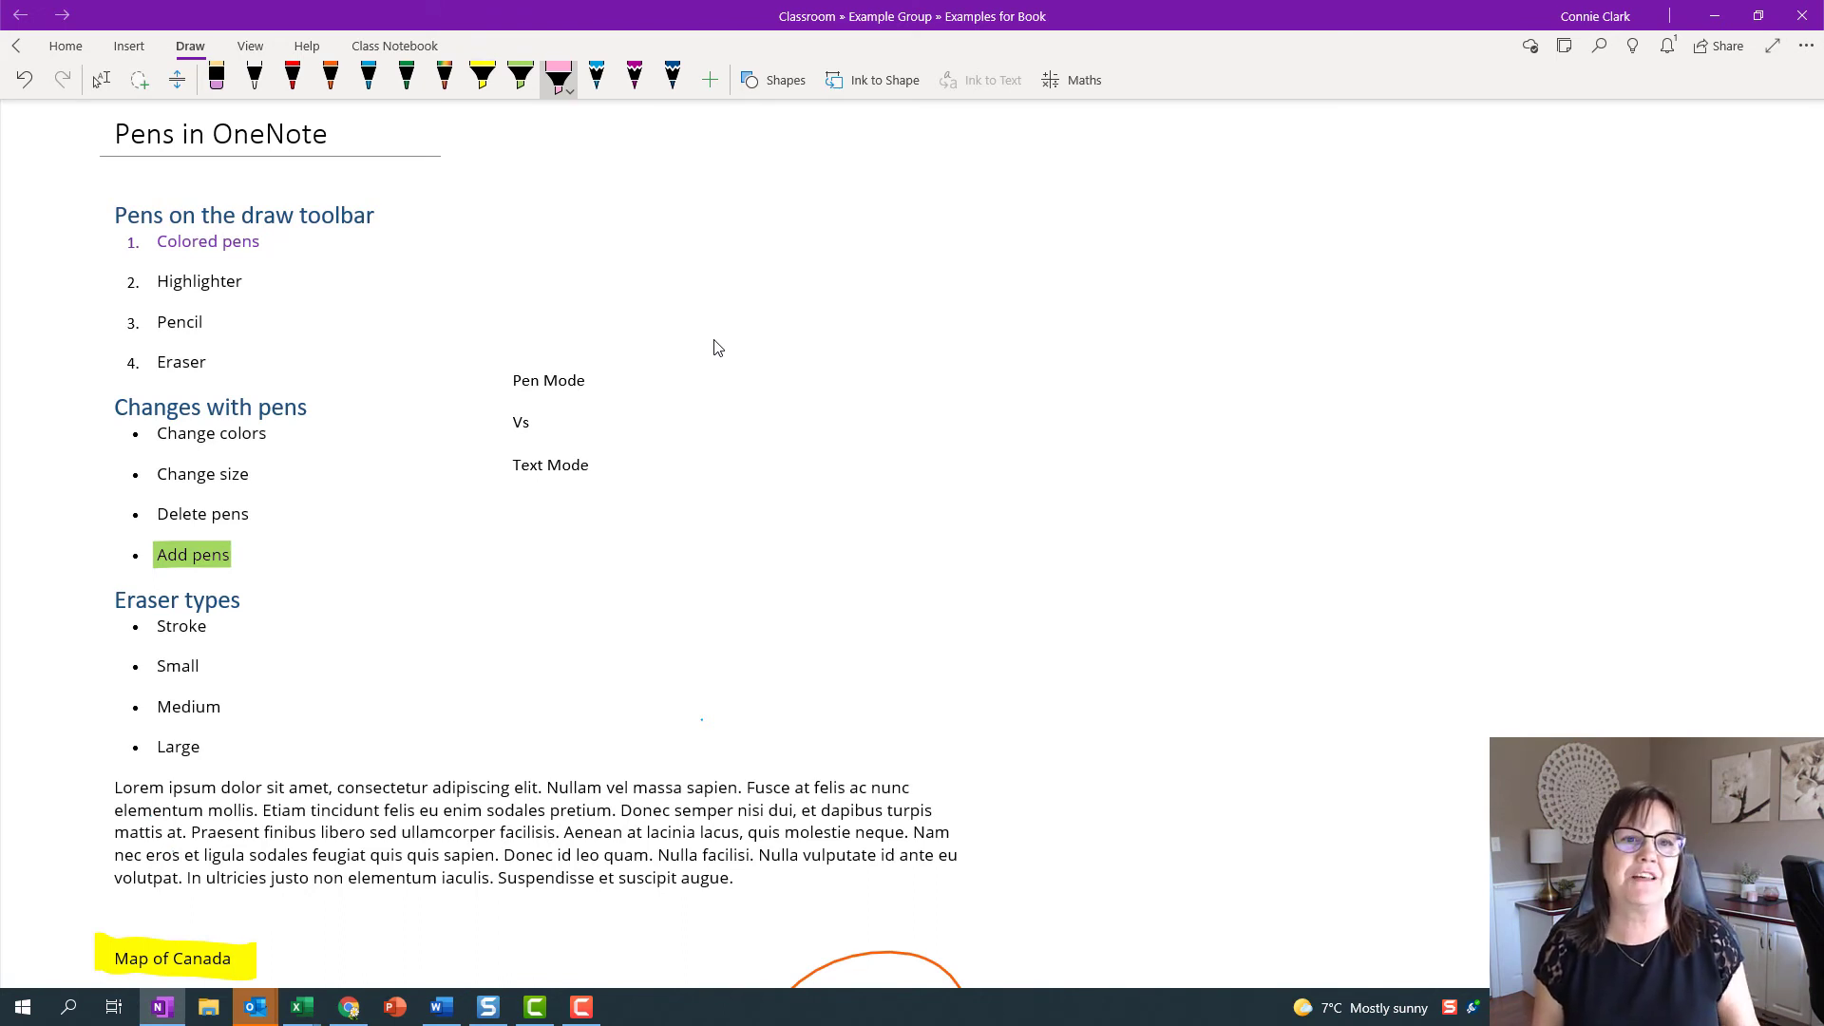
mouse_move(766, 412)
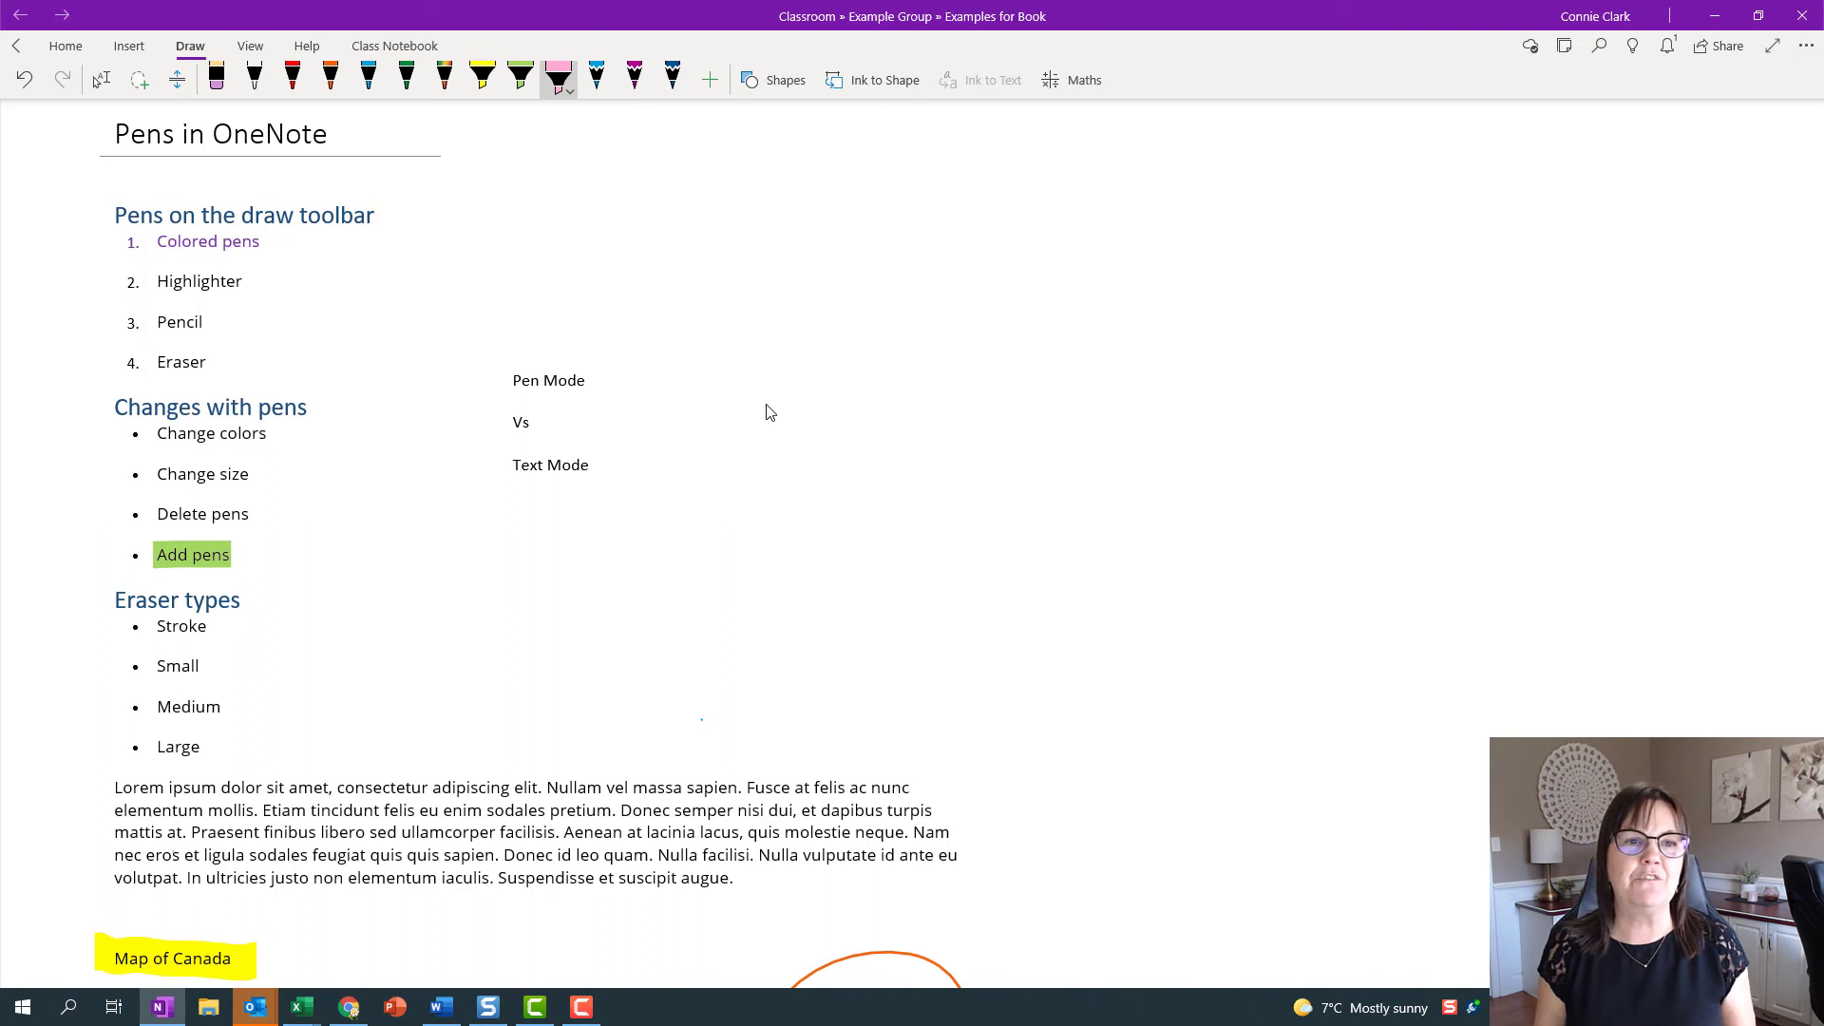
Circle Highlighter, Pencil and Eraser in light blue and underline Change size in orange
click(367, 80)
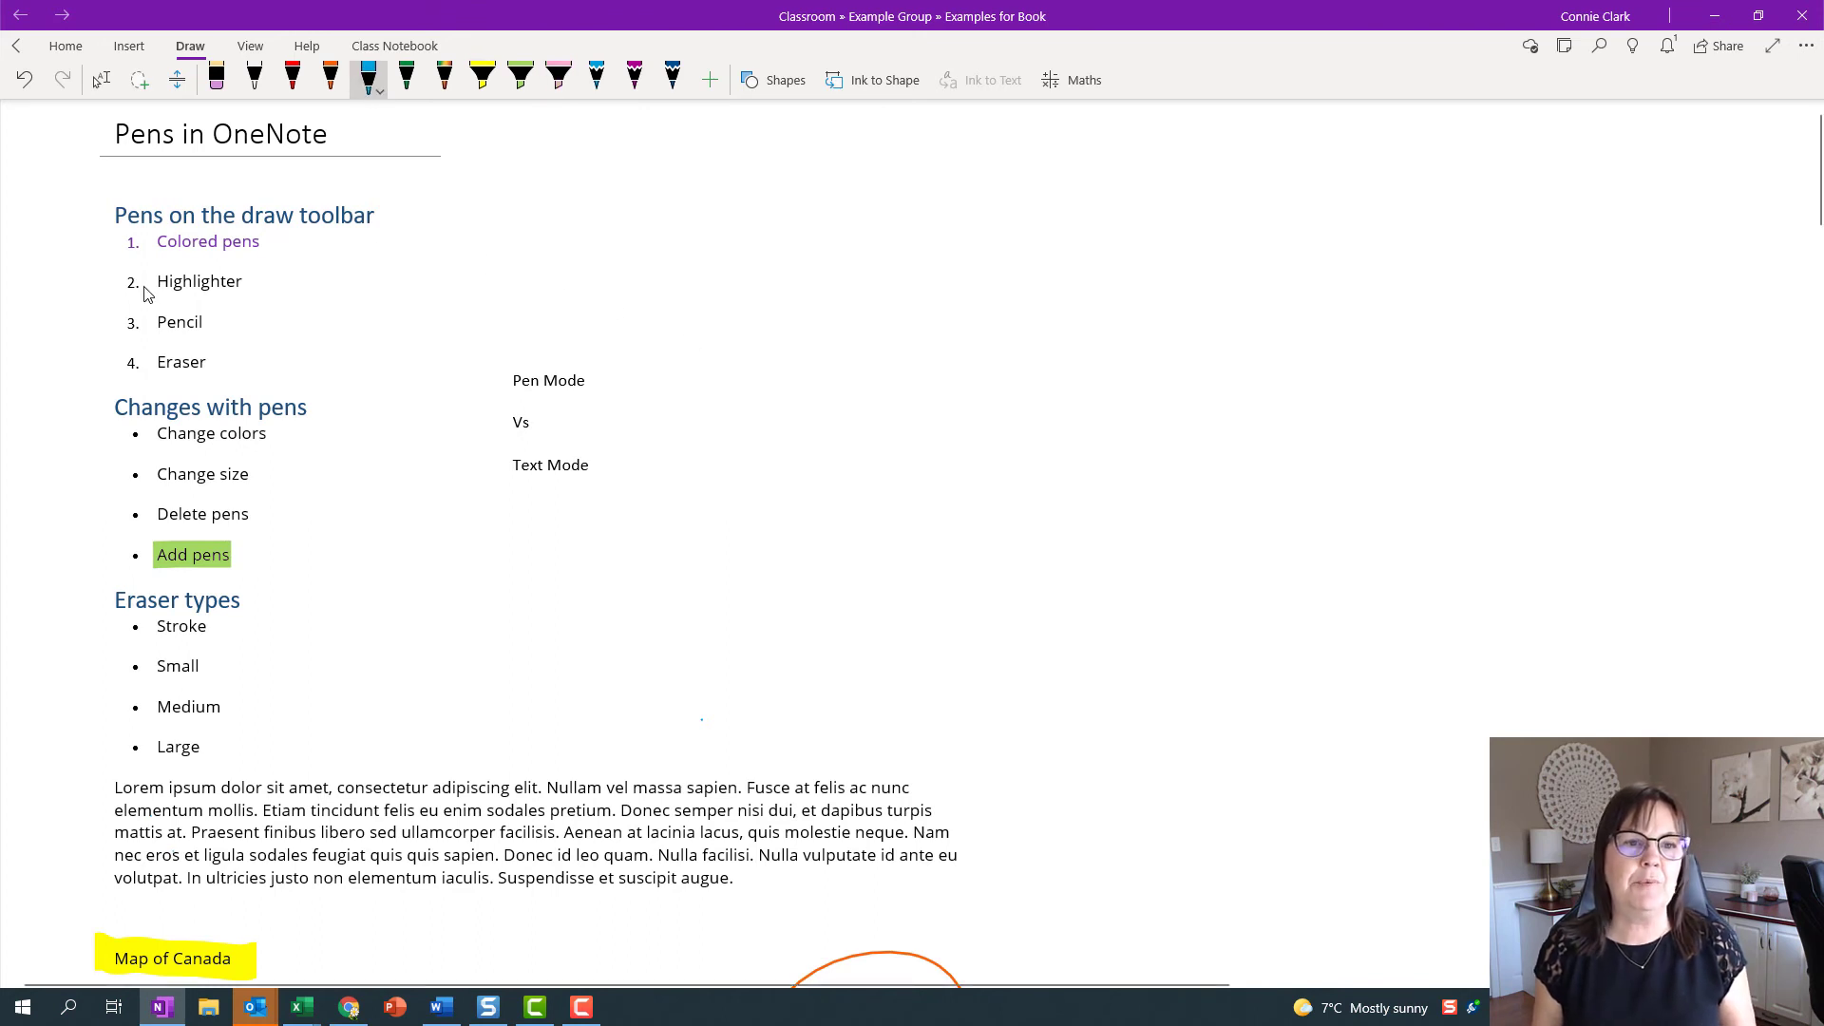
drag(148, 289, 146, 367)
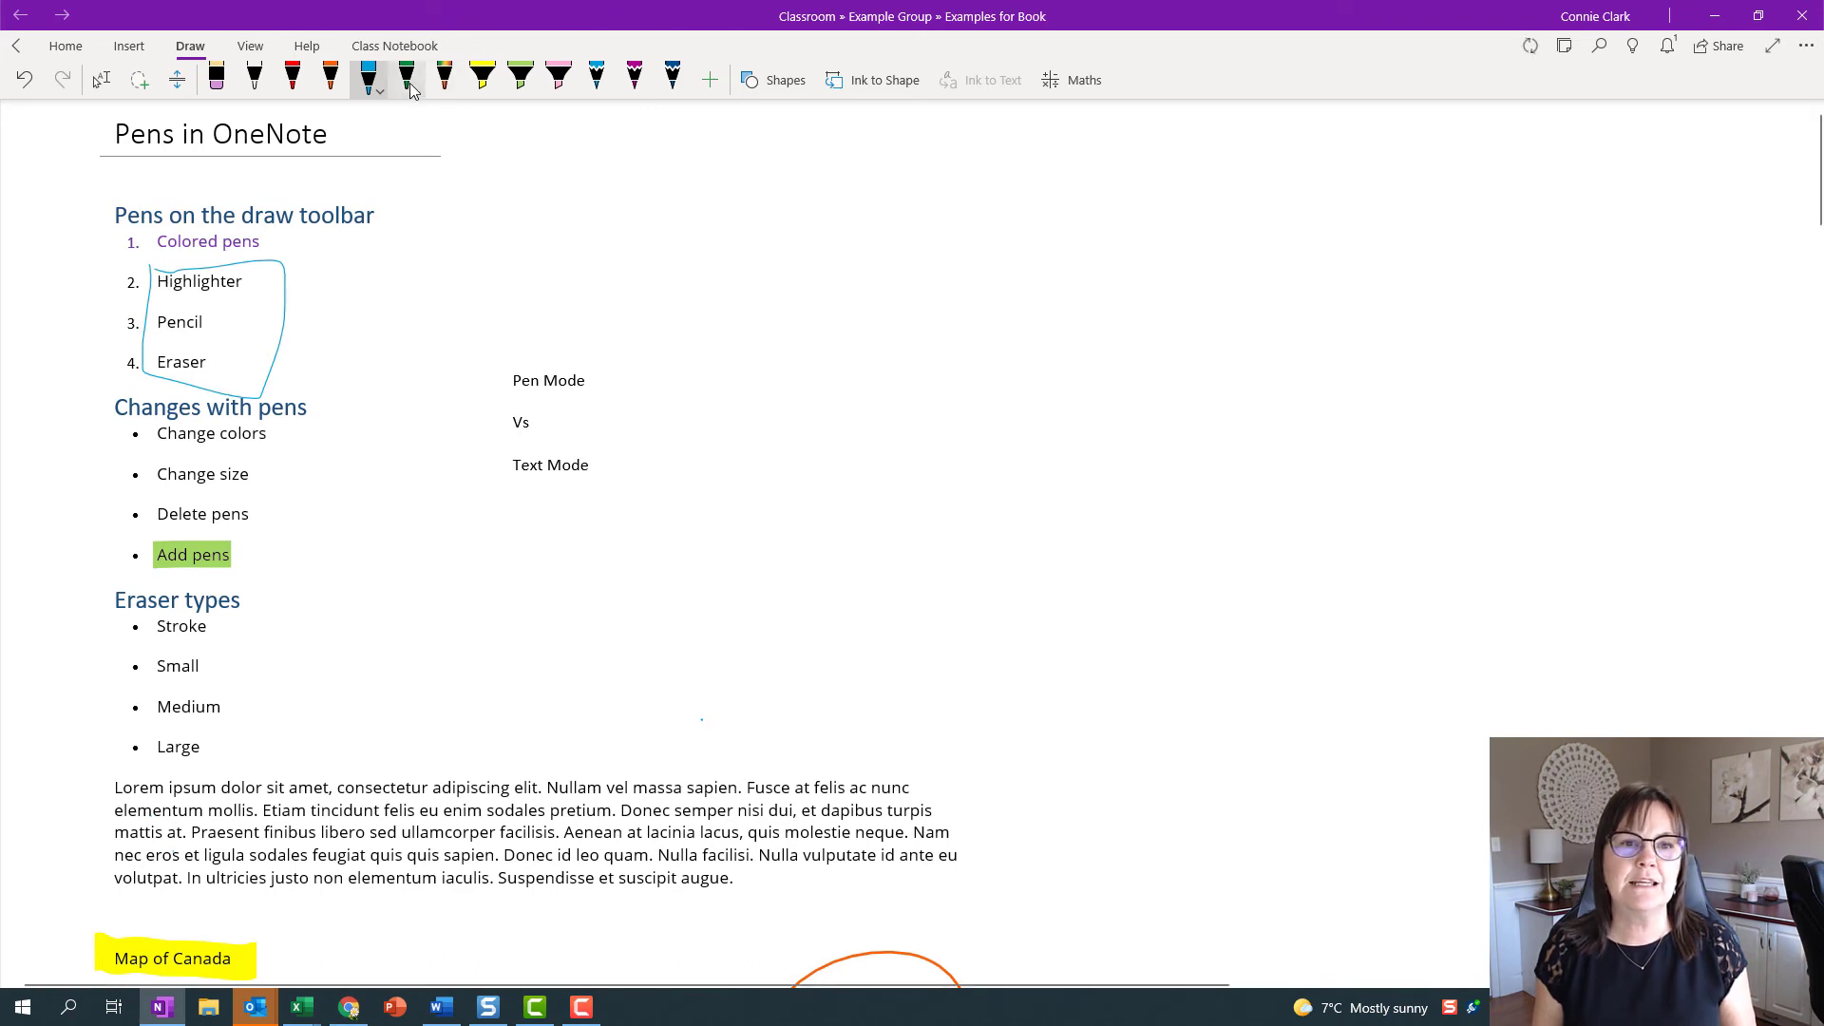
click(292, 80)
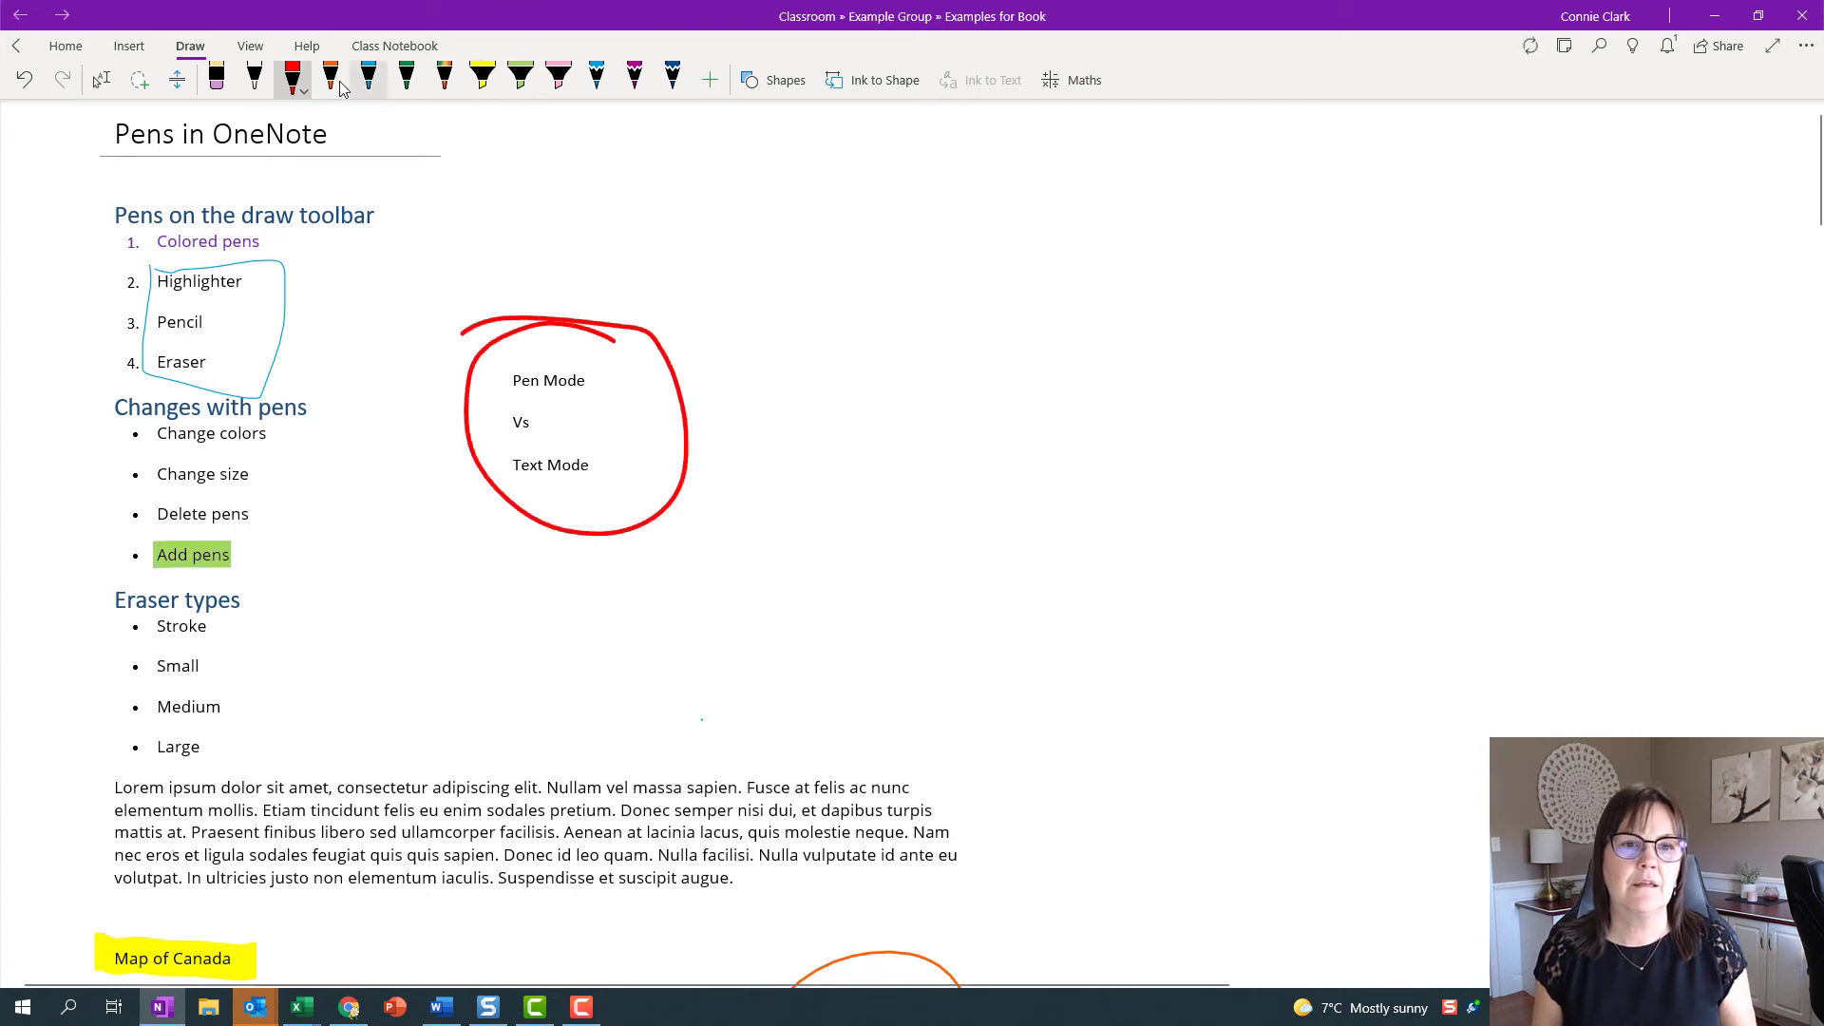
click(330, 80)
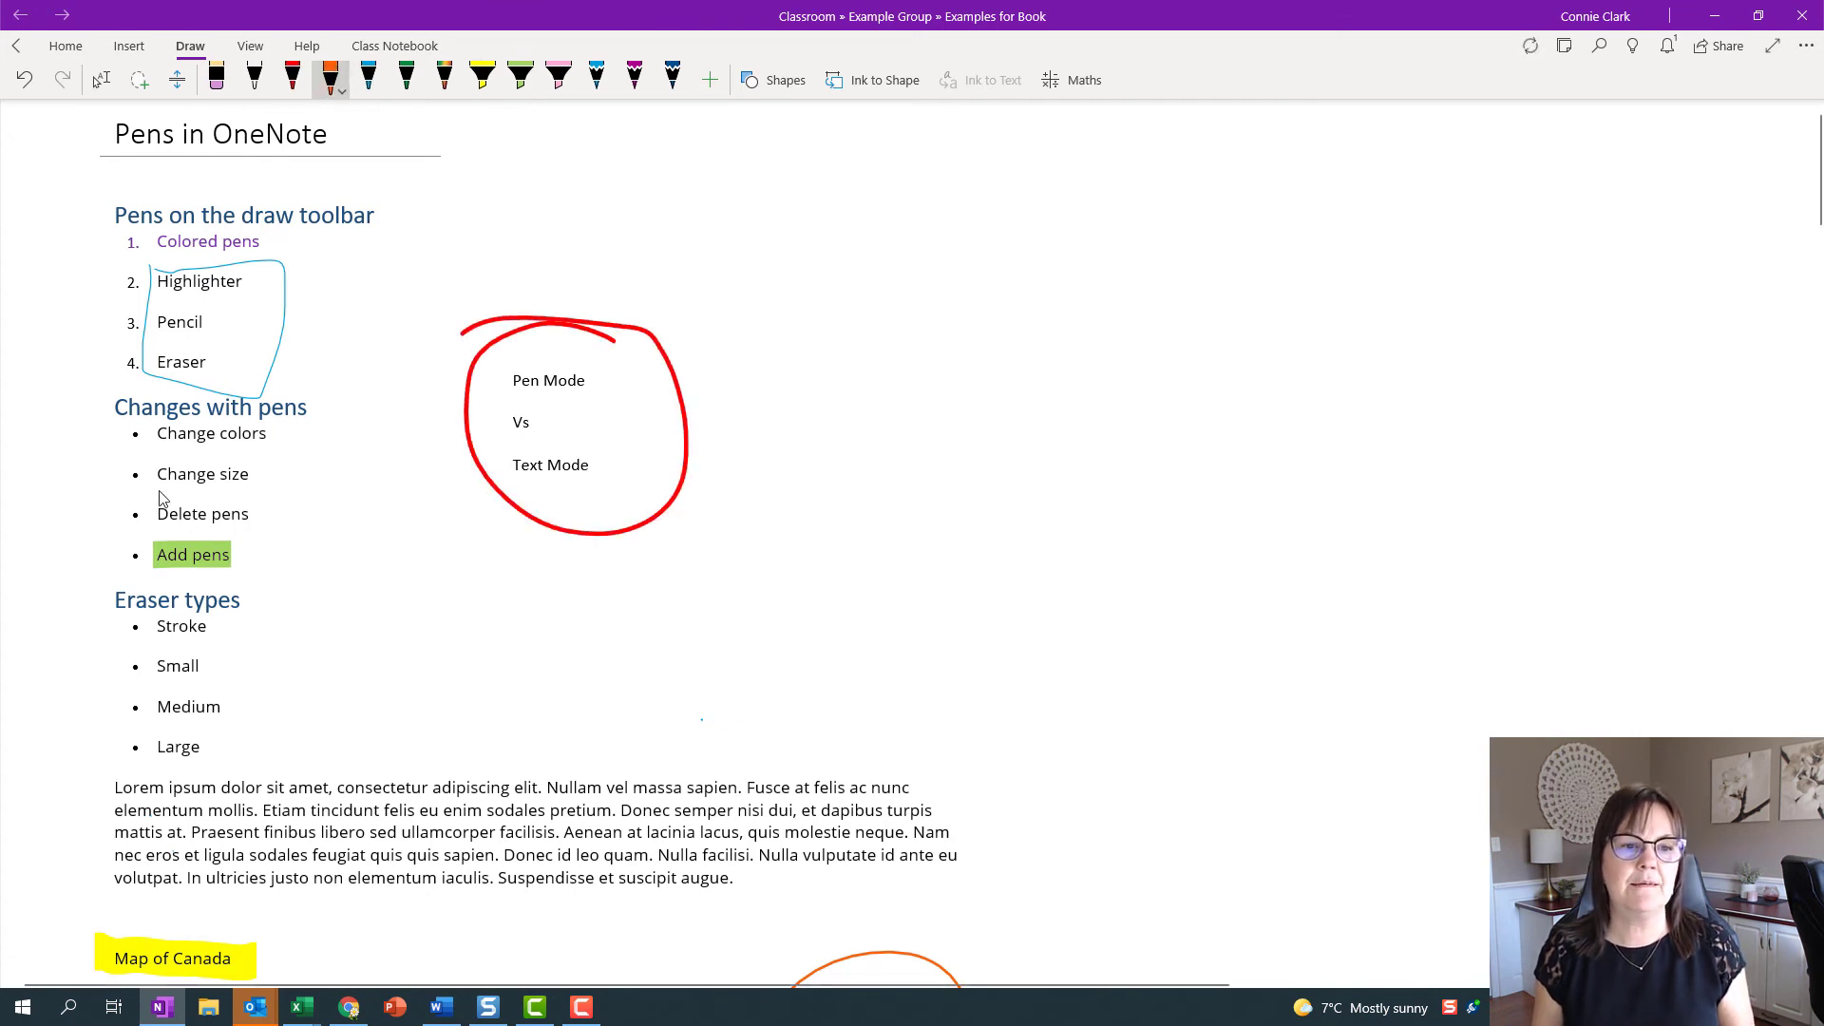
drag(158, 492, 253, 492)
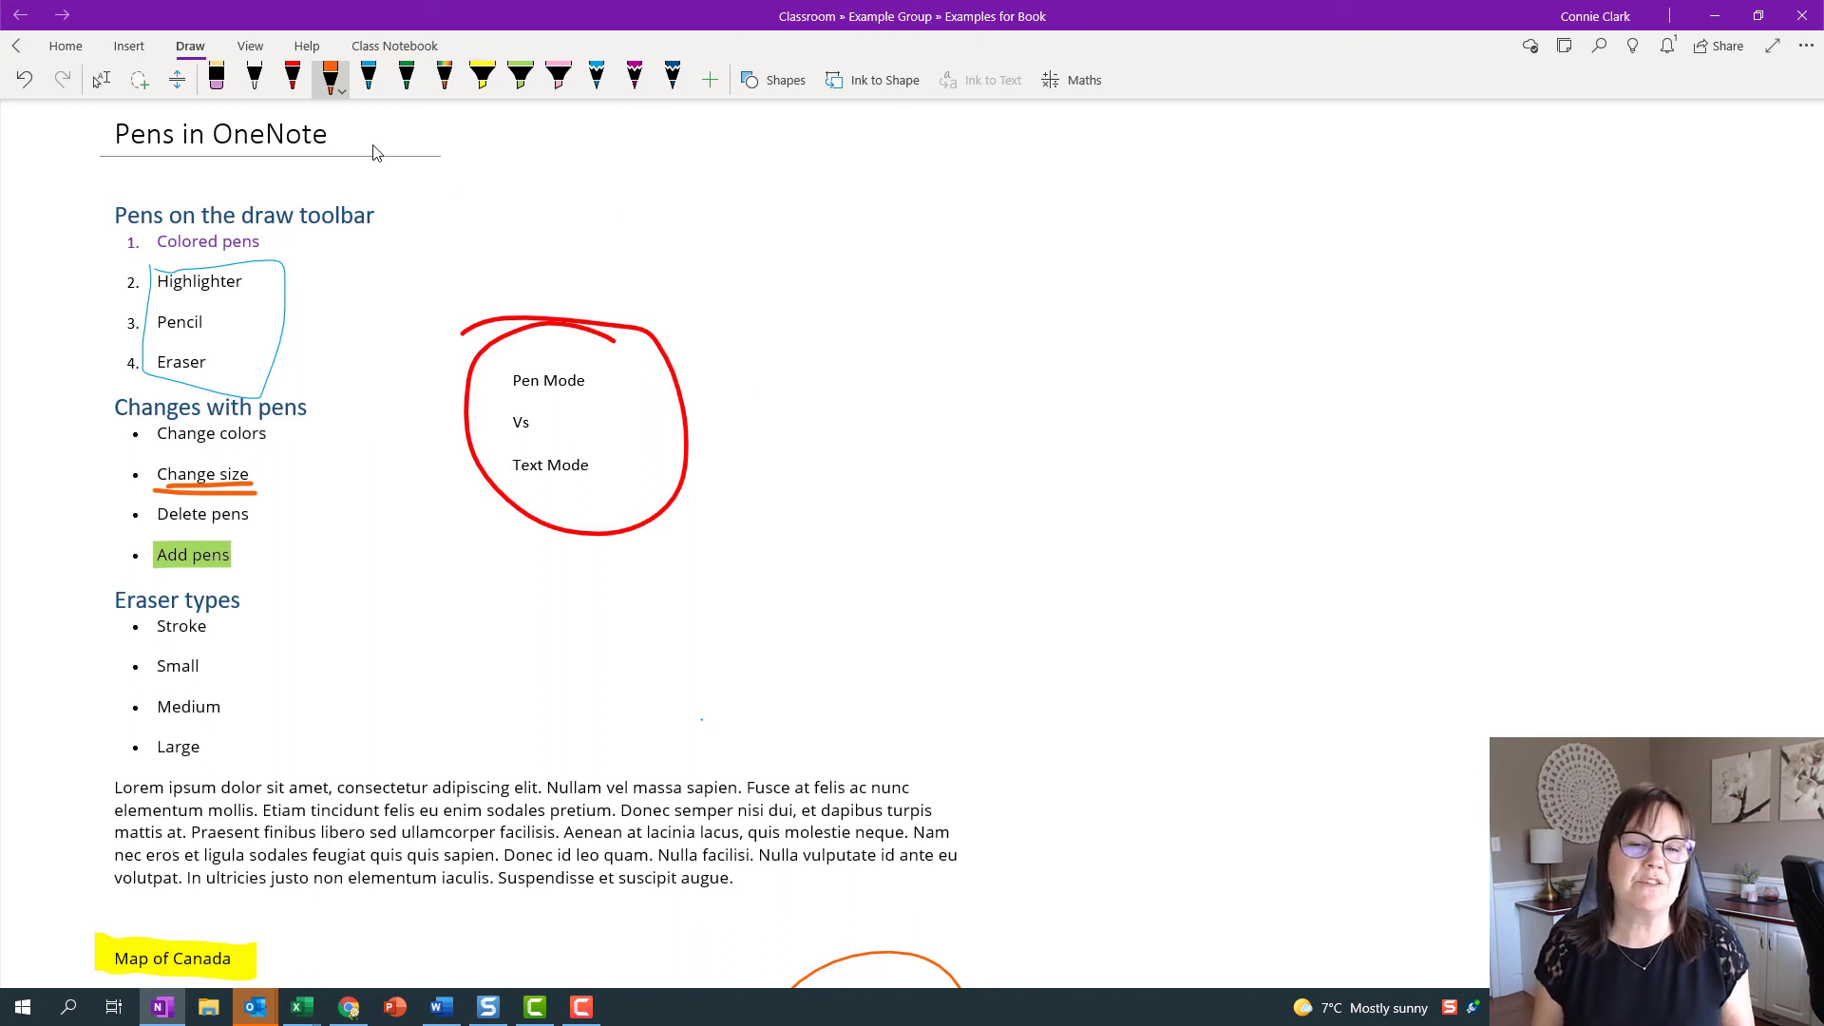
mouse_move(390, 637)
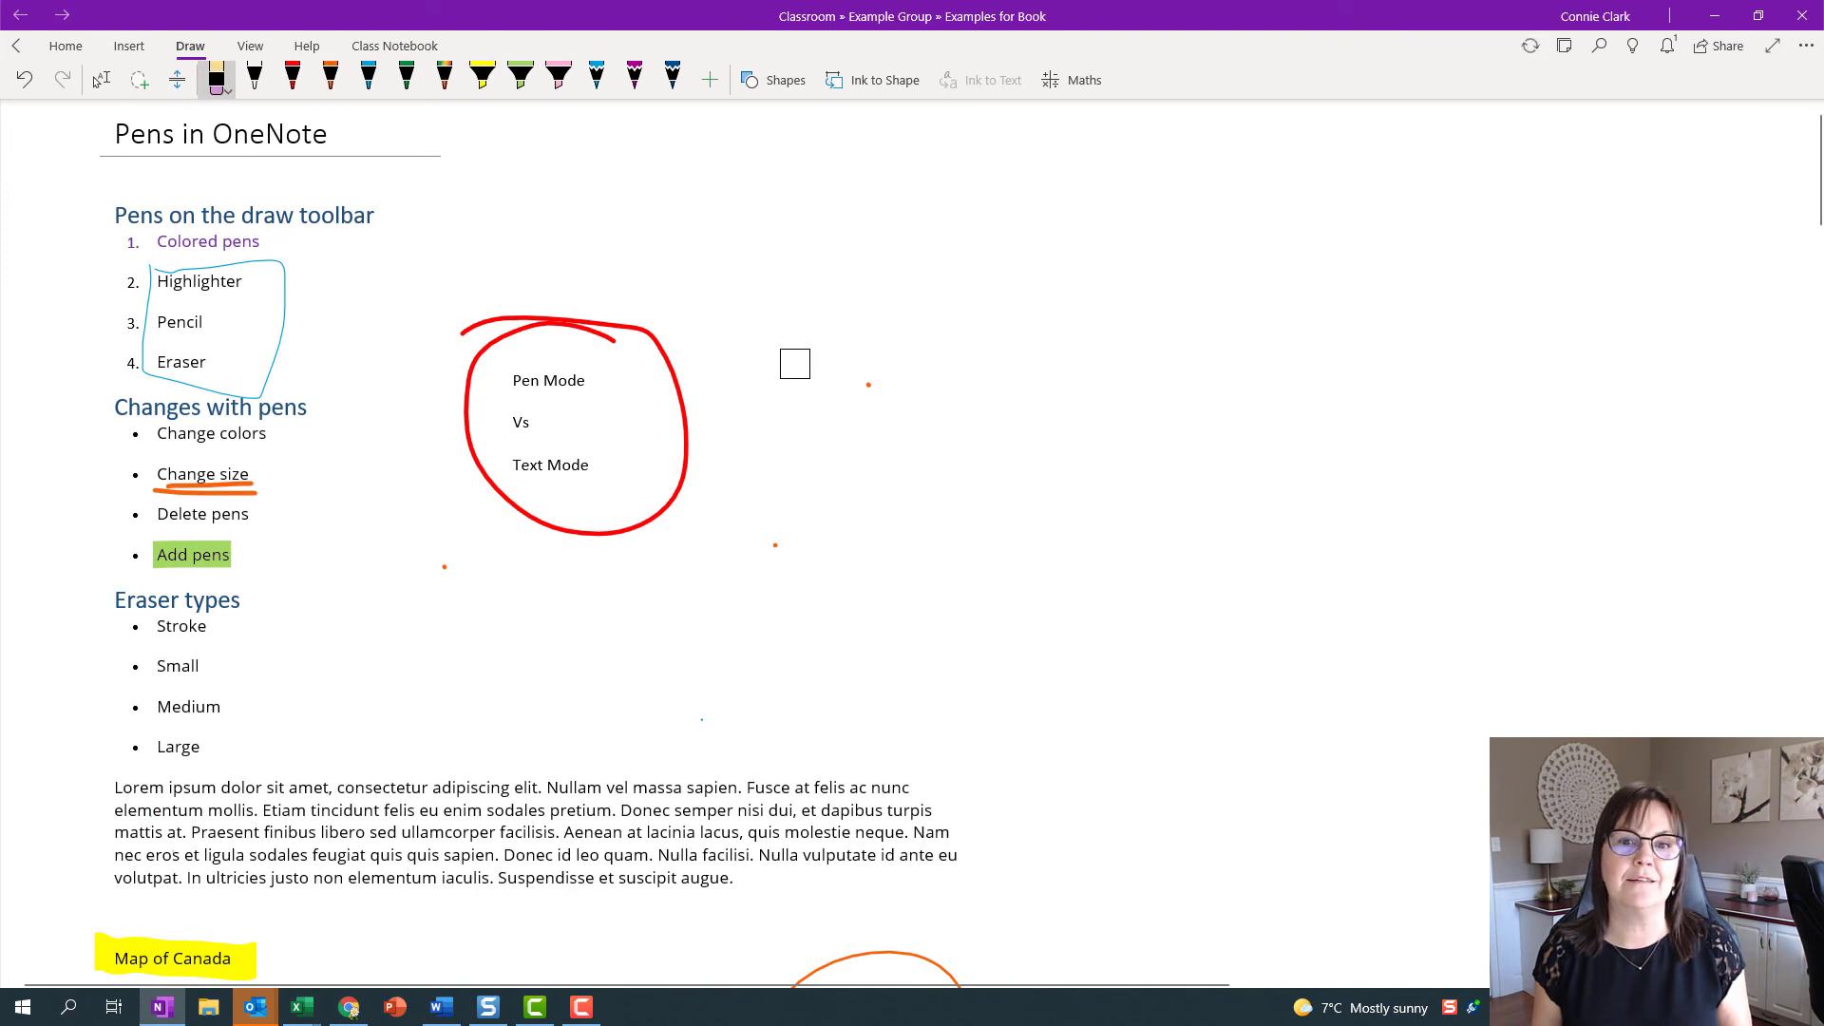
Erase the stray orange ink dots beside the red circle, then return to the red pen
drag(795, 365, 416, 574)
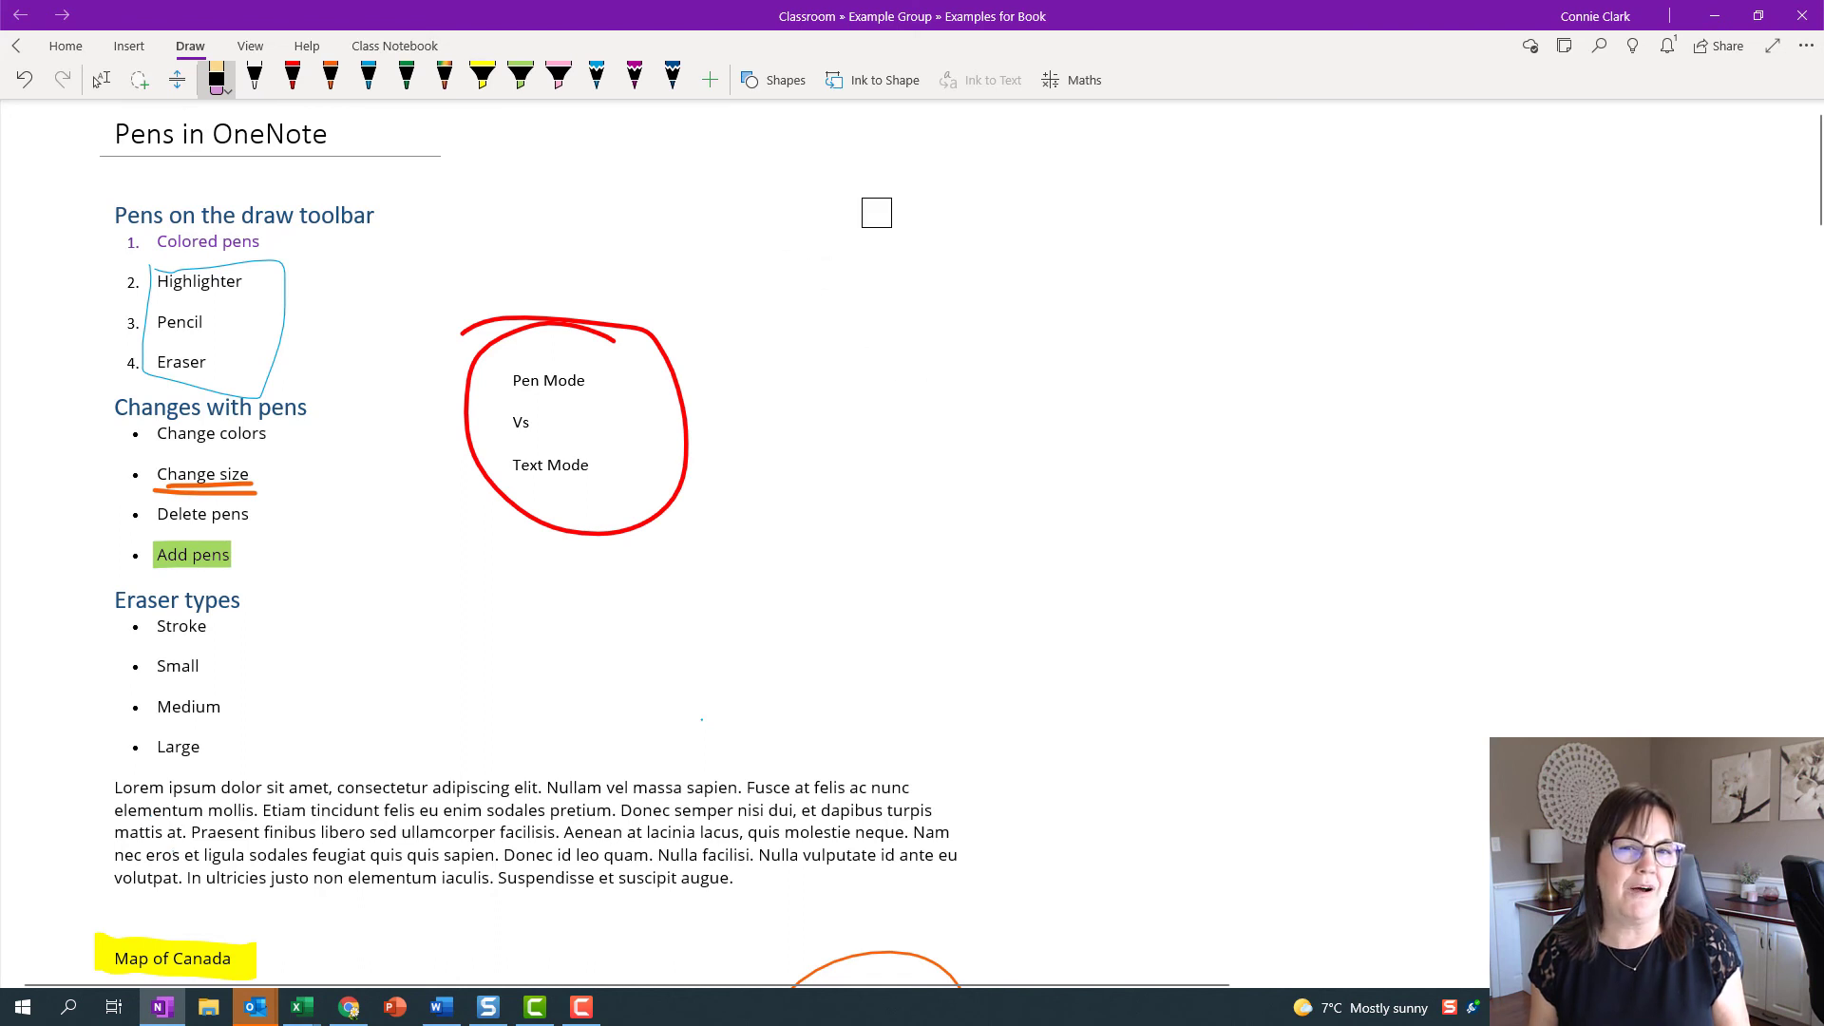
click(293, 80)
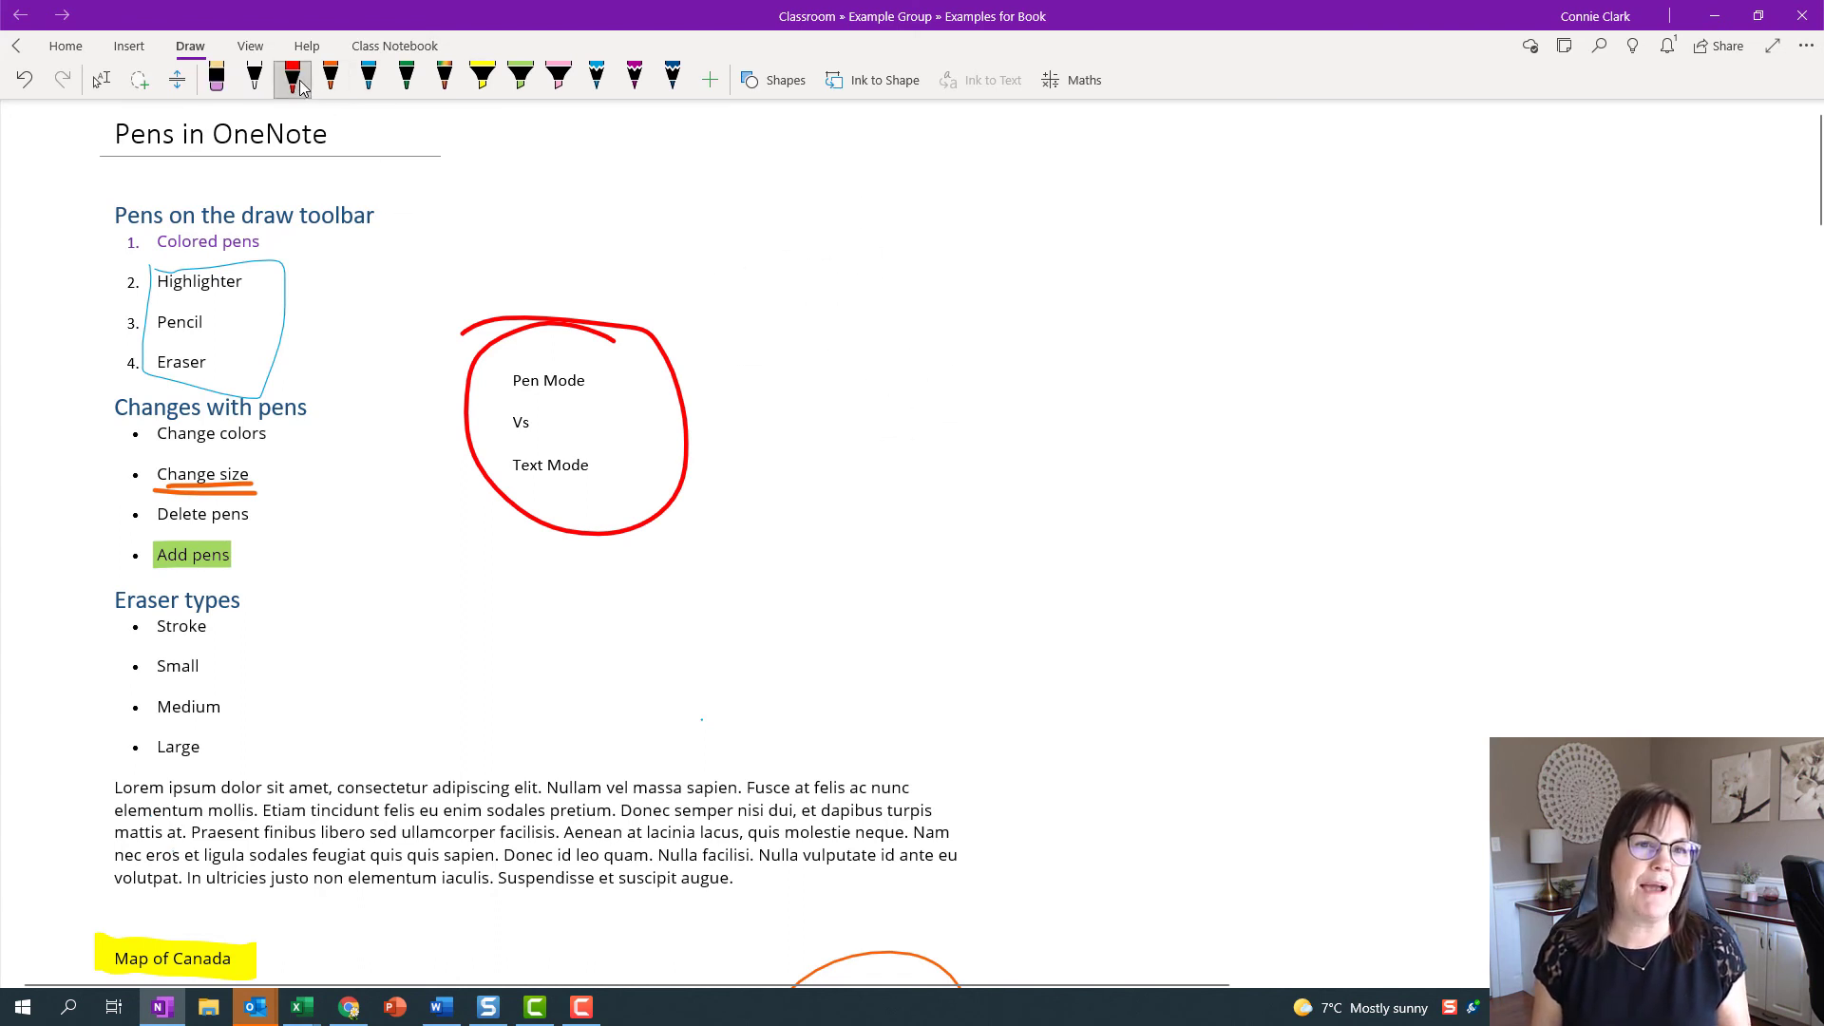
Add a typed text box reading 'Hi There' to the right of the numbered list
click(294, 80)
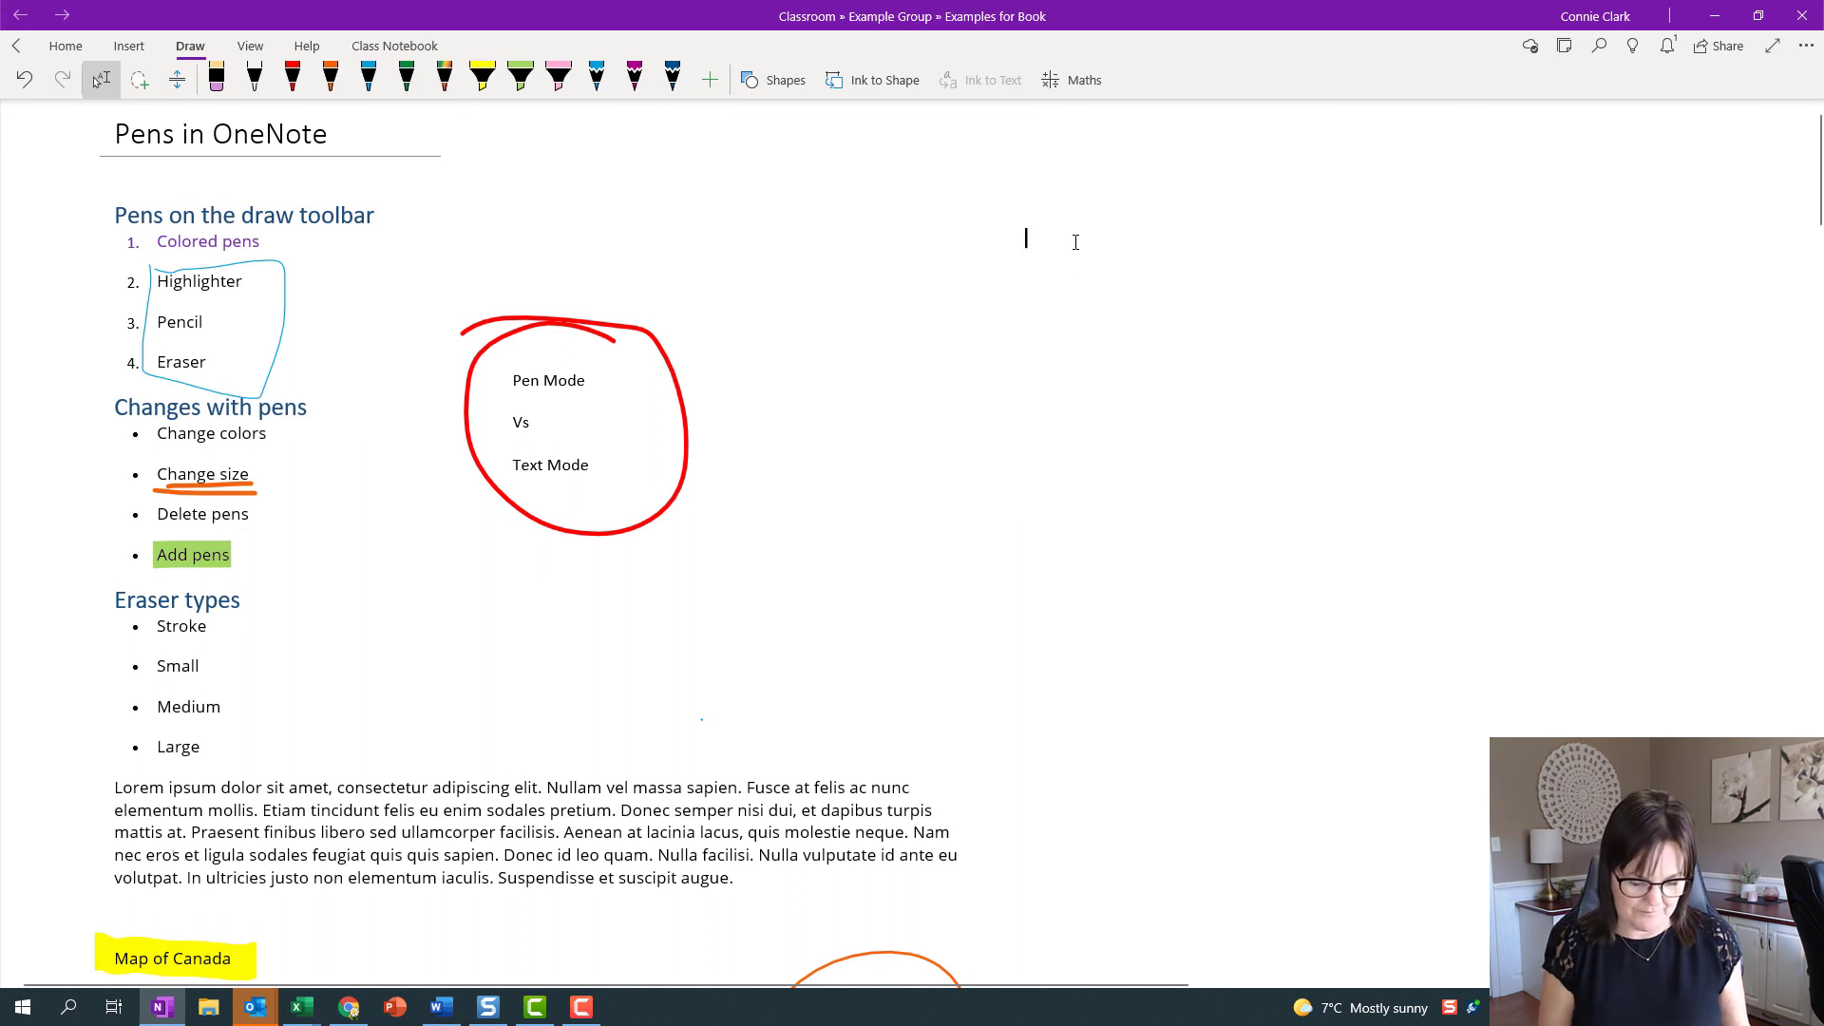
text(Hi There)
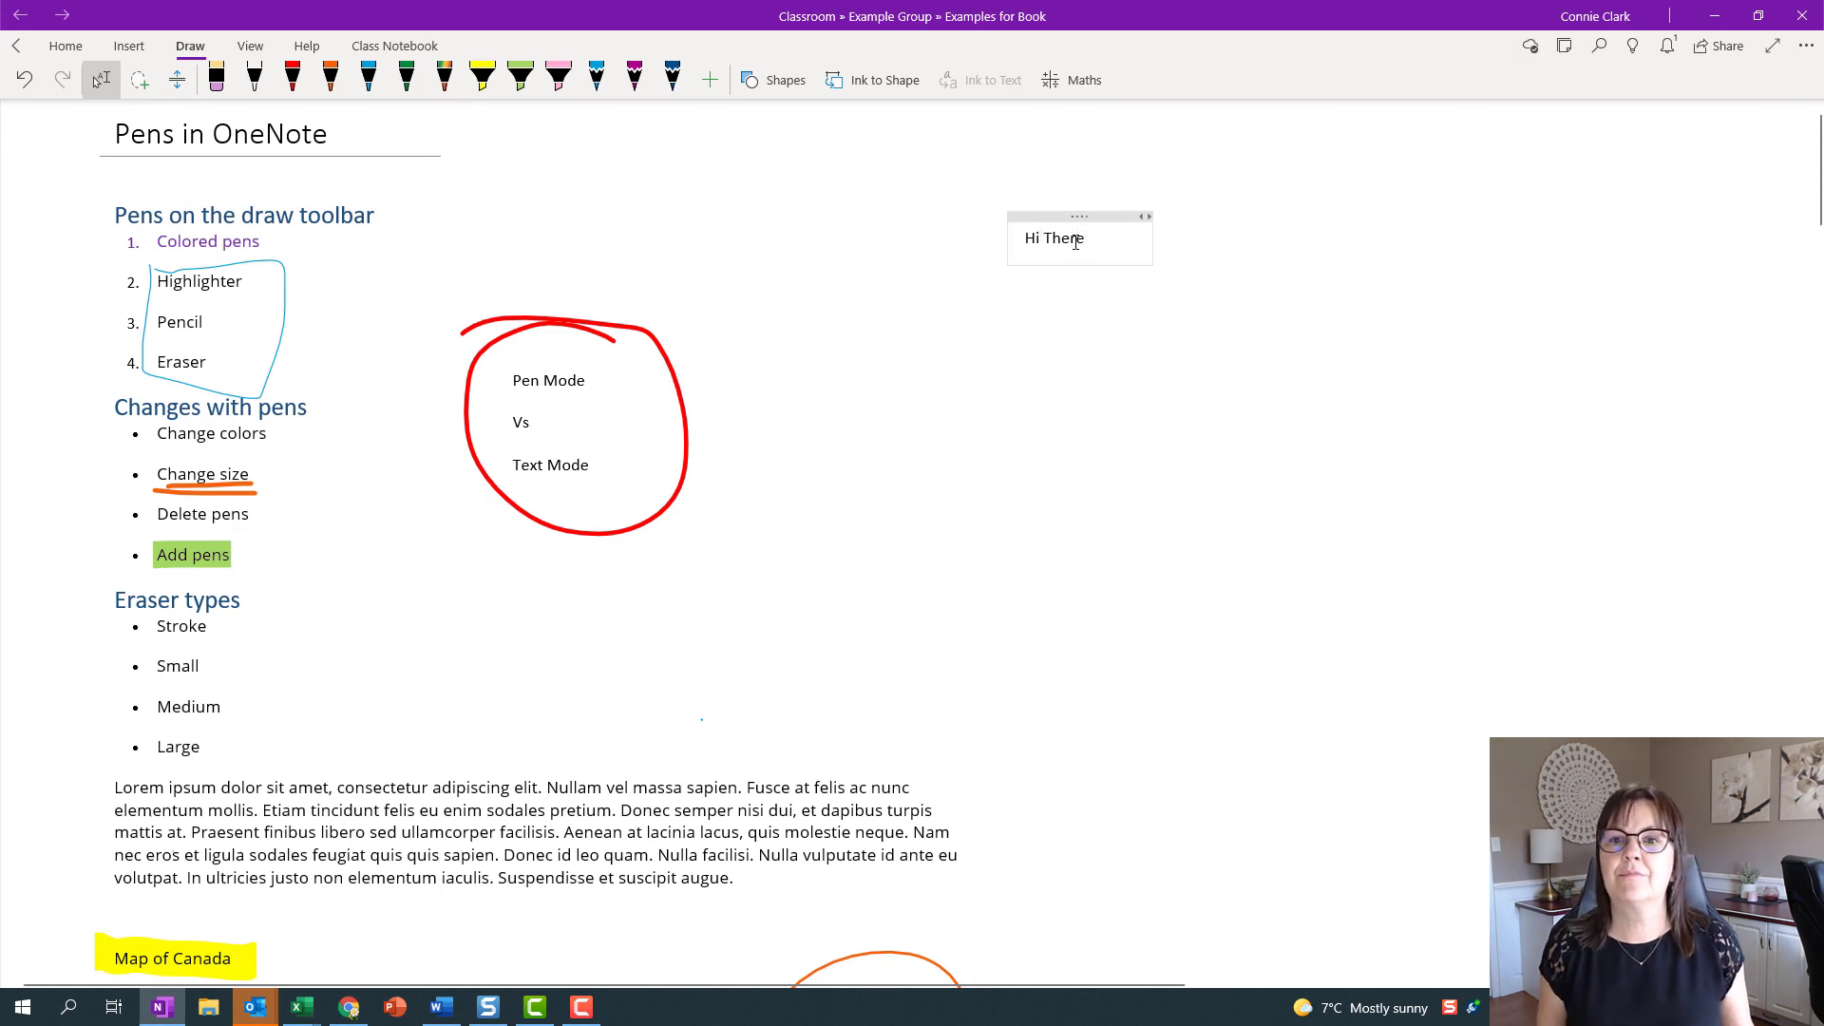
mouse_move(1036, 342)
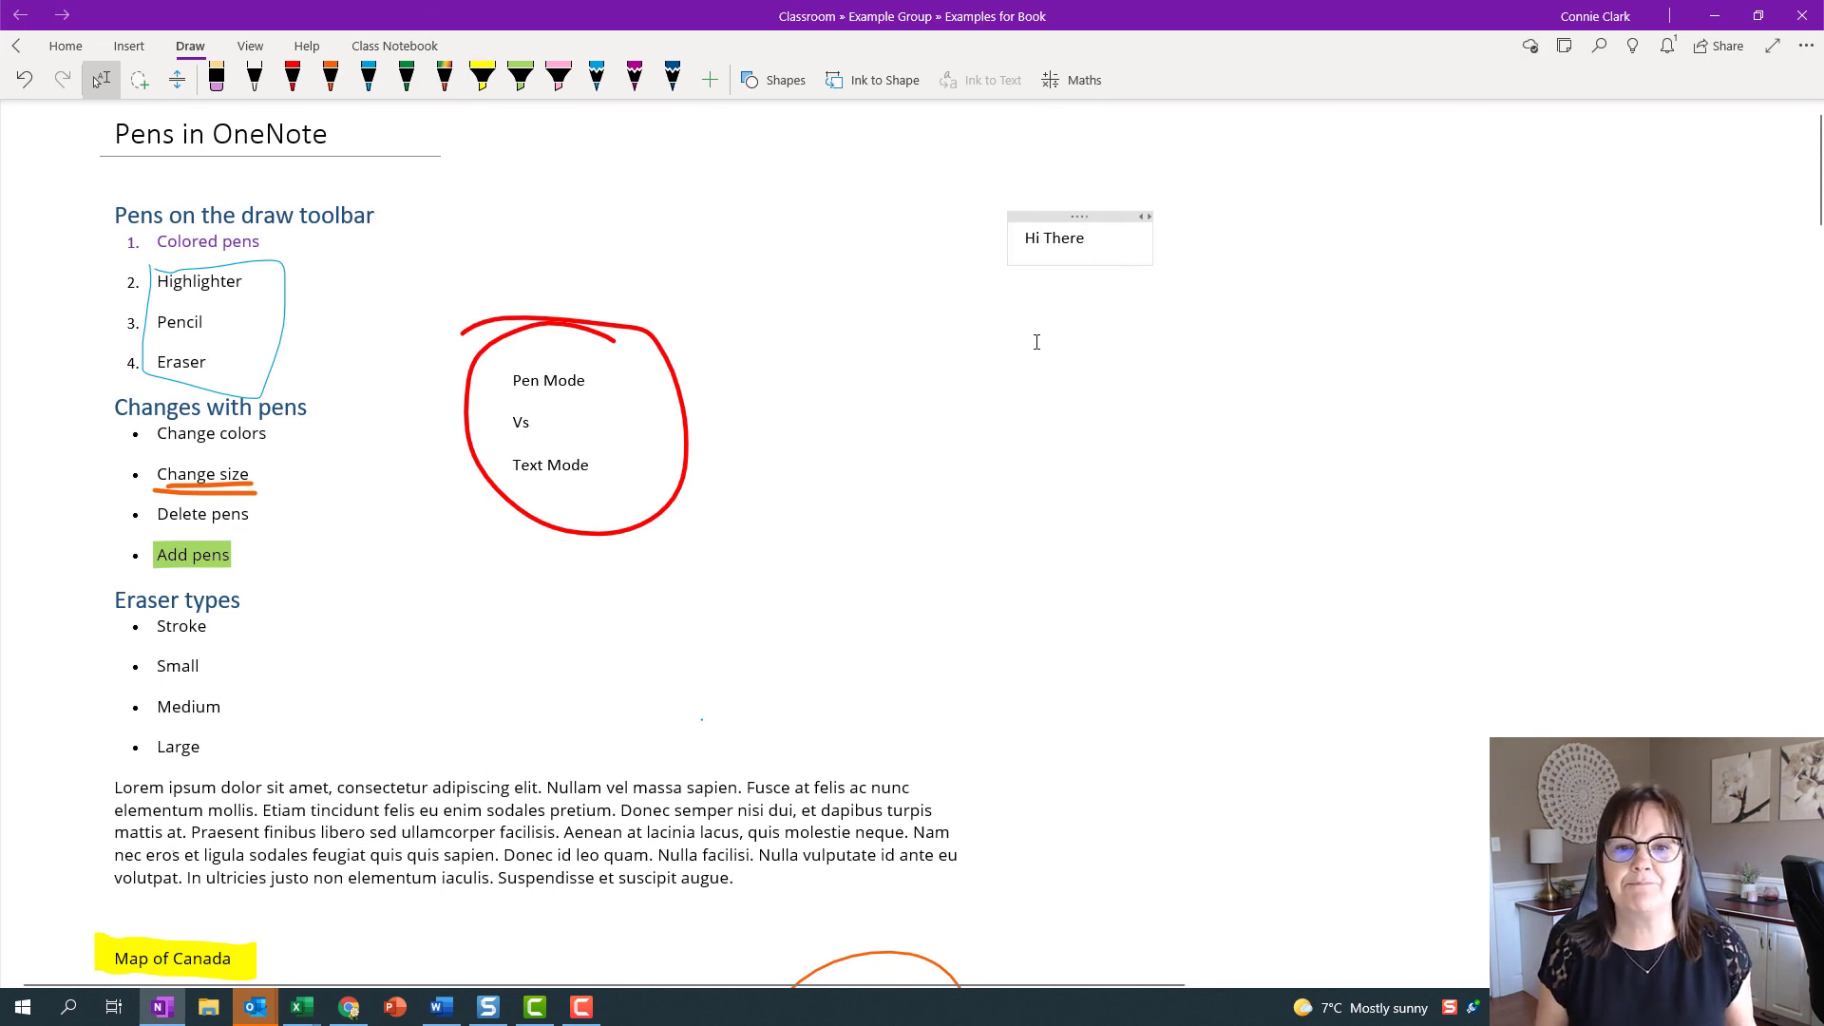